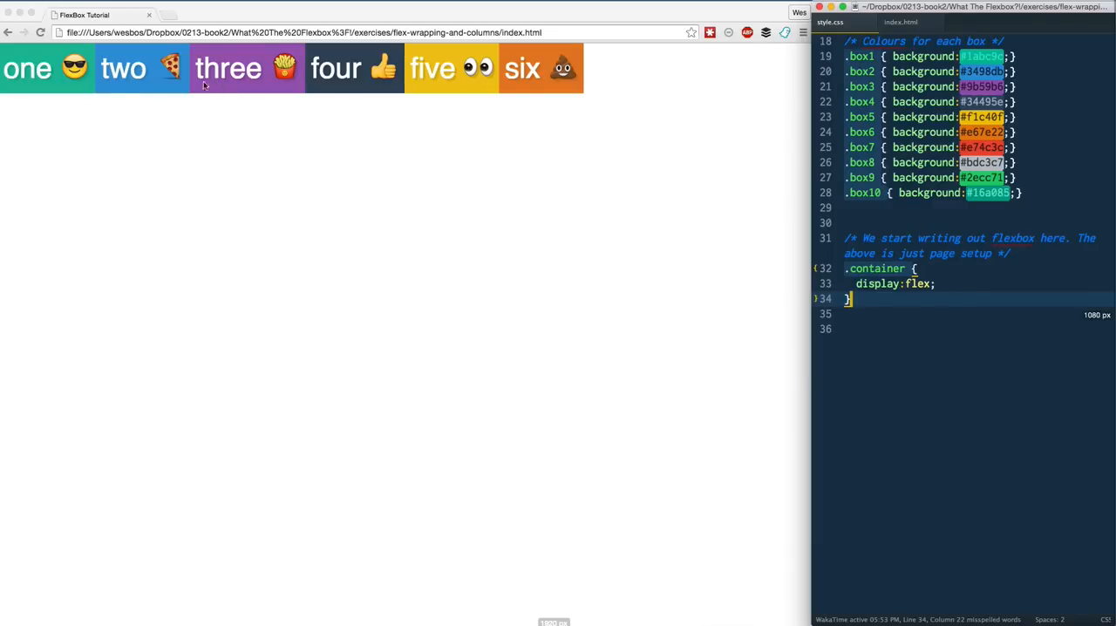
pyautogui.moveTo(400, 90)
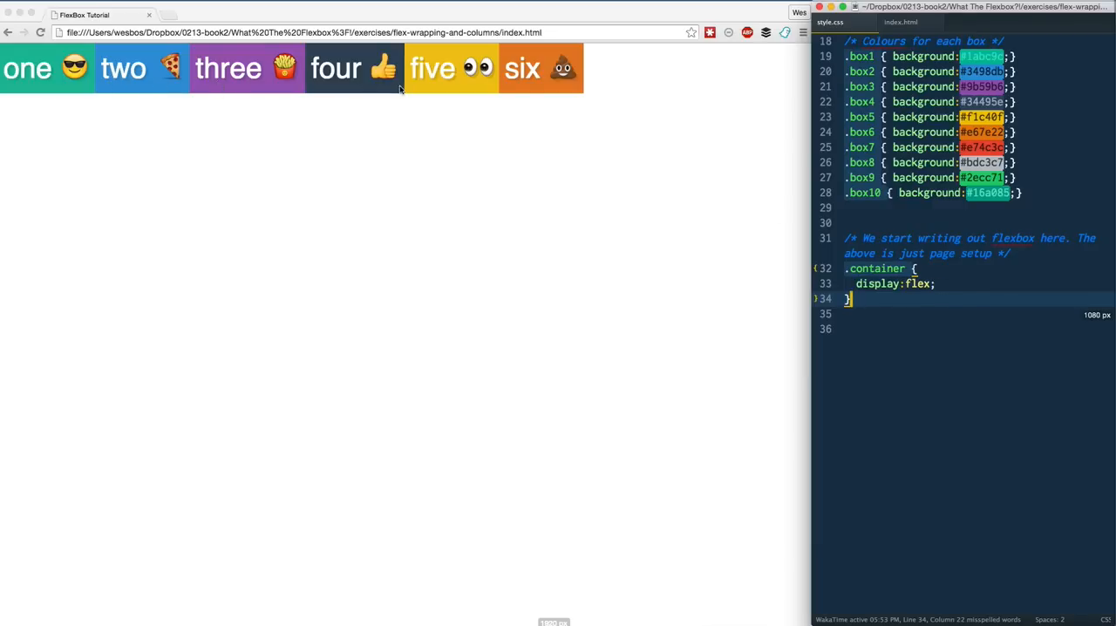
pyautogui.moveTo(598, 341)
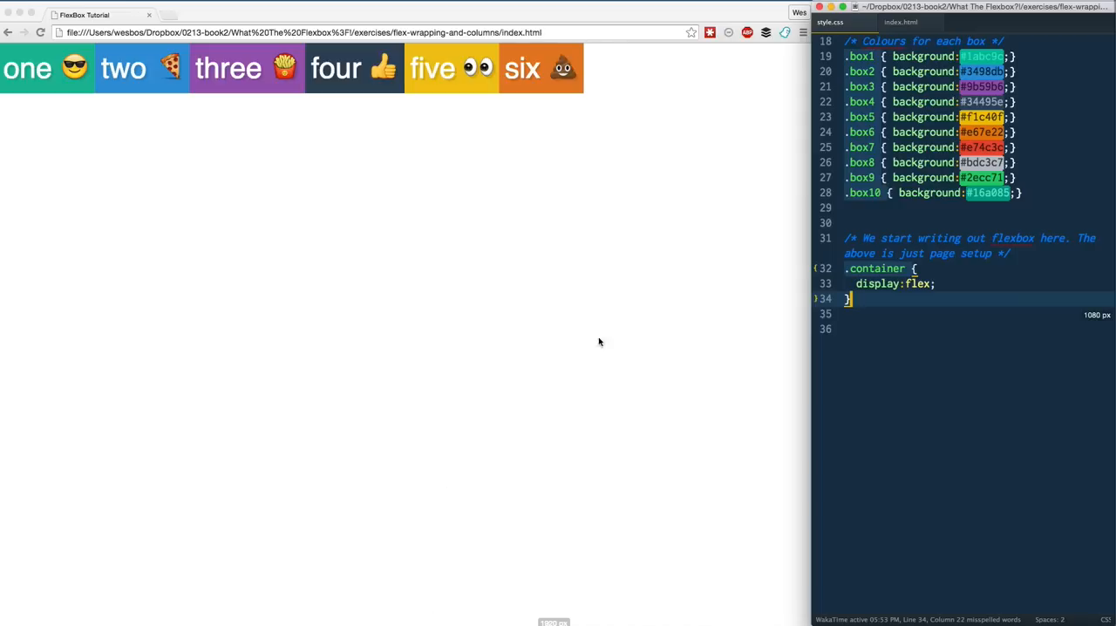
pyautogui.moveTo(272, 142)
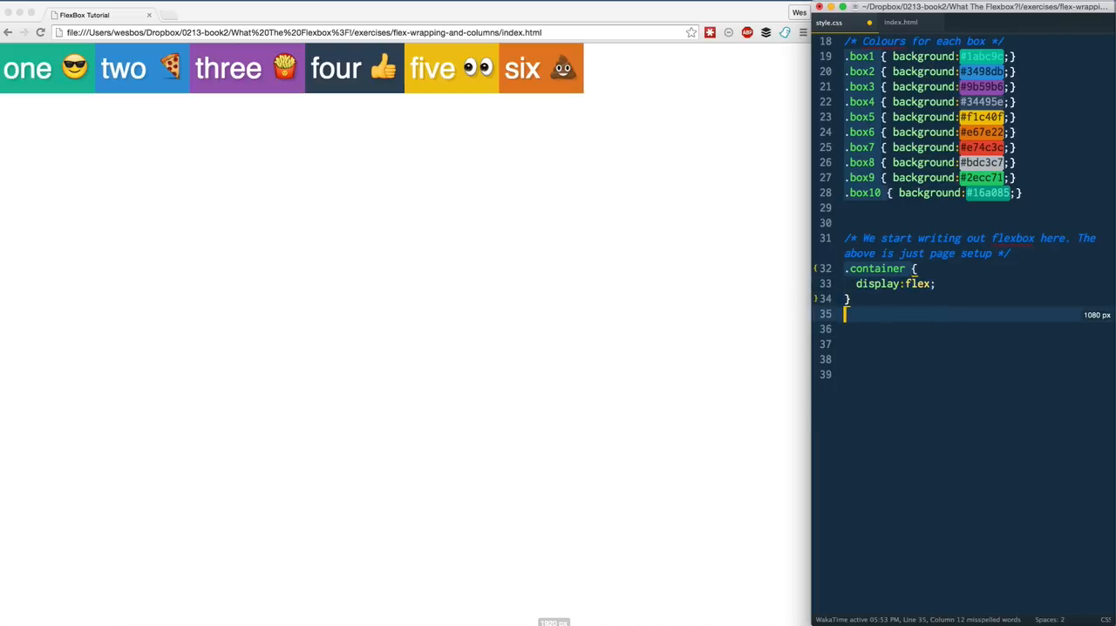
# - Add a .box rule with flex-basis: 500px and select the 500 value
pyautogui.write('.box')
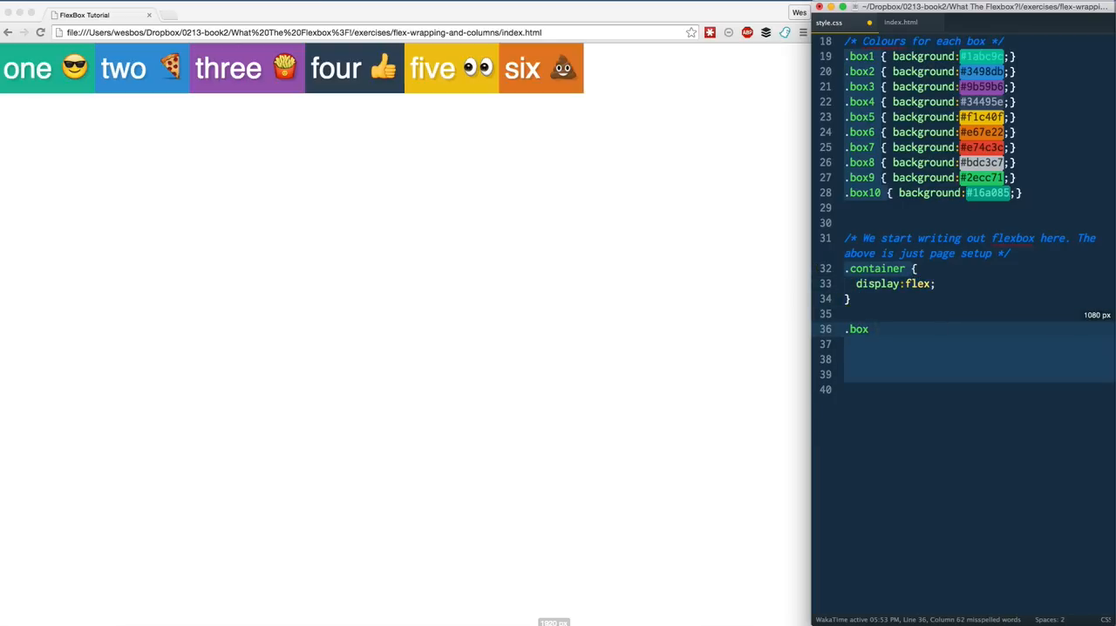
pyautogui.write('flex-')
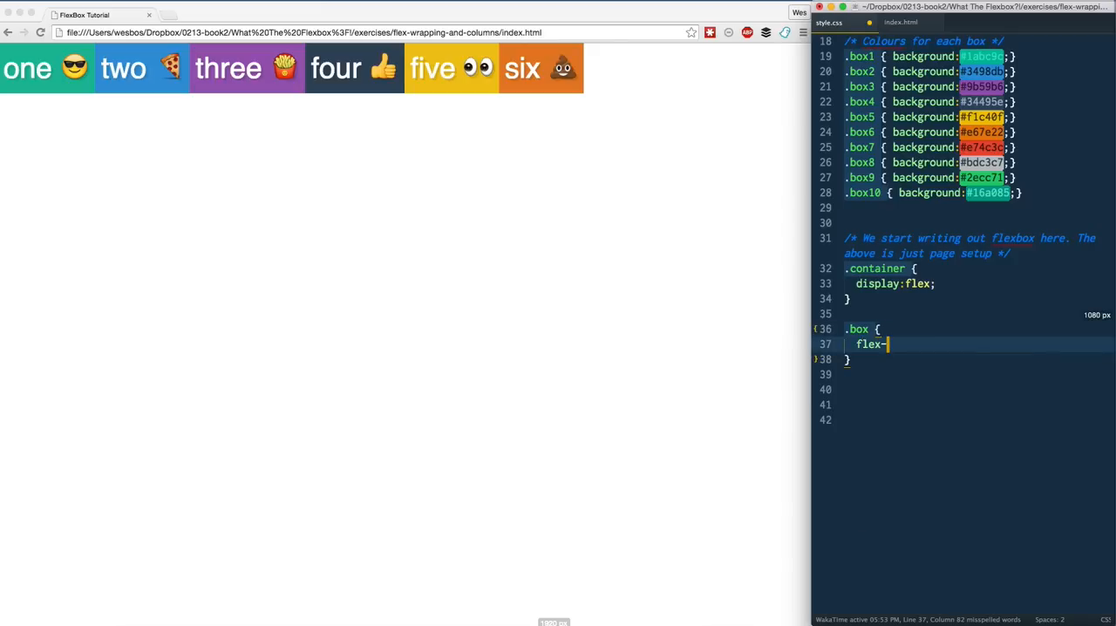
pyautogui.write('basis:50')
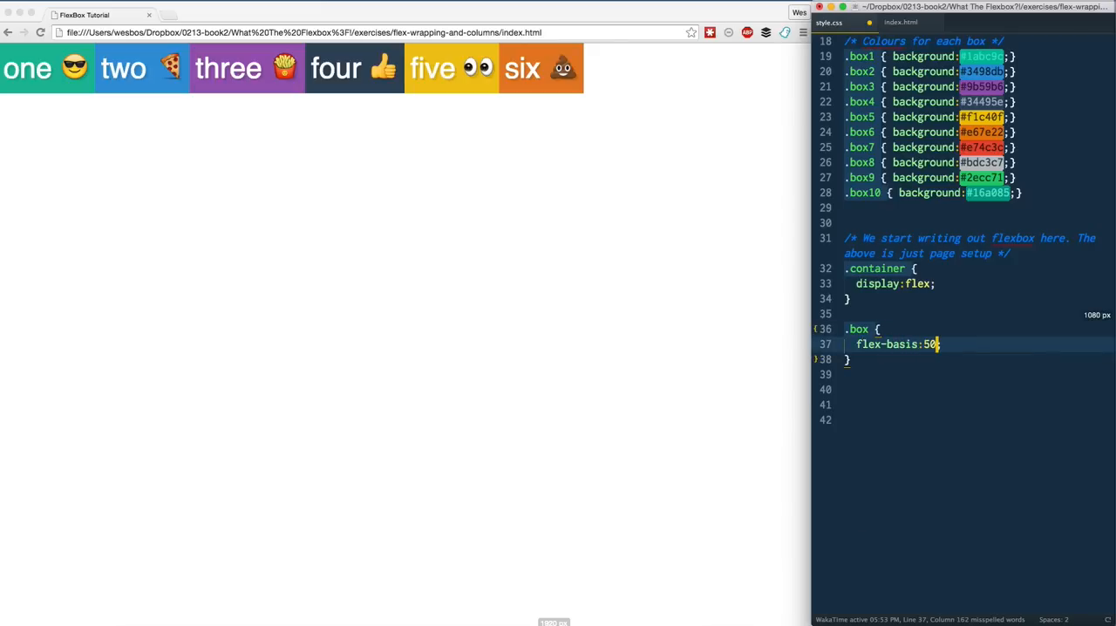
pyautogui.write('0px;')
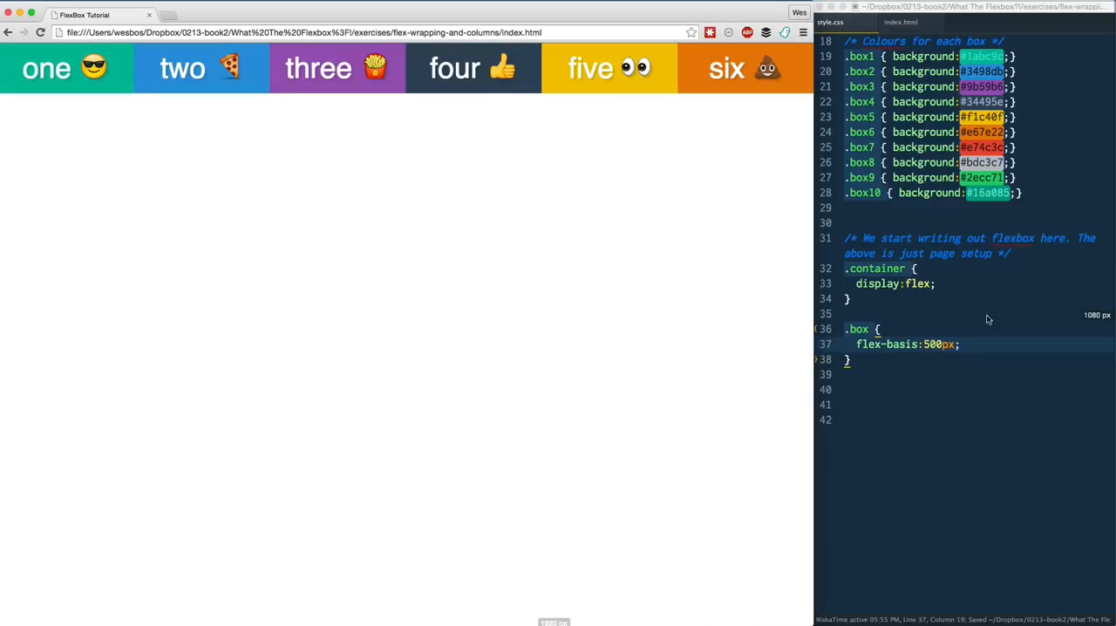
pyautogui.doubleClick(934, 344)
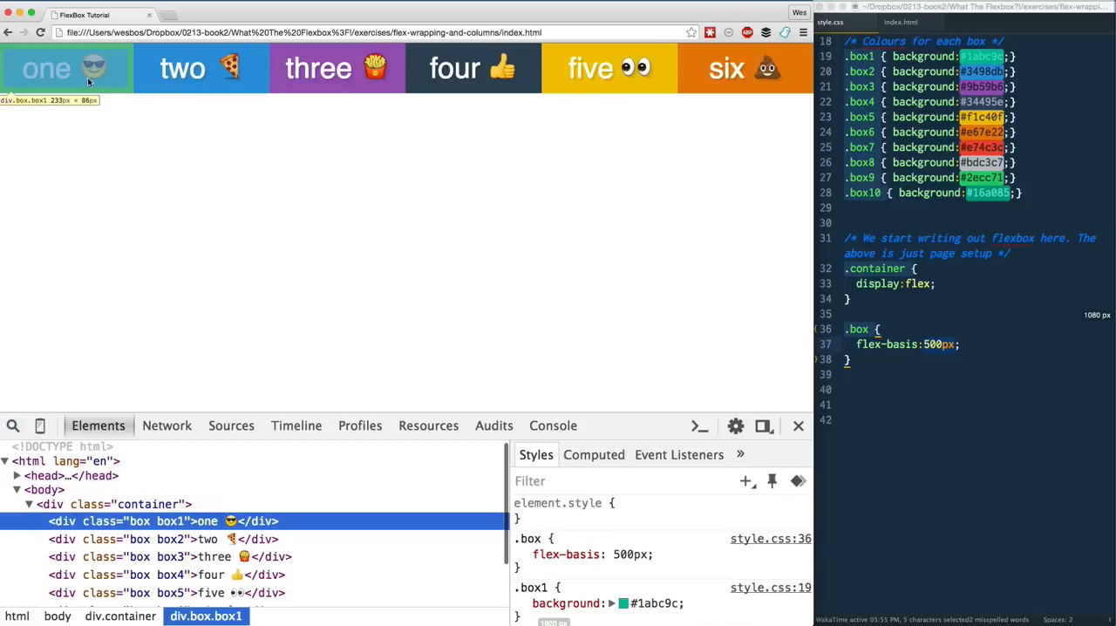
pyautogui.moveTo(201, 68)
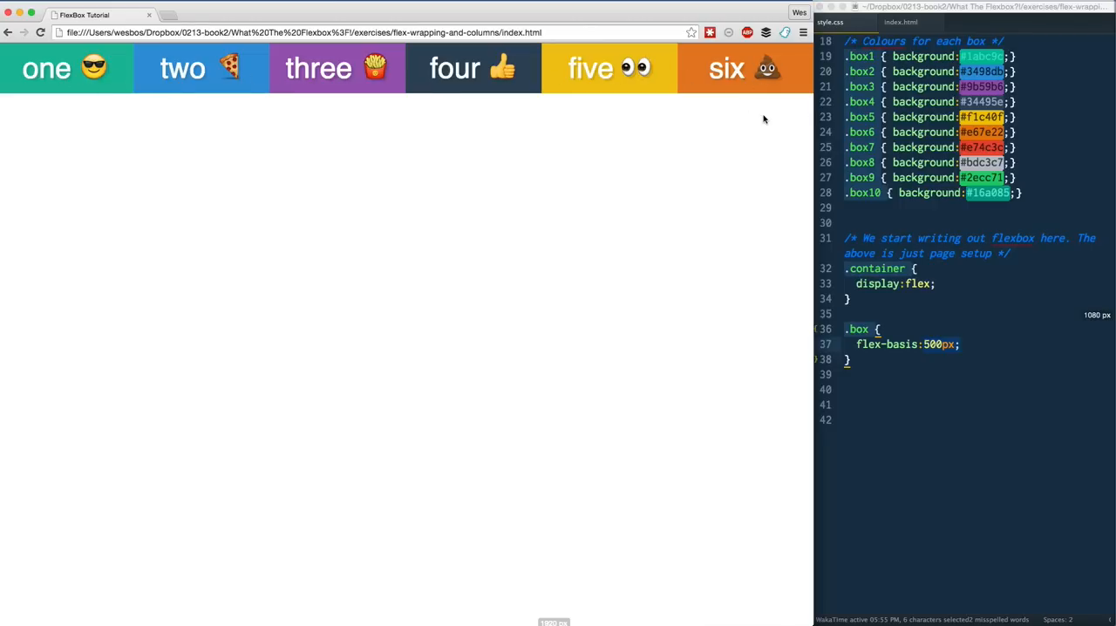
# - Reopen the Chrome developer console beneath the page with F12
pyautogui.press('F12')
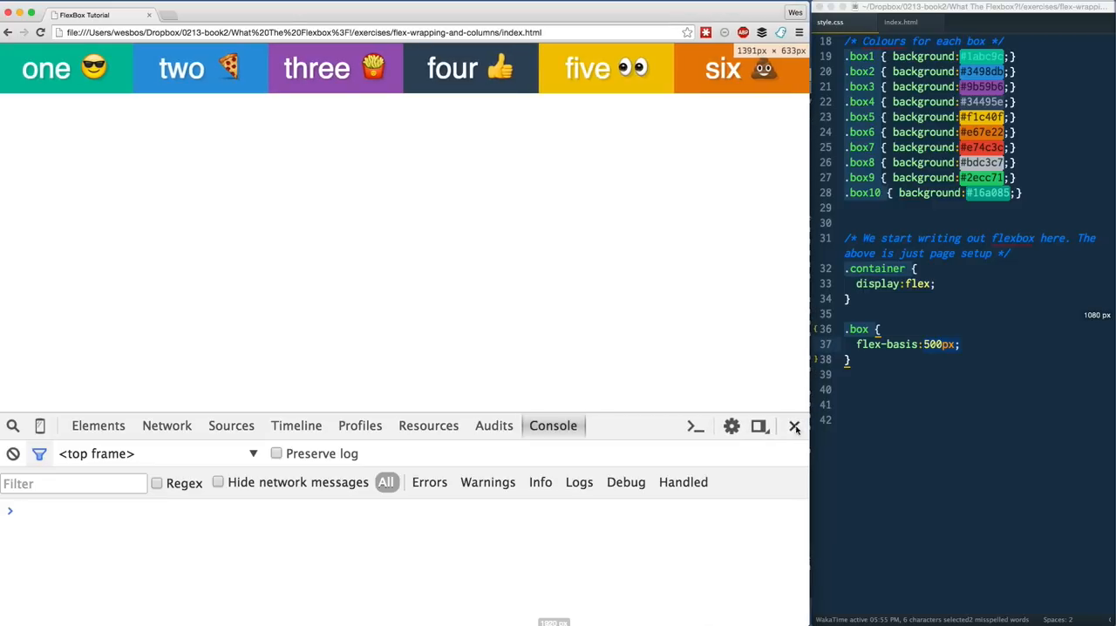
pyautogui.moveTo(706, 317)
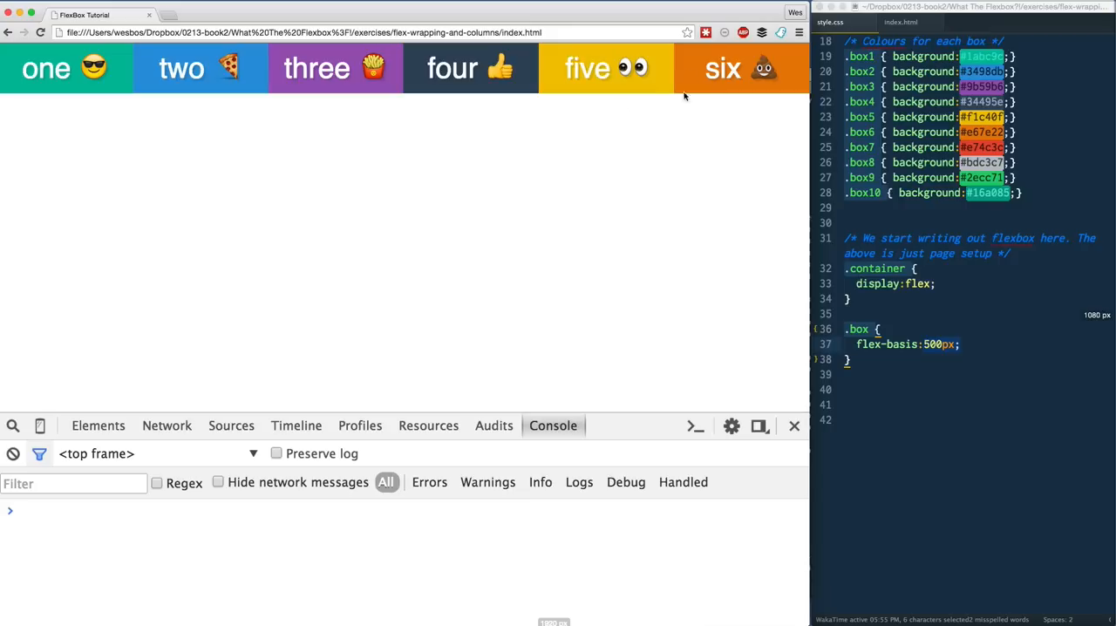
# - Add flex-wrap: wrap to the .container rule after display: flex
pyautogui.click(938, 283)
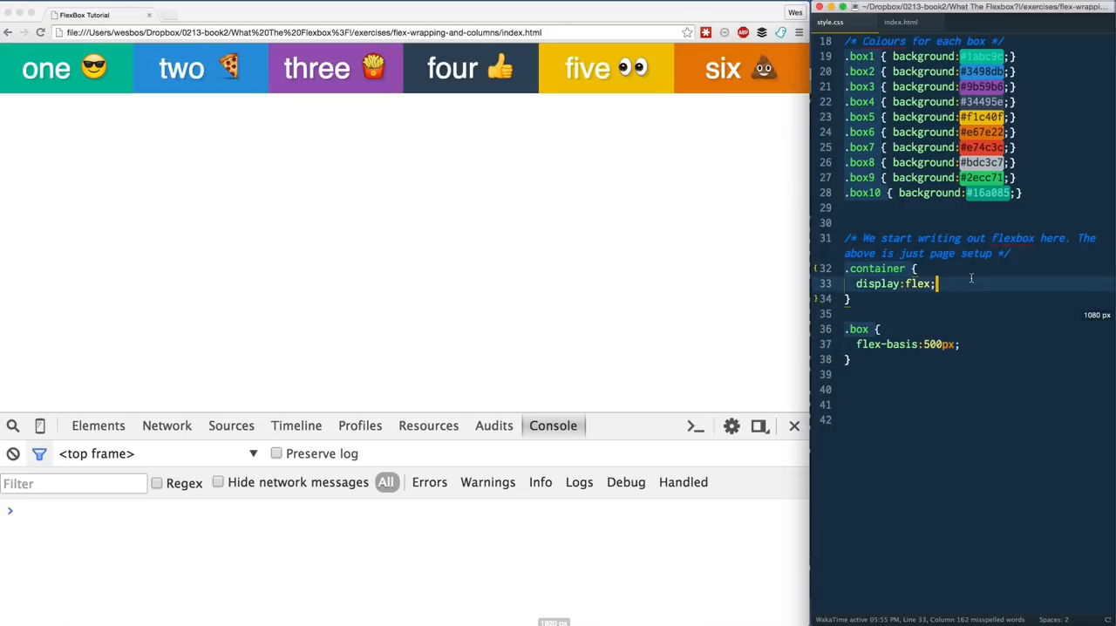
pyautogui.write('flex-wrap:wrap;')
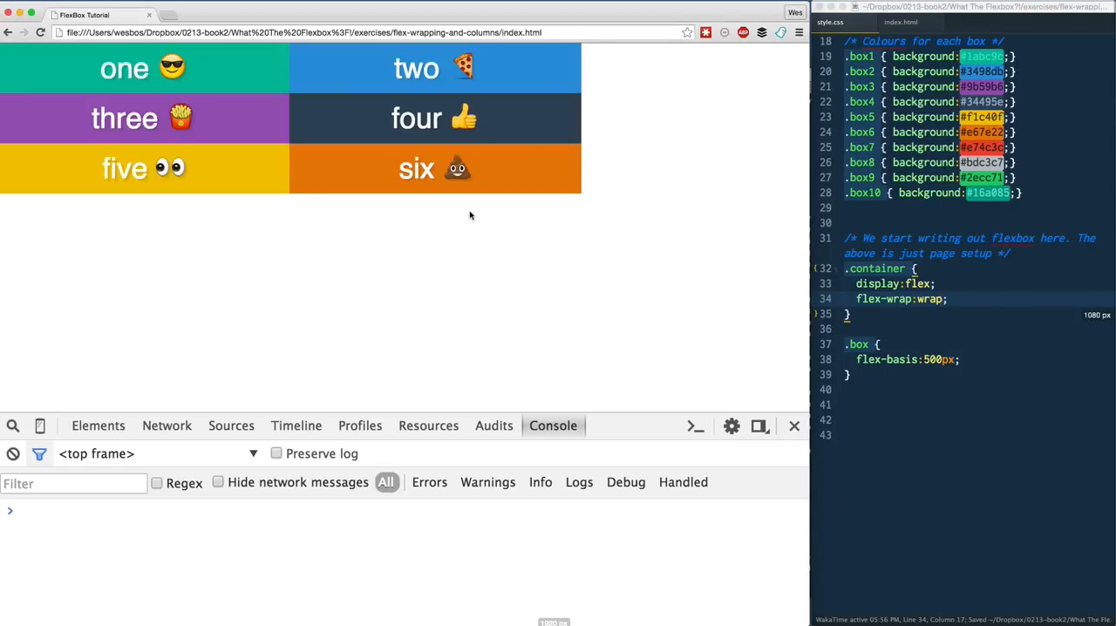
pyautogui.moveTo(874, 396)
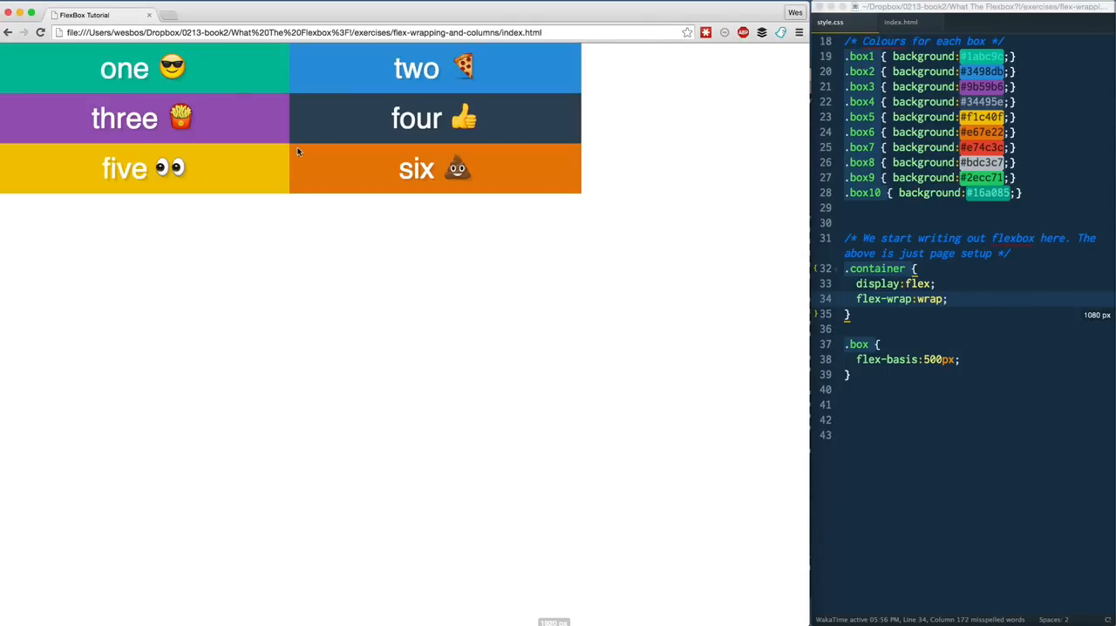
pyautogui.moveTo(57, 87)
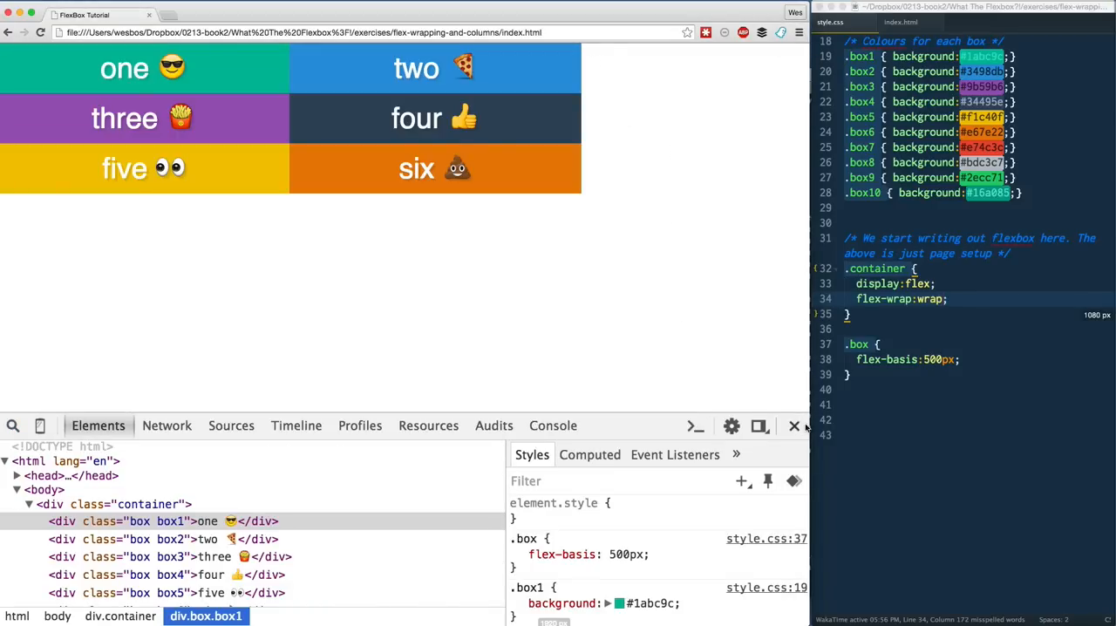
# - Close the developer tools and add flex-grow: 1 to the .box rule
pyautogui.click(793, 425)
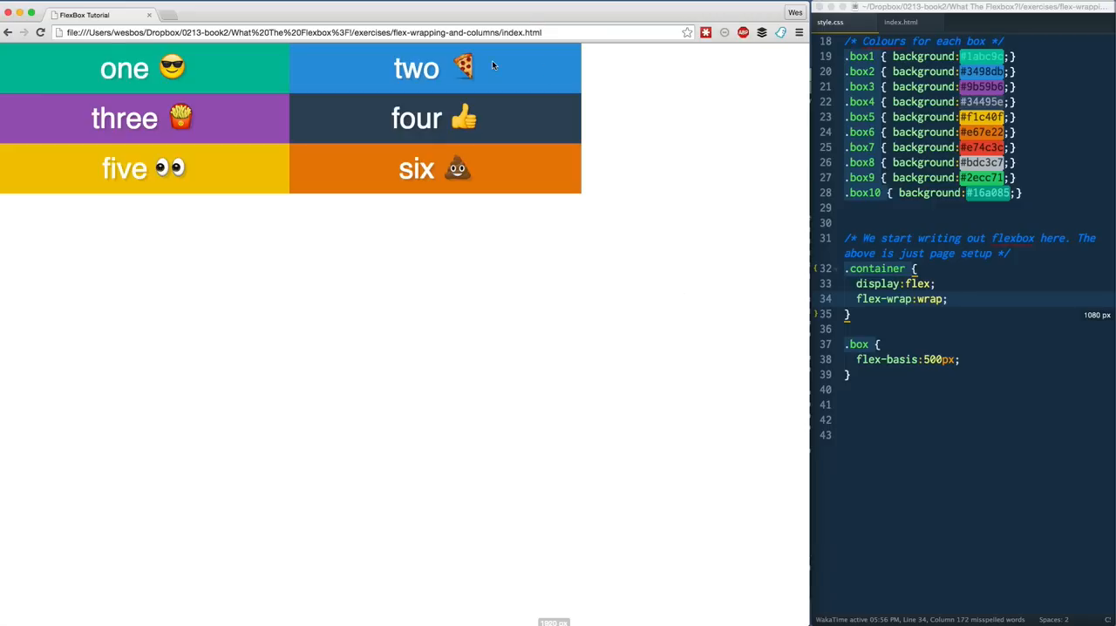
pyautogui.write('f;ex')
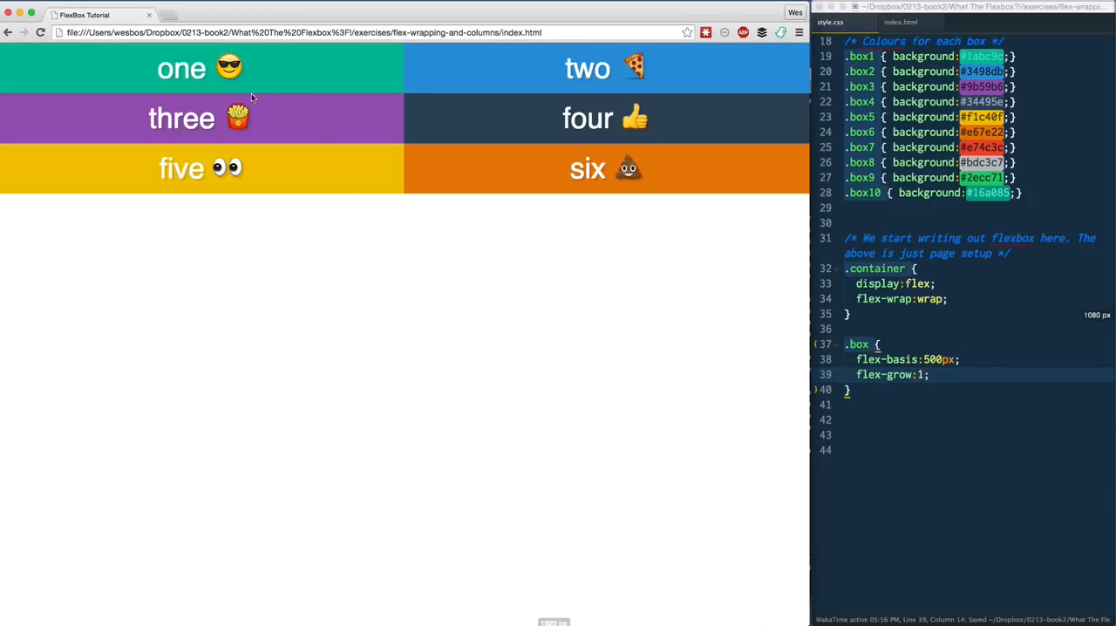
pyautogui.moveTo(340, 230)
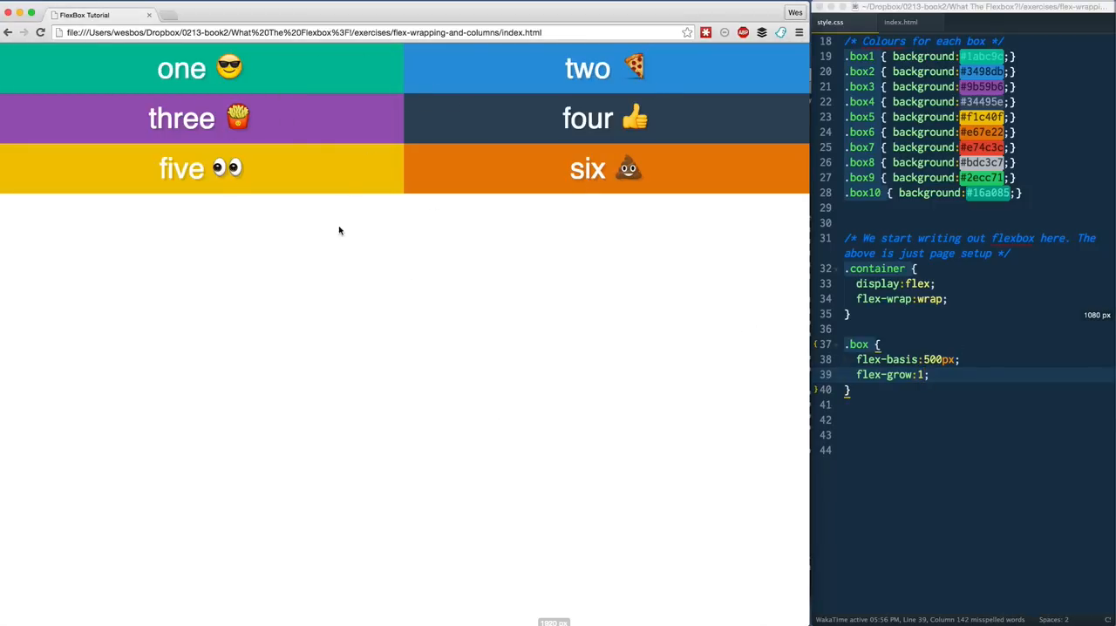
pyautogui.moveTo(257, 67)
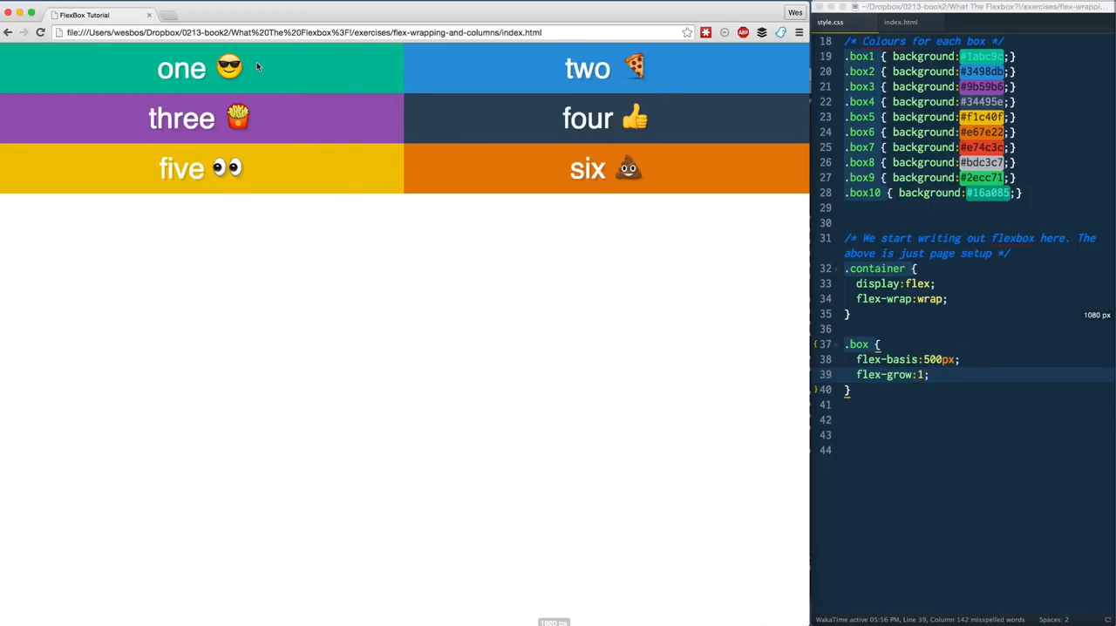
pyautogui.moveTo(413, 273)
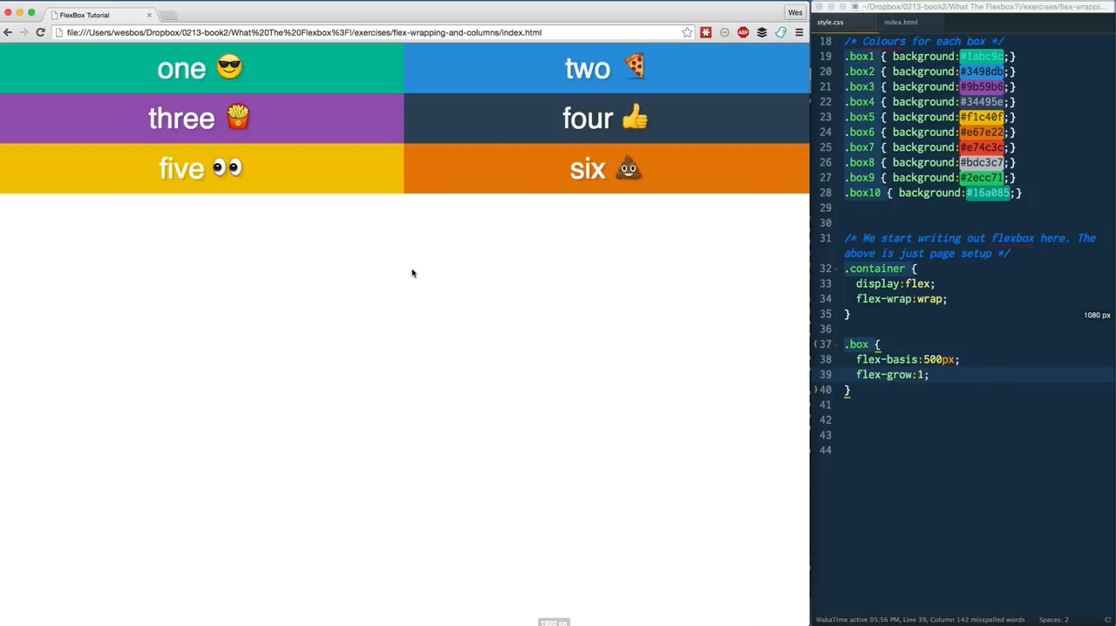
# - Add a .box3 rule below .box with flex-grow: 10, then scroll index.html
pyautogui.click(959, 404)
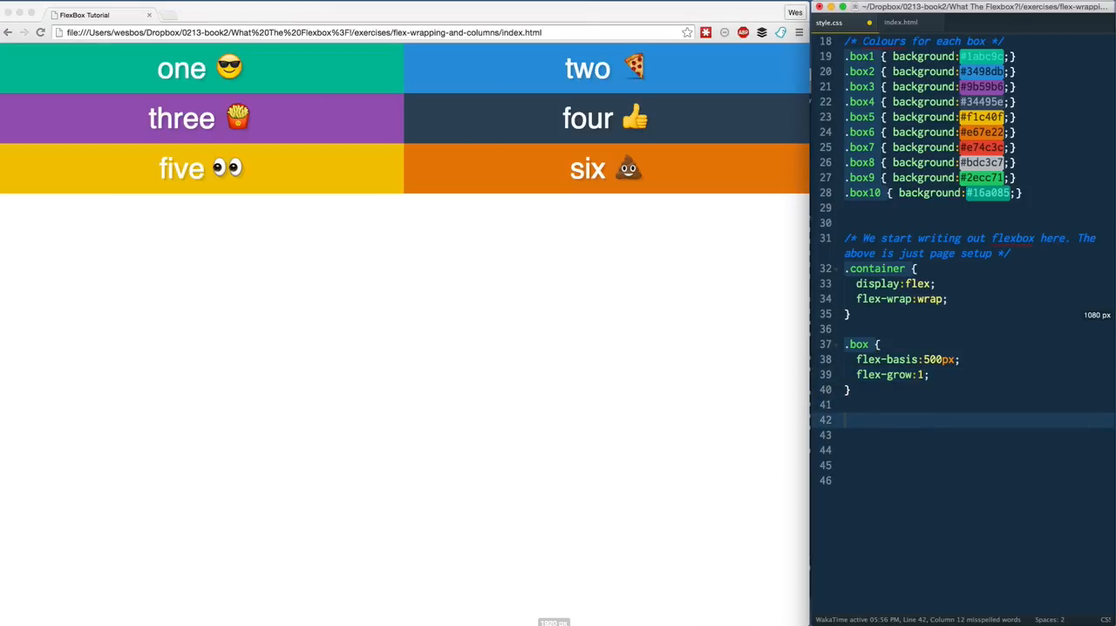
pyautogui.write('.box3')
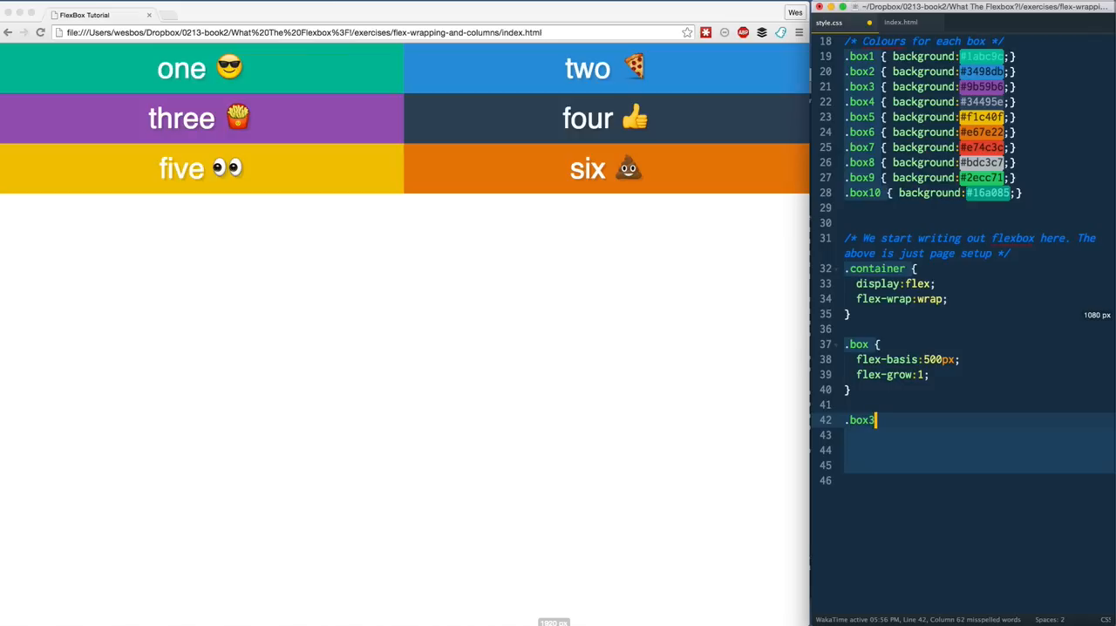
pyautogui.write('{')
pyautogui.click(978, 435)
pyautogui.write('flex-grow:;')
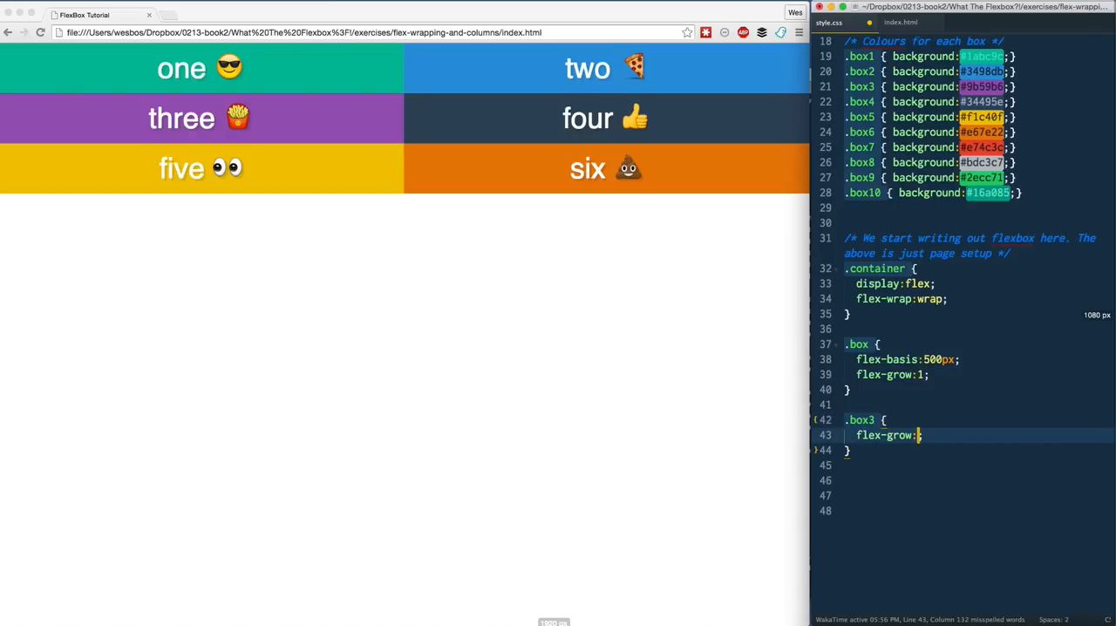
pyautogui.write('10')
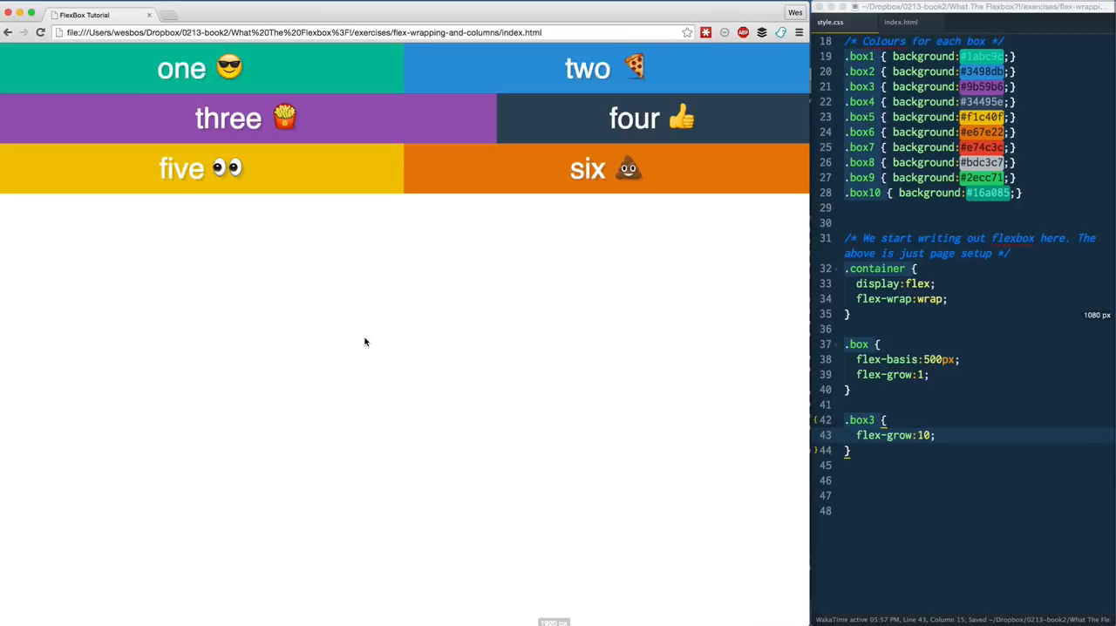
pyautogui.moveTo(694, 366)
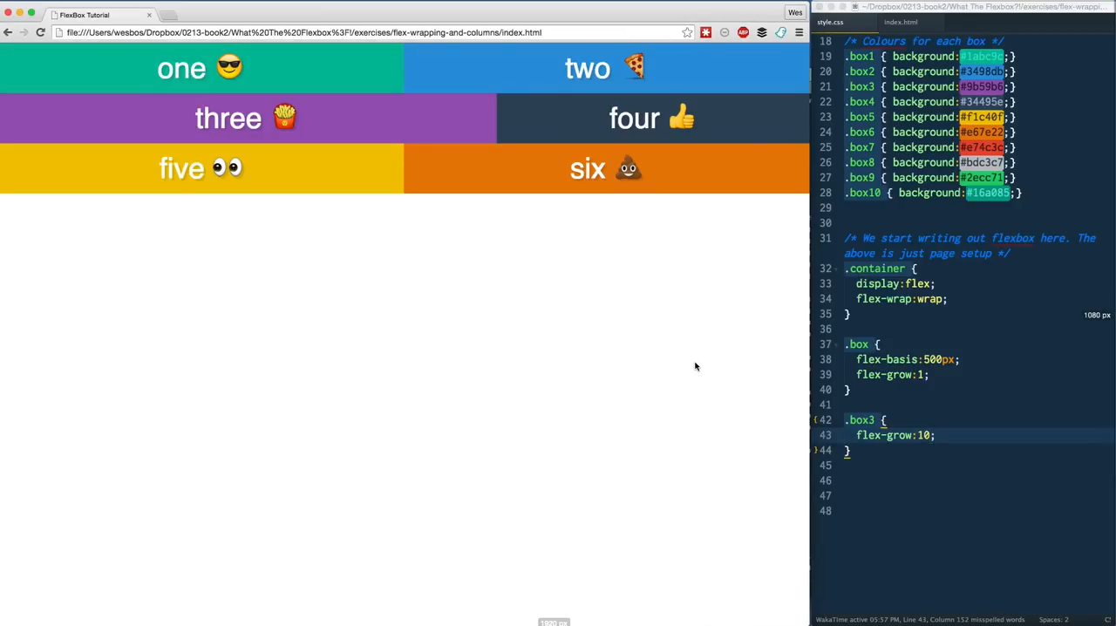
pyautogui.moveTo(248, 119)
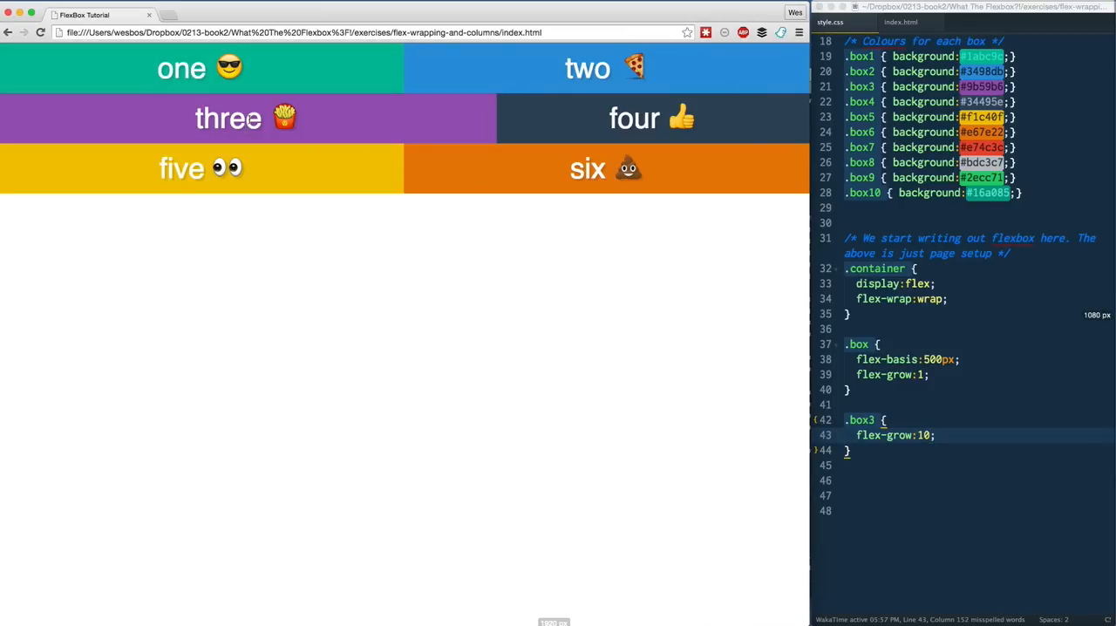
pyautogui.moveTo(563, 117)
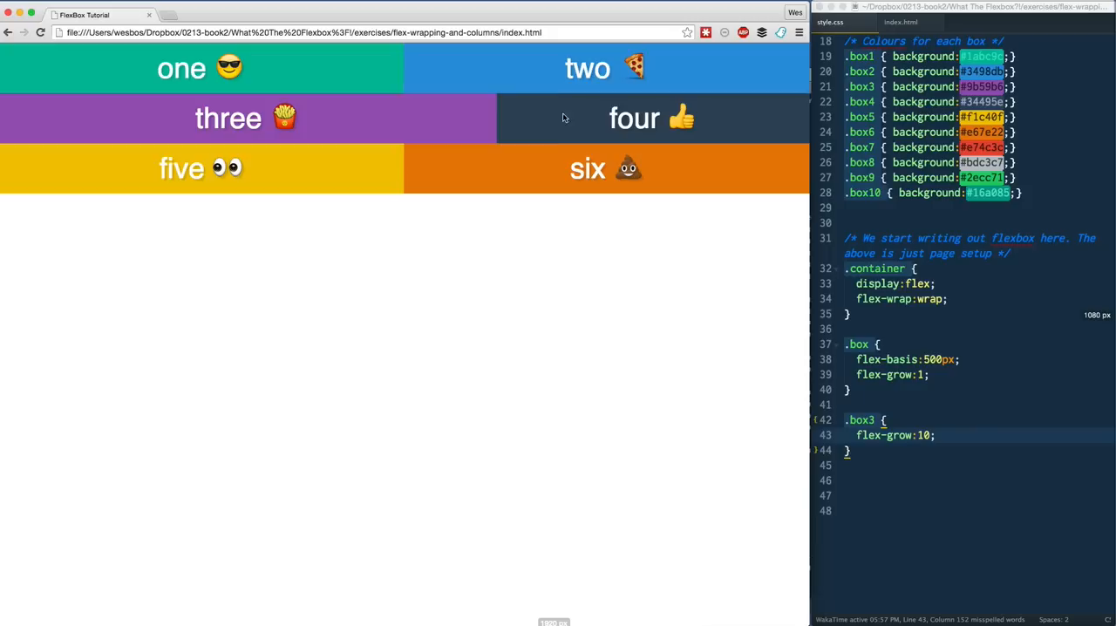
pyautogui.doubleClick(930, 298)
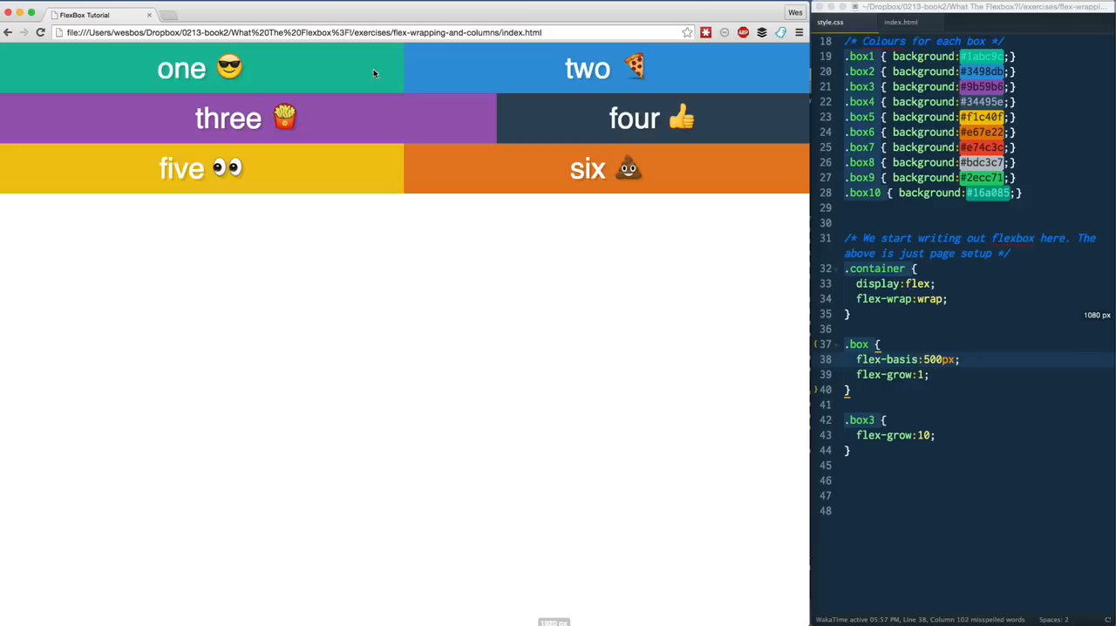
pyautogui.moveTo(943, 220)
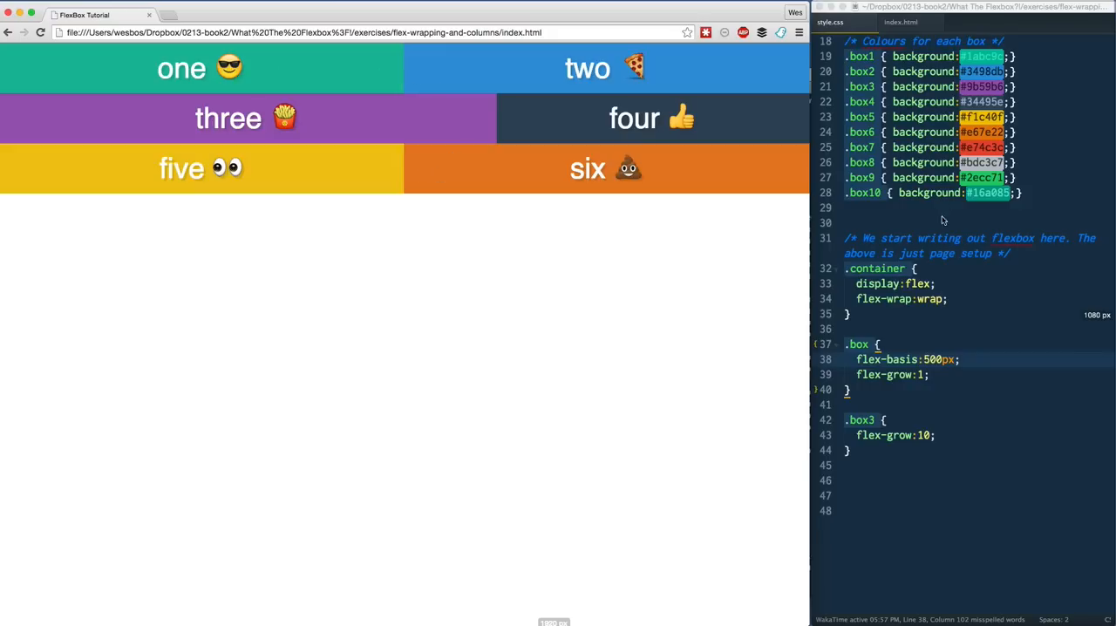
pyautogui.scroll(-3)
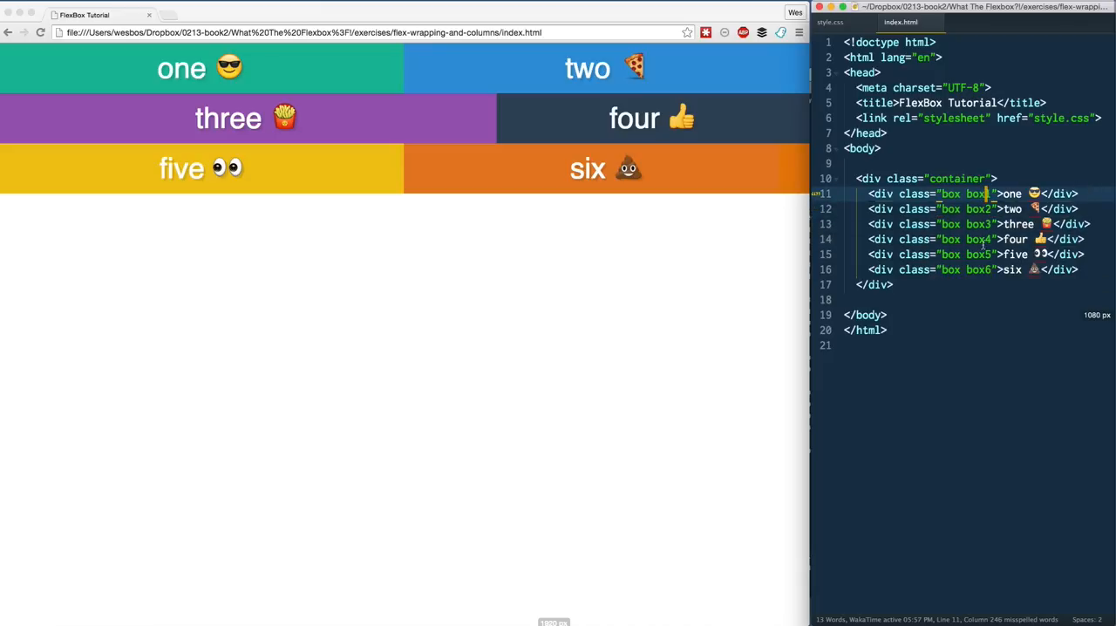
pyautogui.click(829, 22)
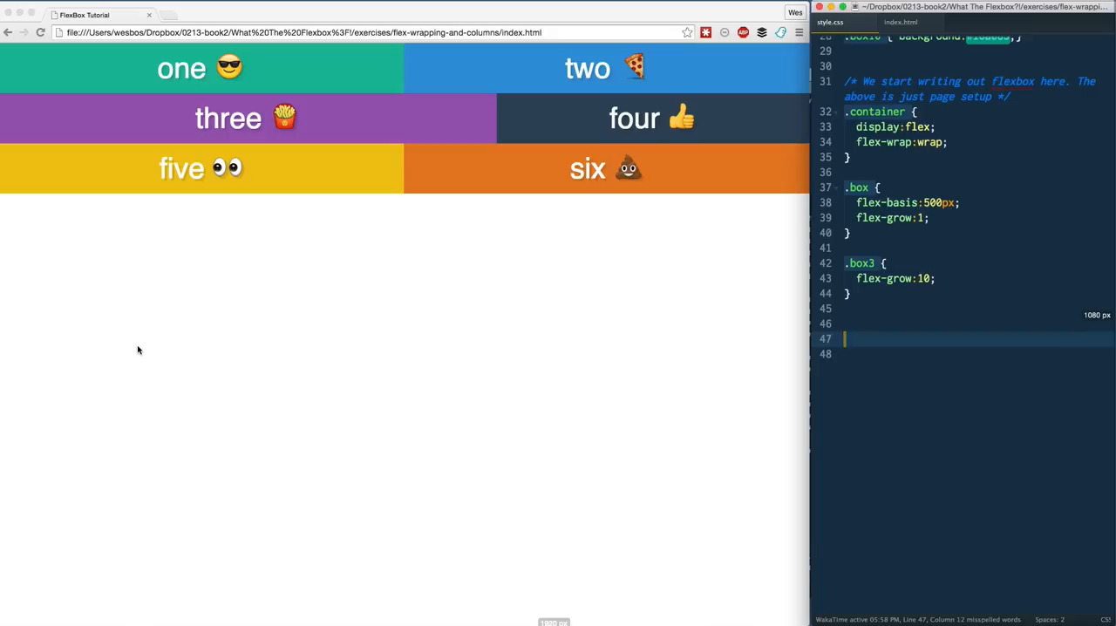
pyautogui.moveTo(547, 319)
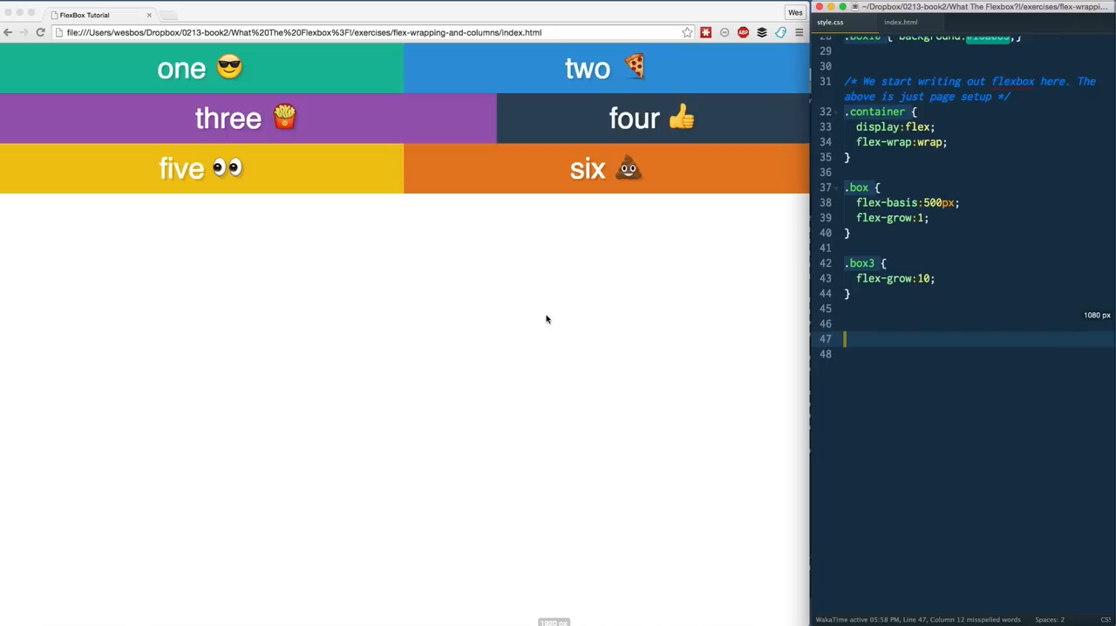
pyautogui.moveTo(25, 261)
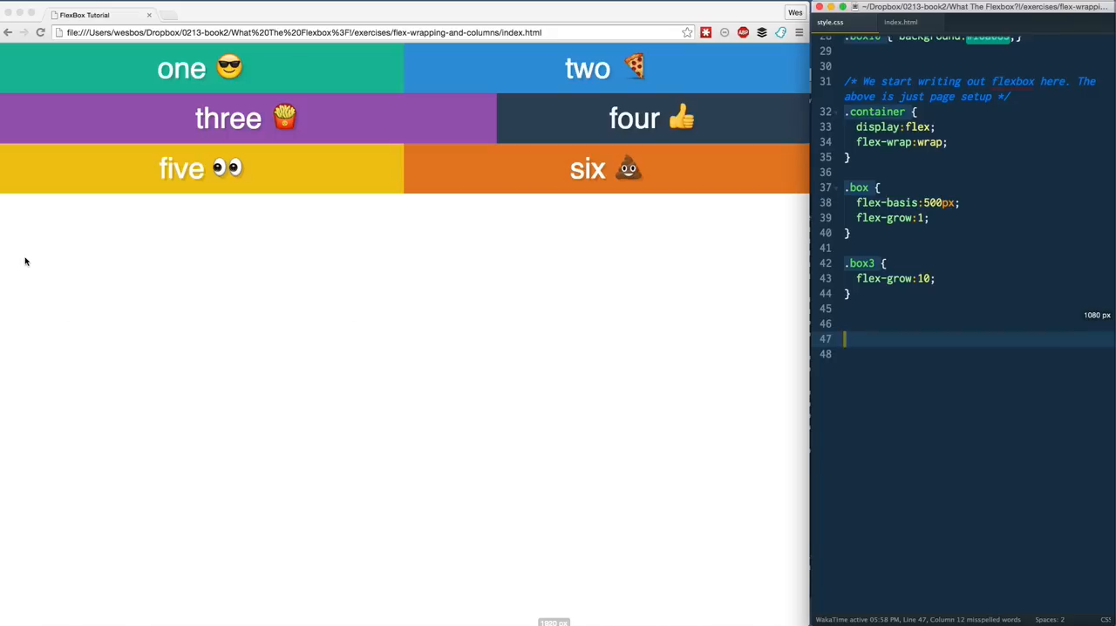
pyautogui.moveTo(36, 312)
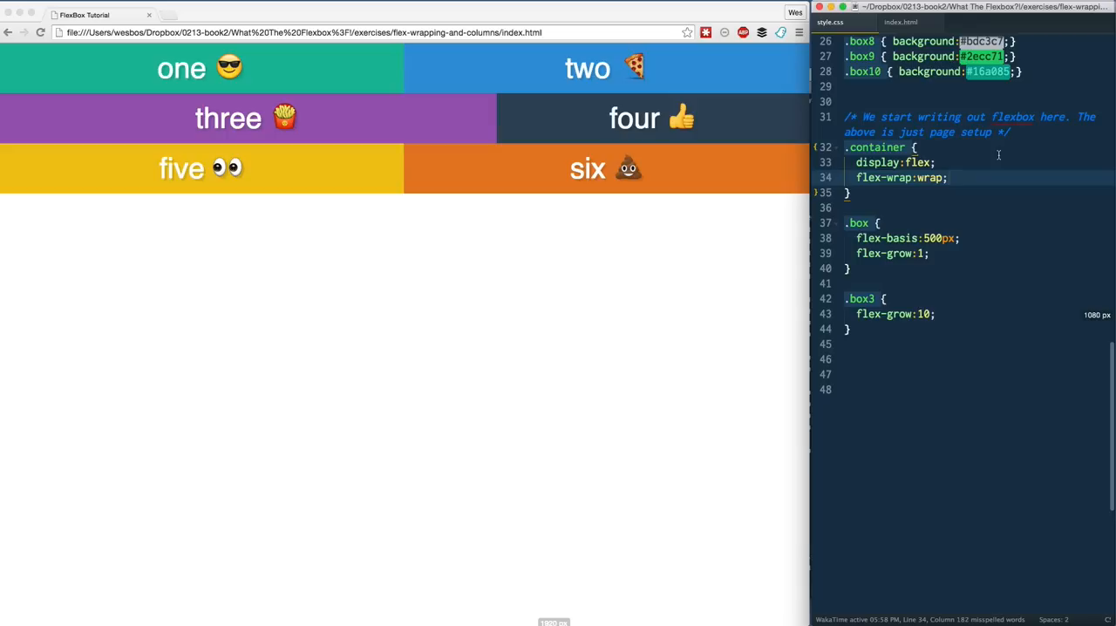
# - Add flex-direction to .container and replace its row value with column
pyautogui.write('flex-direction:row;')
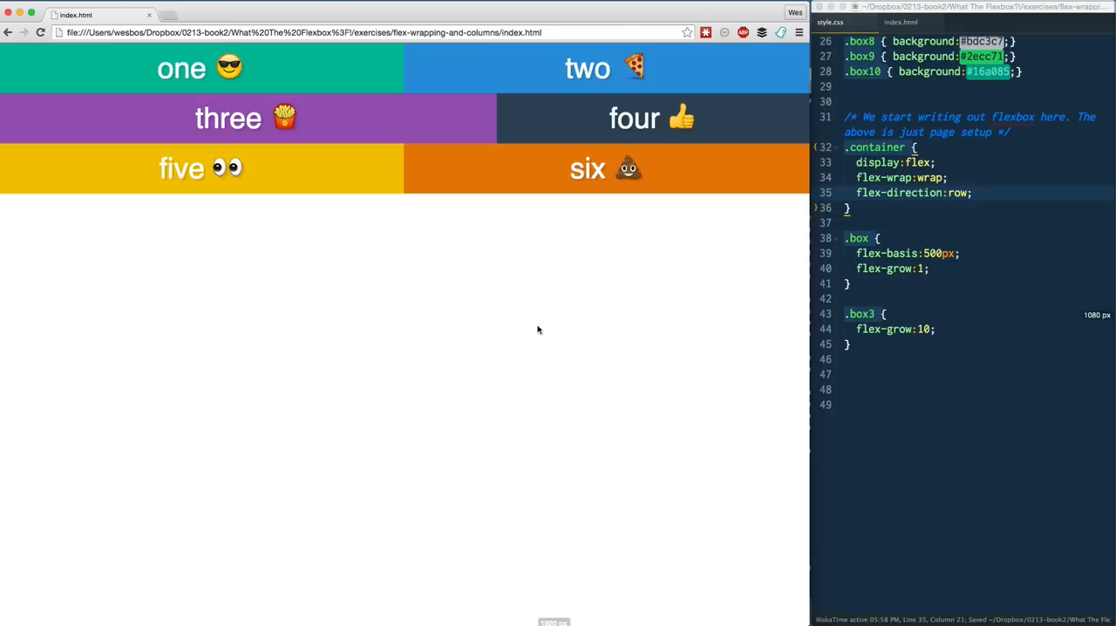
pyautogui.doubleClick(957, 193)
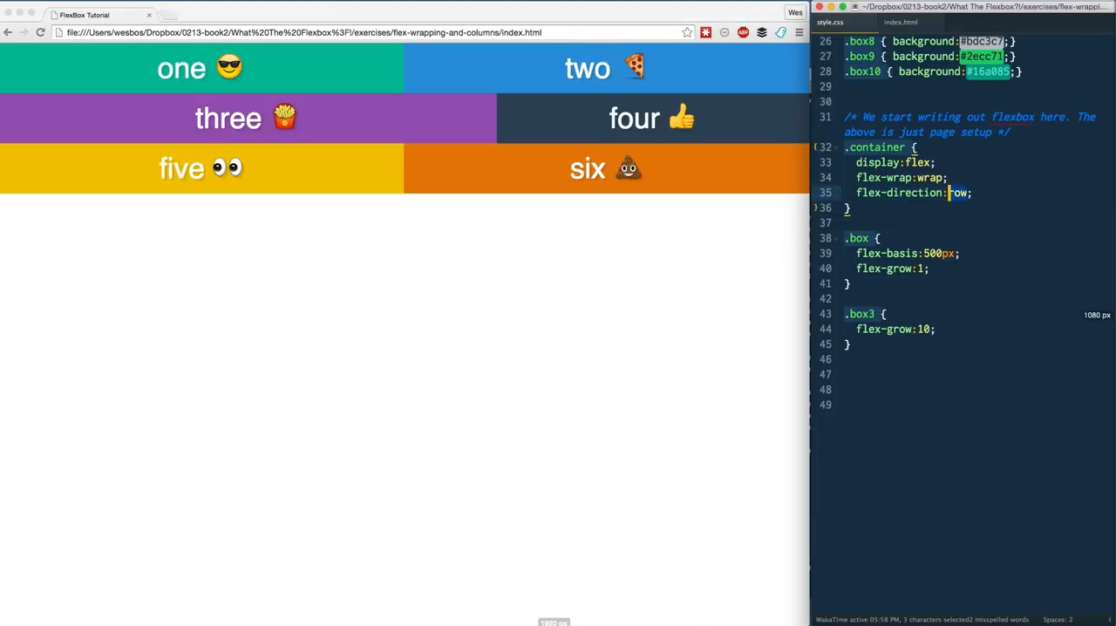
pyautogui.write('column')
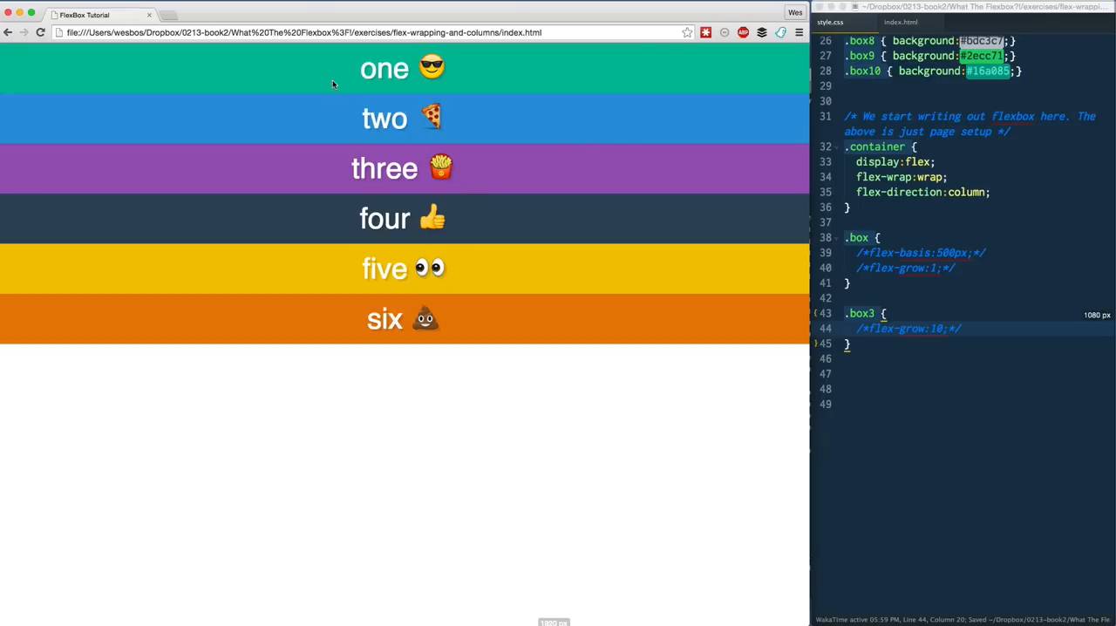
pyautogui.moveTo(373, 92)
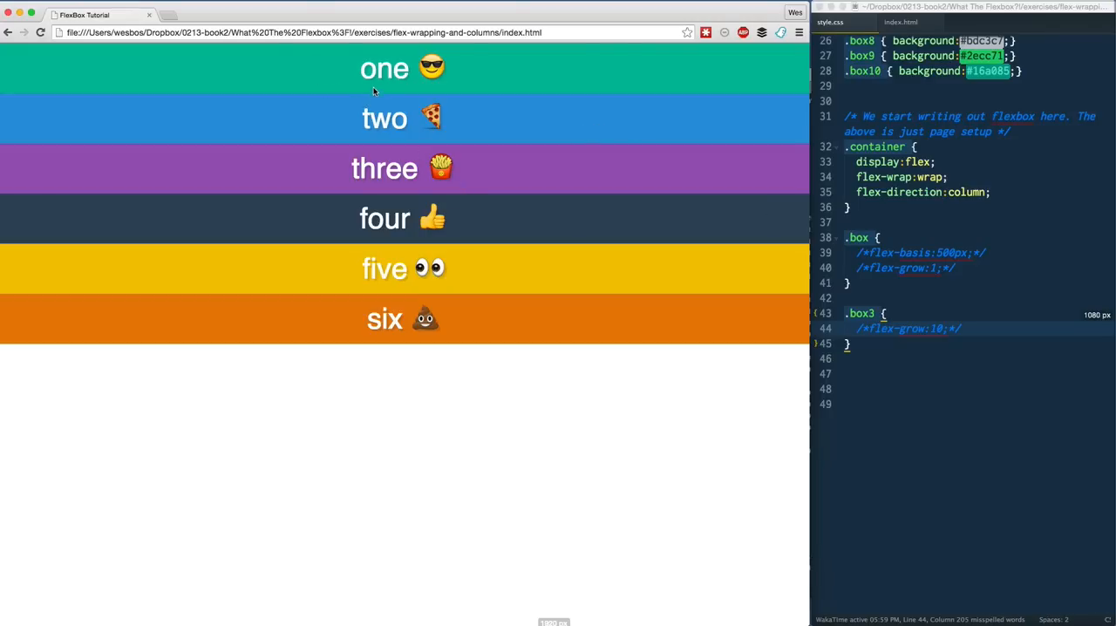
pyautogui.moveTo(405, 239)
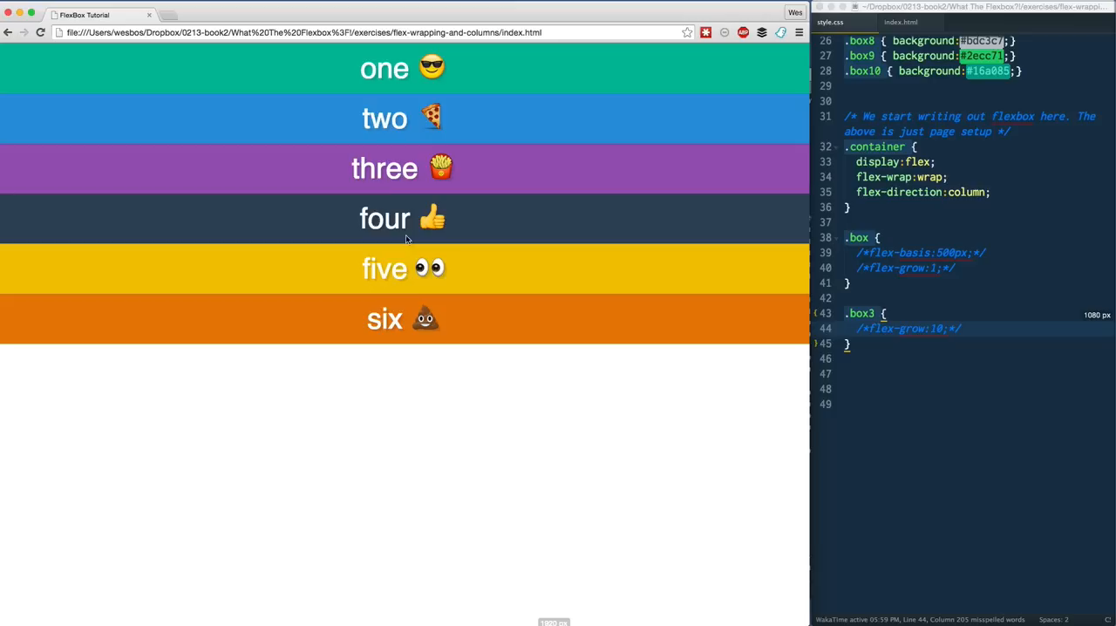
pyautogui.moveTo(963, 212)
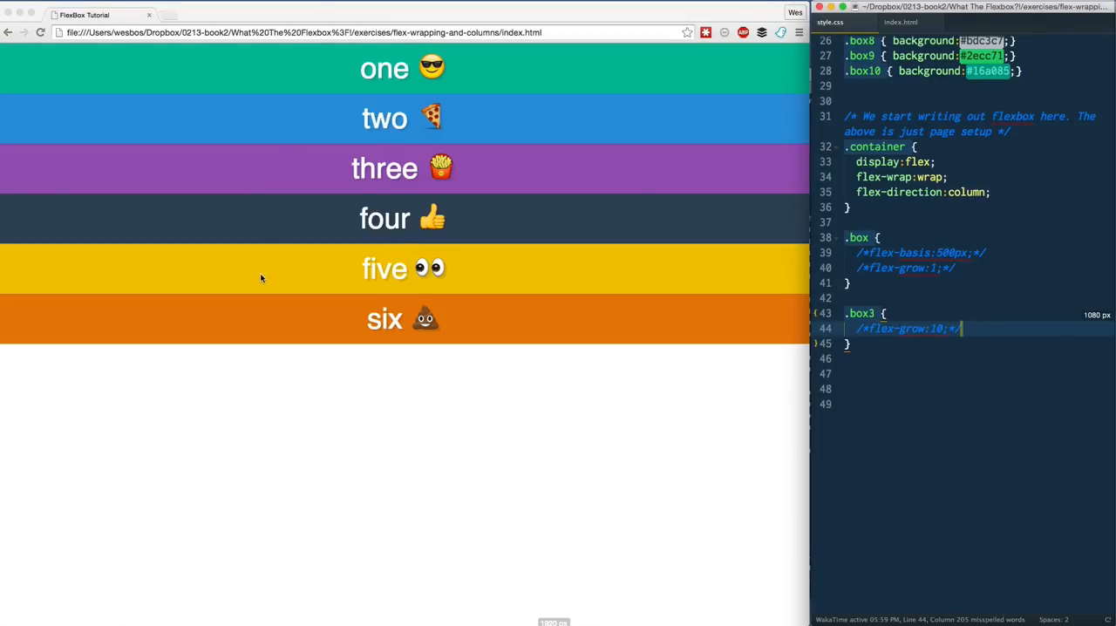
pyautogui.moveTo(336, 208)
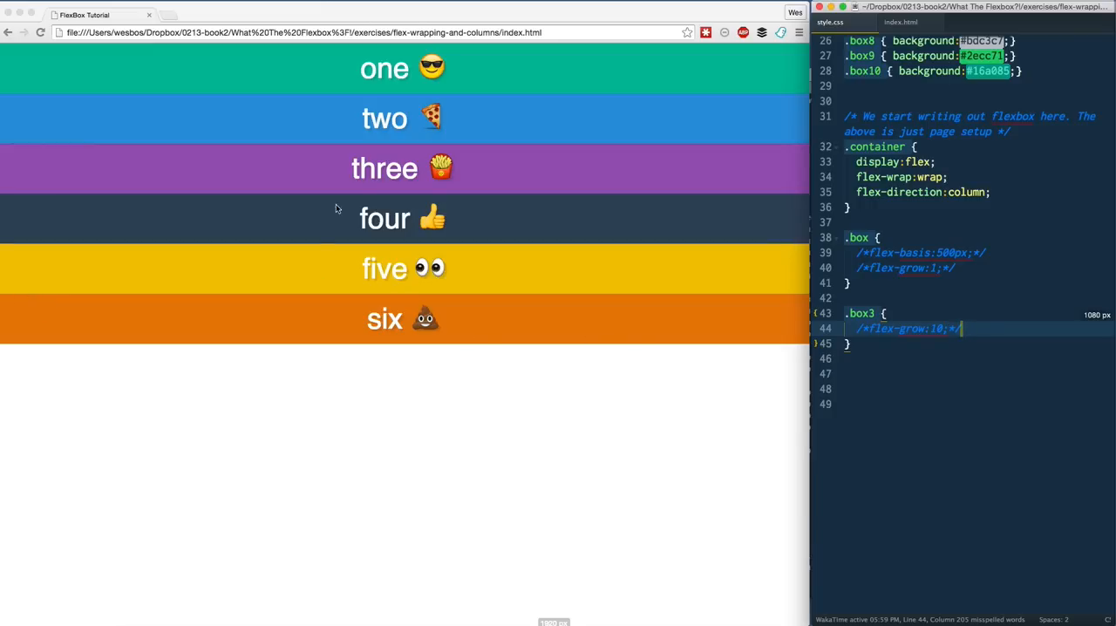
pyautogui.moveTo(417, 66)
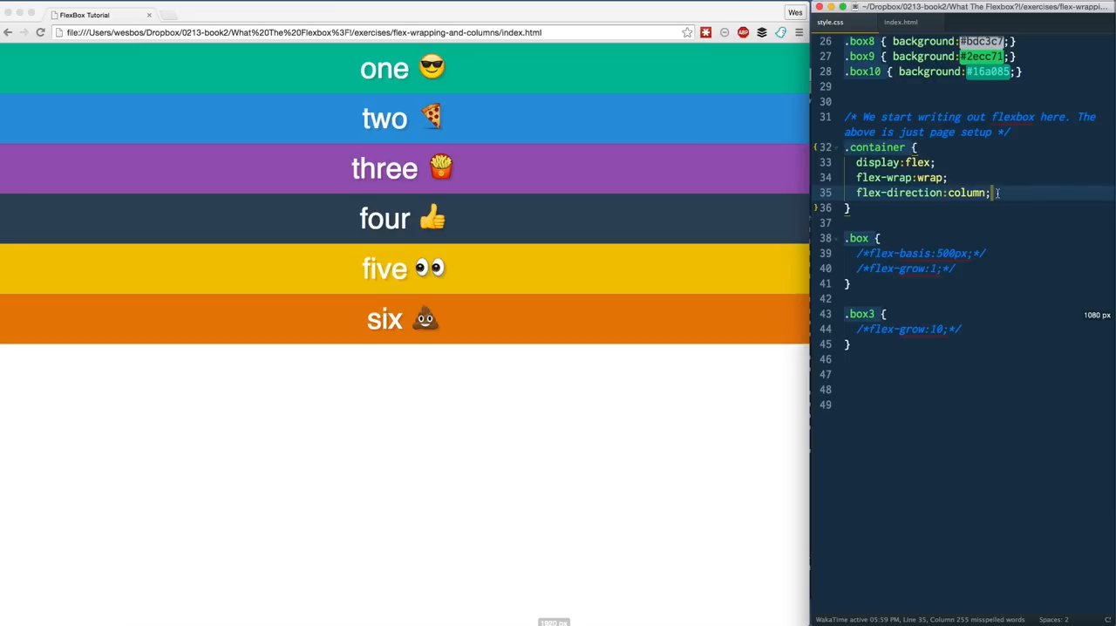
# - Change box3's flex-grow value from 10 to 5
pyautogui.click(989, 253)
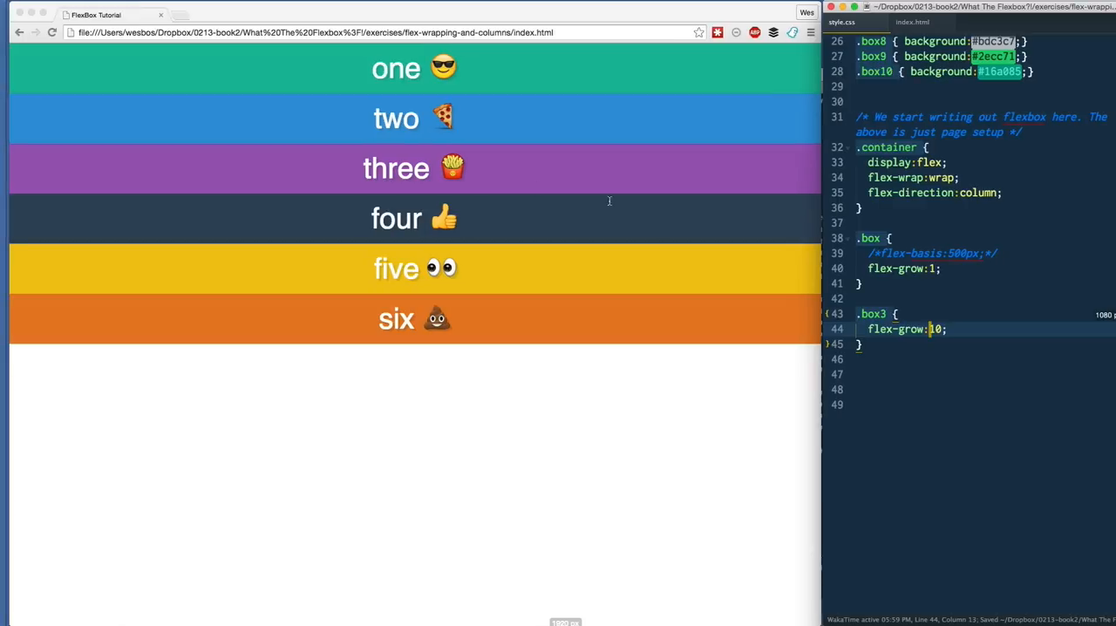
pyautogui.write('5')
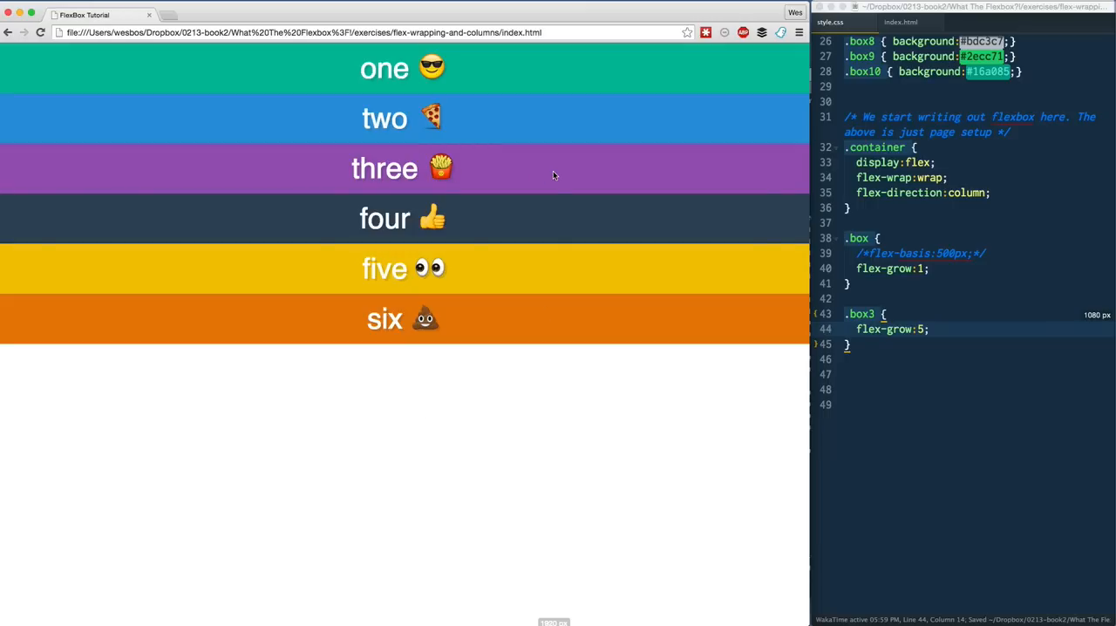
pyautogui.moveTo(598, 191)
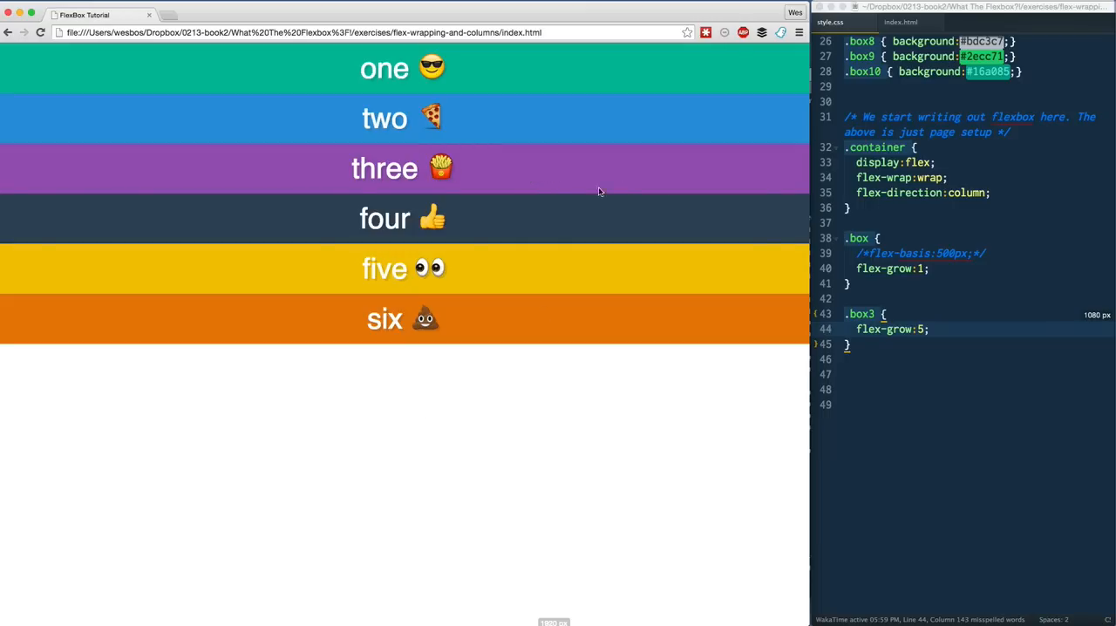
pyautogui.moveTo(194, 96)
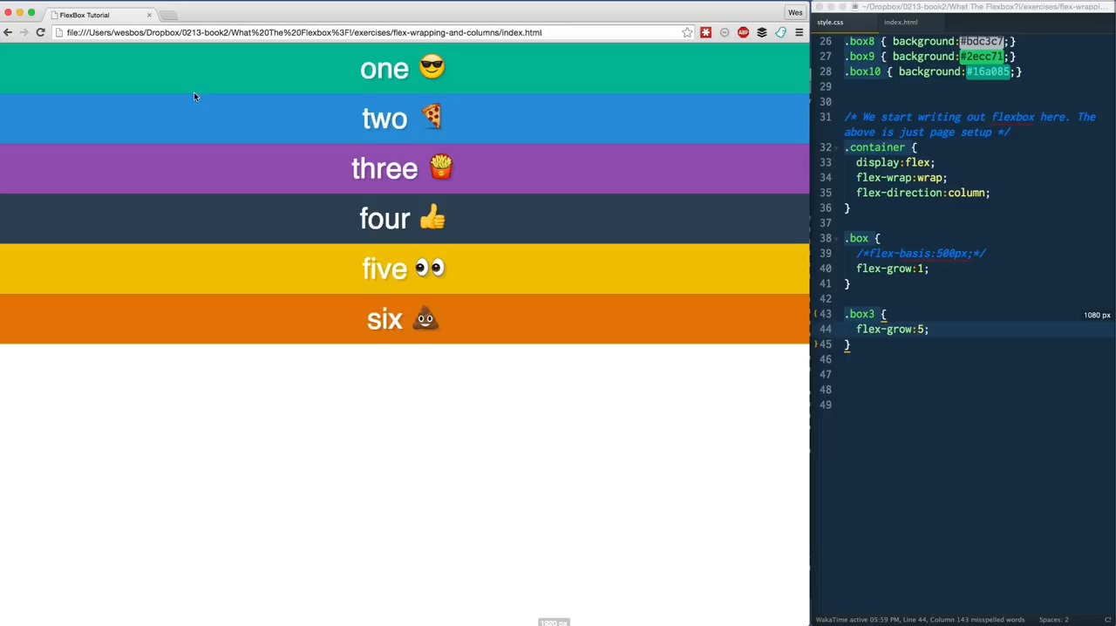
pyautogui.doubleClick(875, 147)
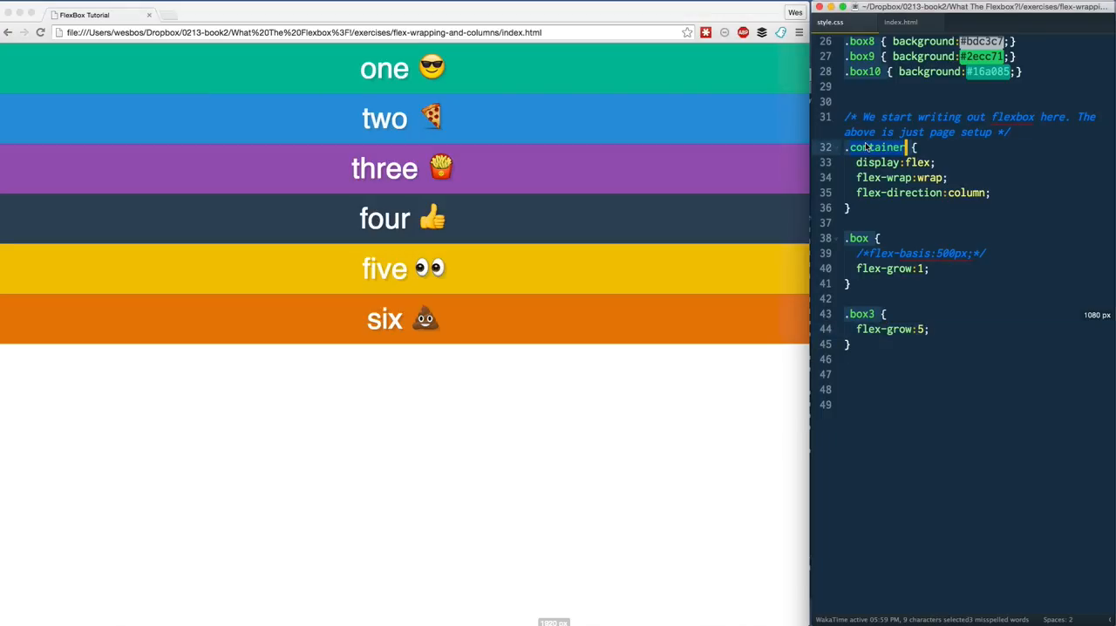
pyautogui.write('border')
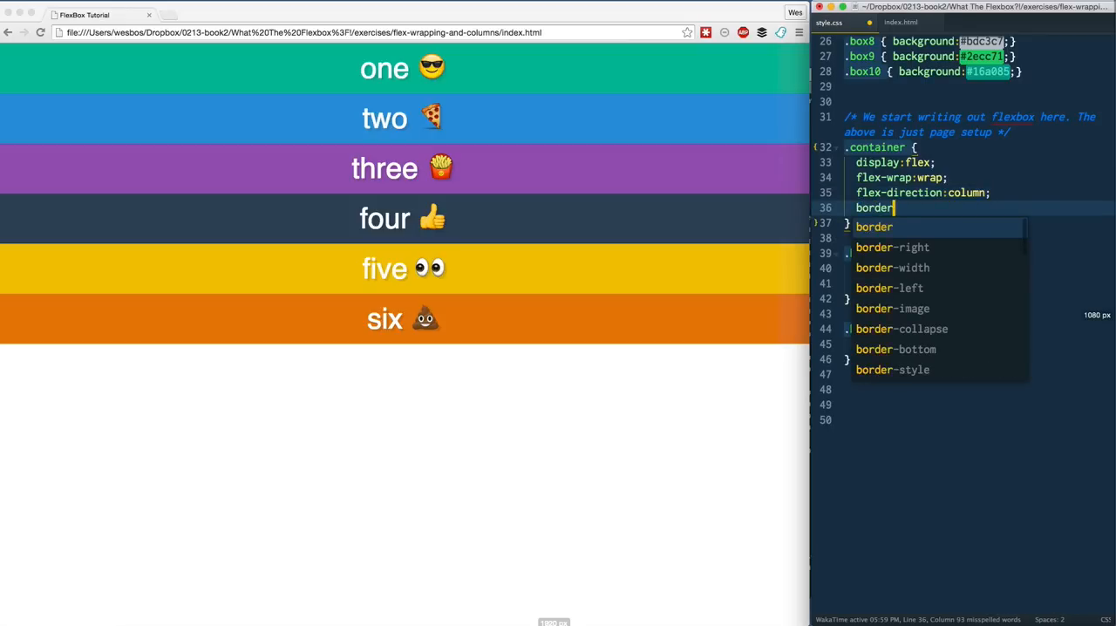
pyautogui.write(':10px solid')
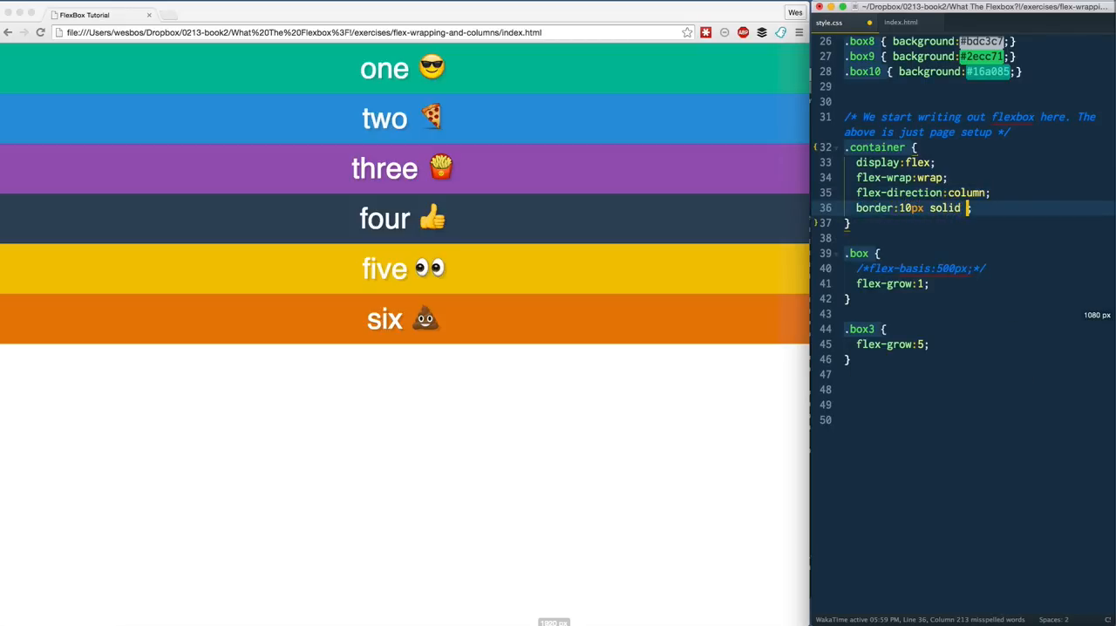
pyautogui.write('golden')
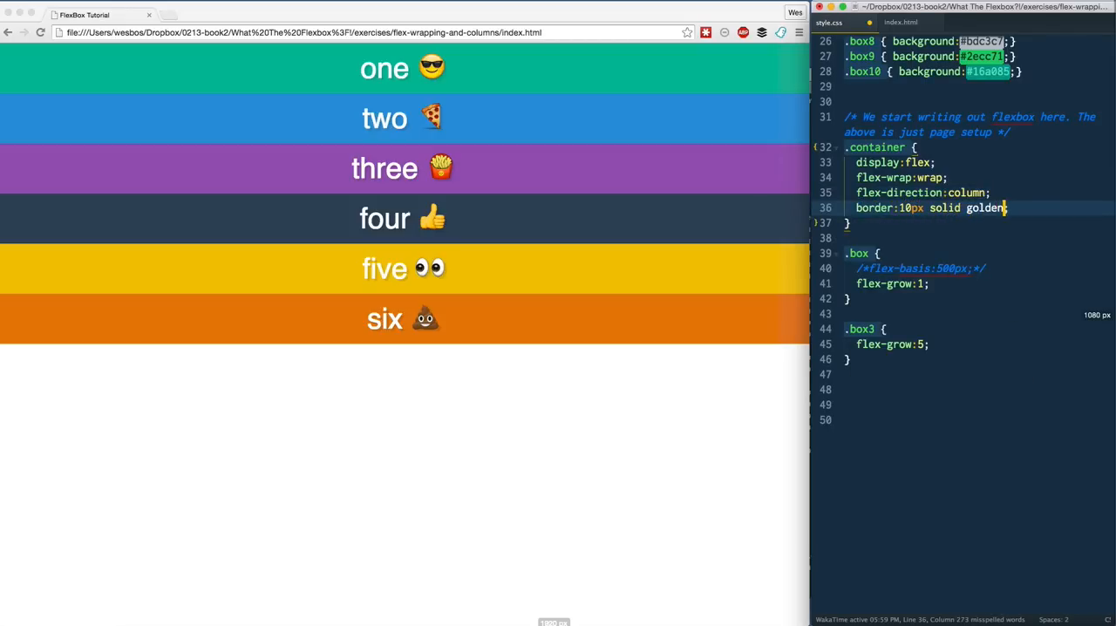
pyautogui.write('rod')
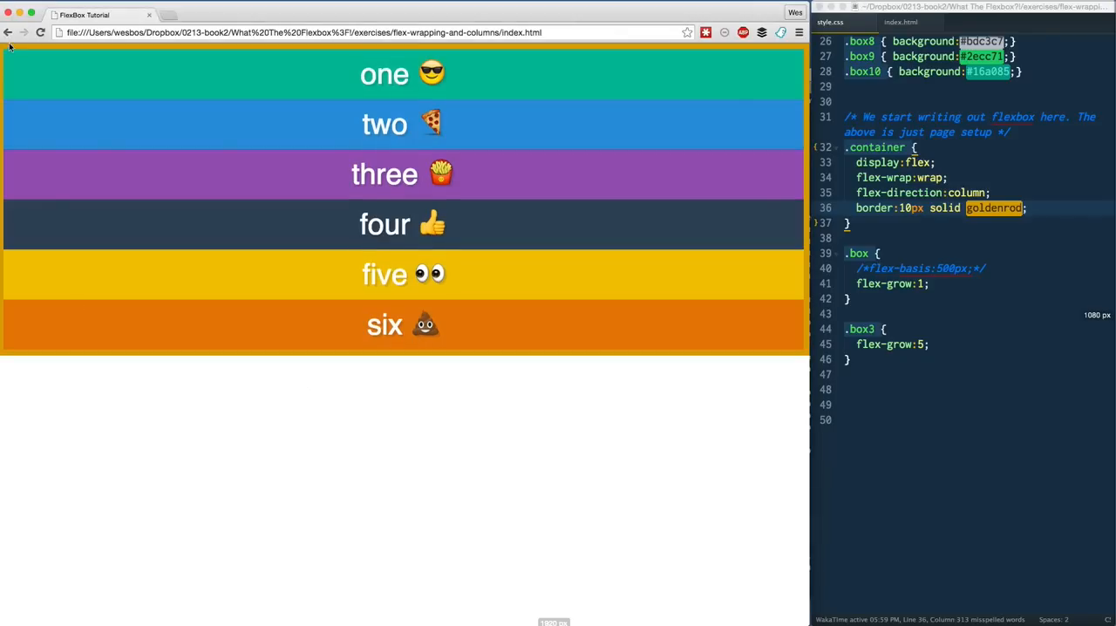
pyautogui.moveTo(675, 356)
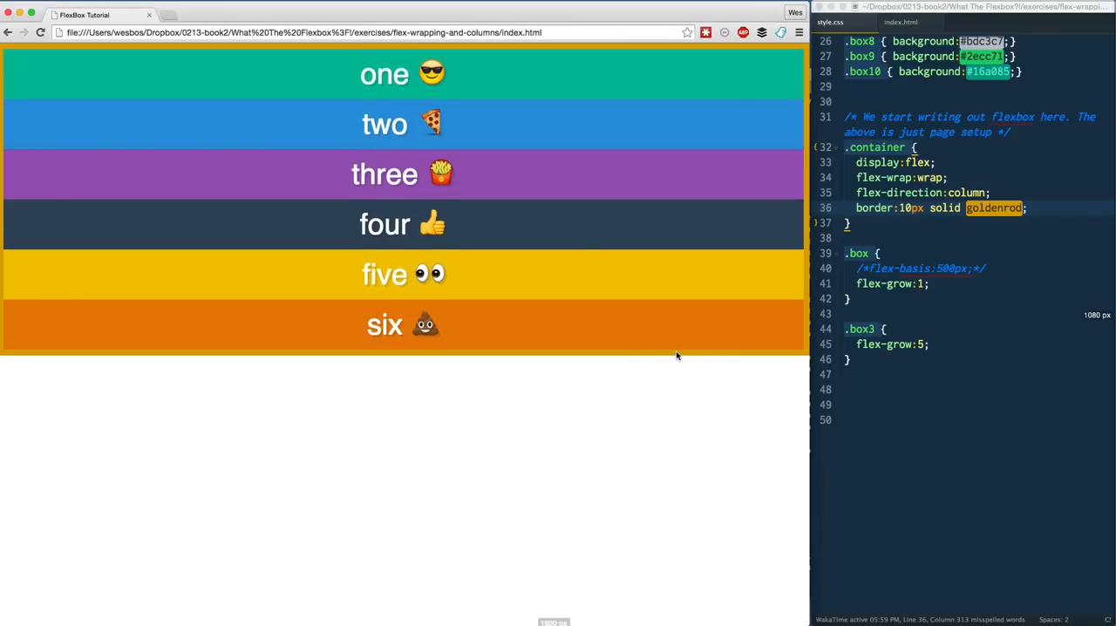
pyautogui.moveTo(863, 272)
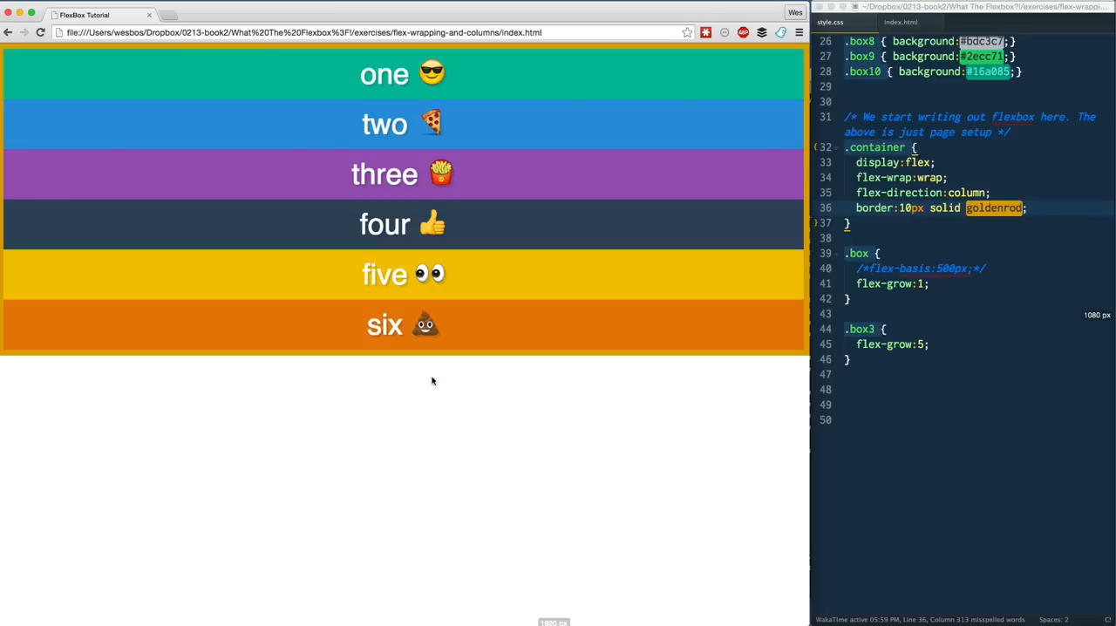
pyautogui.moveTo(462, 223)
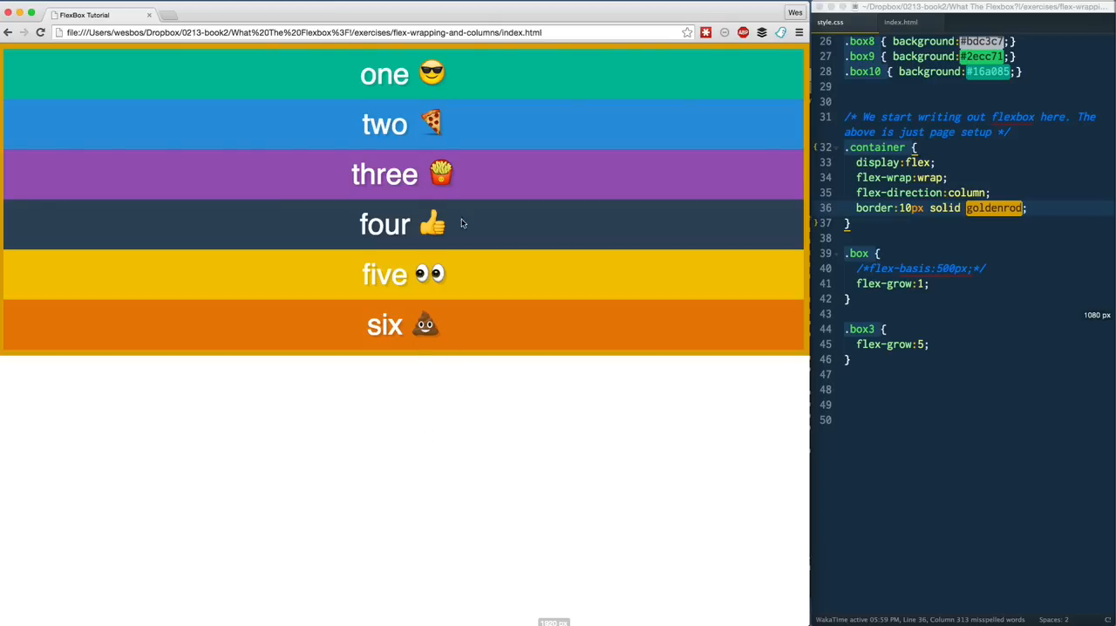
pyautogui.moveTo(412, 253)
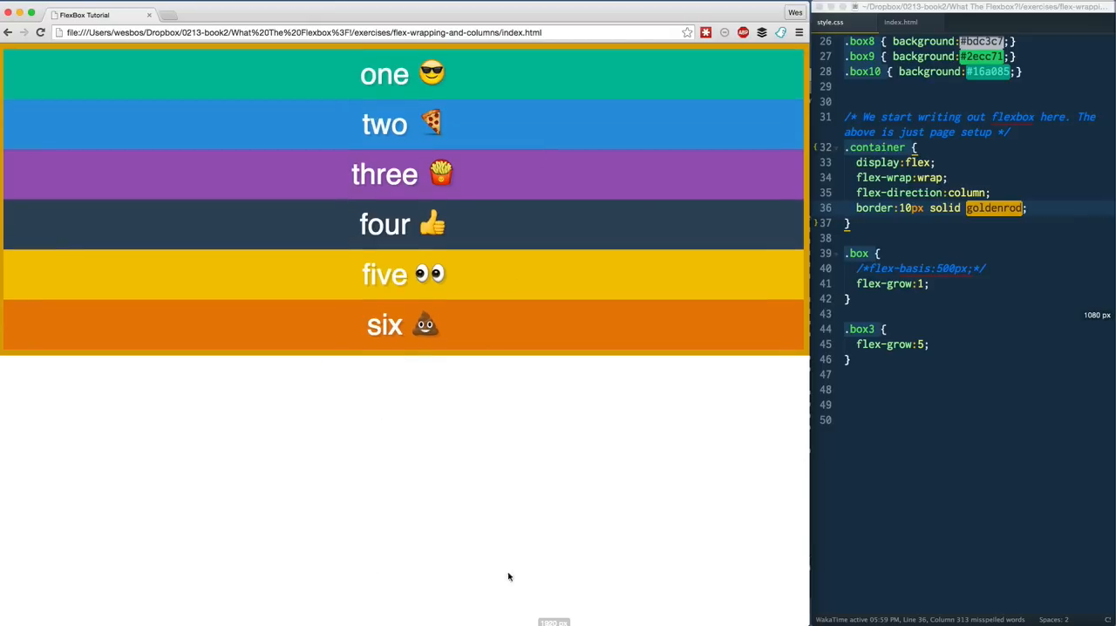
# - Add min-height: 100vh to .container after the border declaration
pyautogui.click(1034, 207)
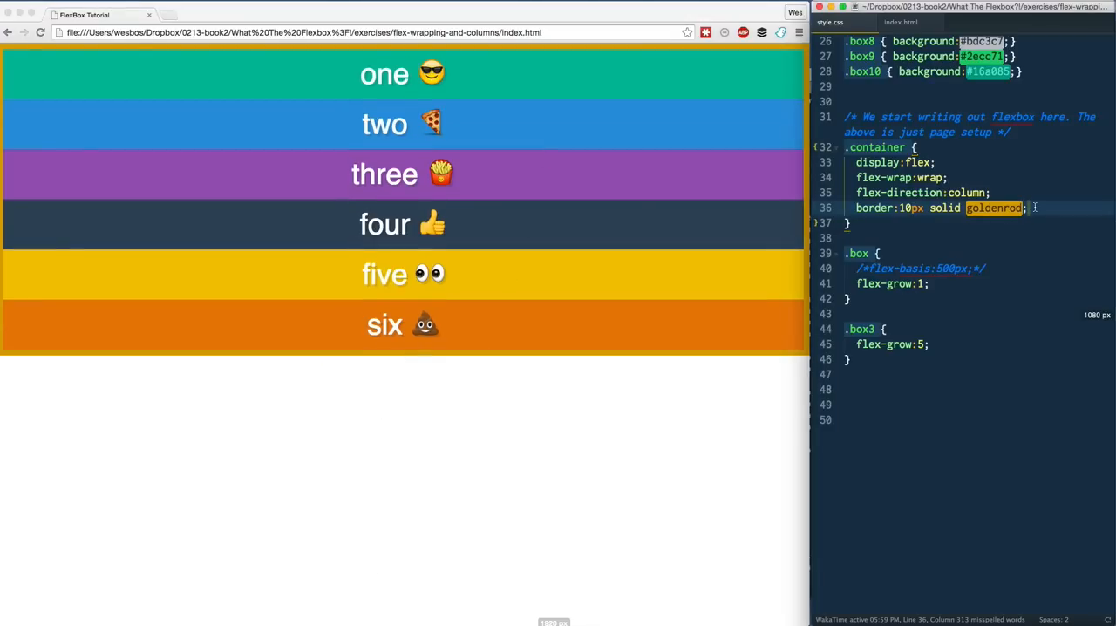
pyautogui.write('min-height:;')
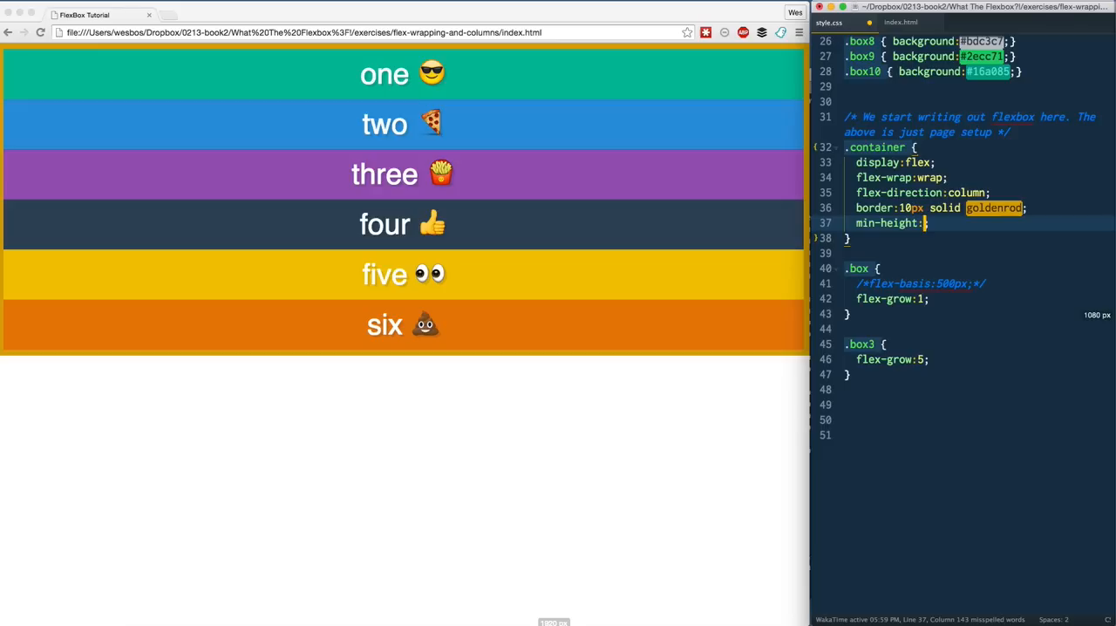
pyautogui.write('100bh')
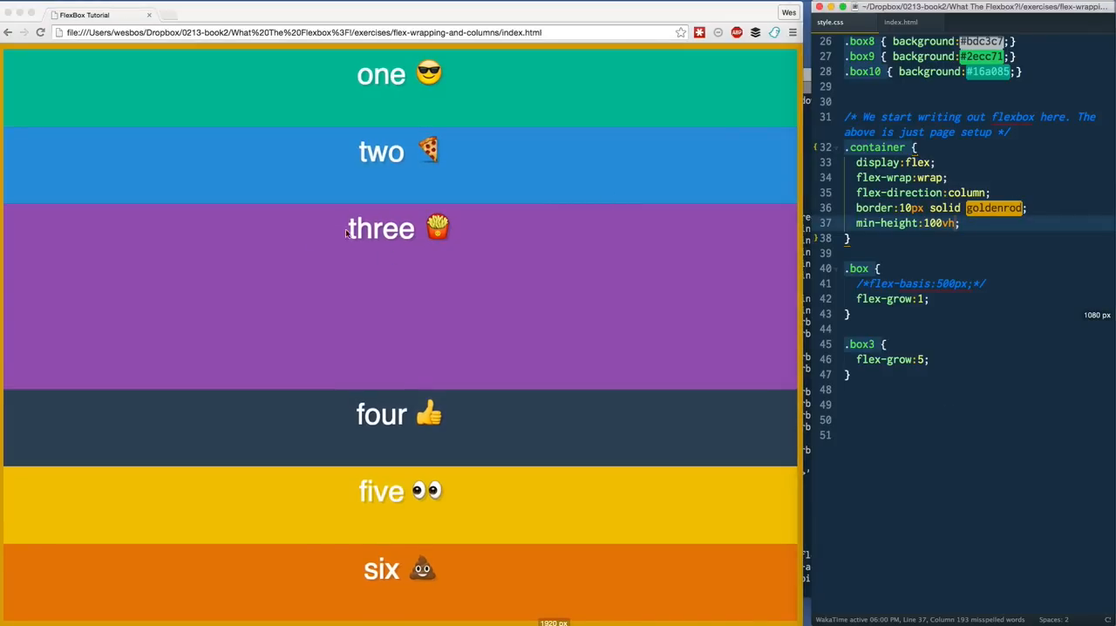
pyautogui.click(862, 343)
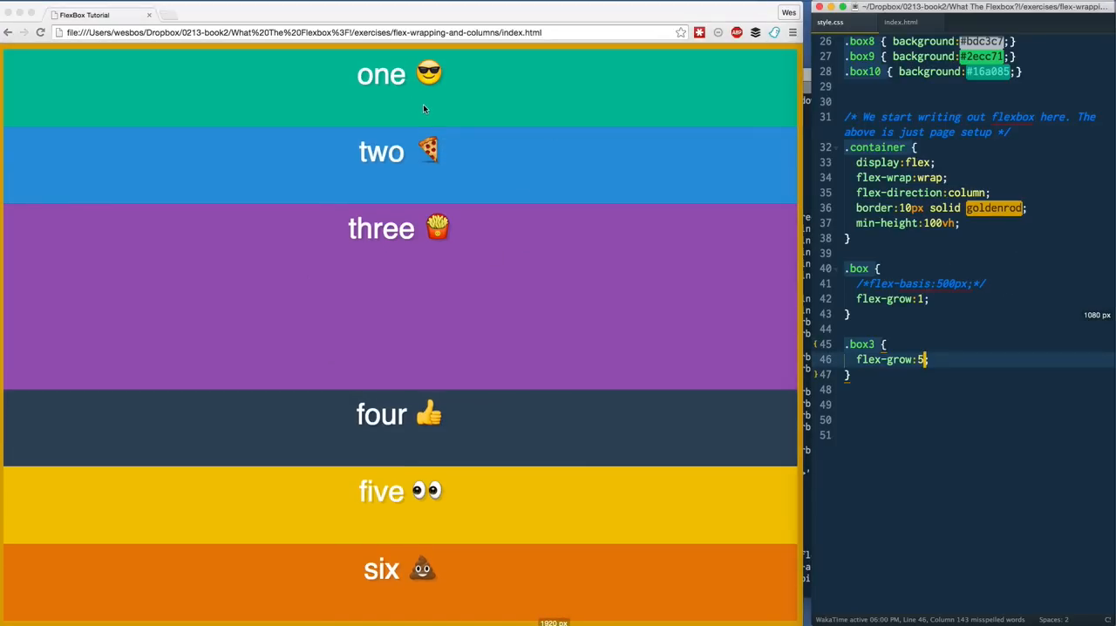
# - Enable flex-basis: 250px on .box and scroll the overflowing column in Chrome
pyautogui.click(958, 222)
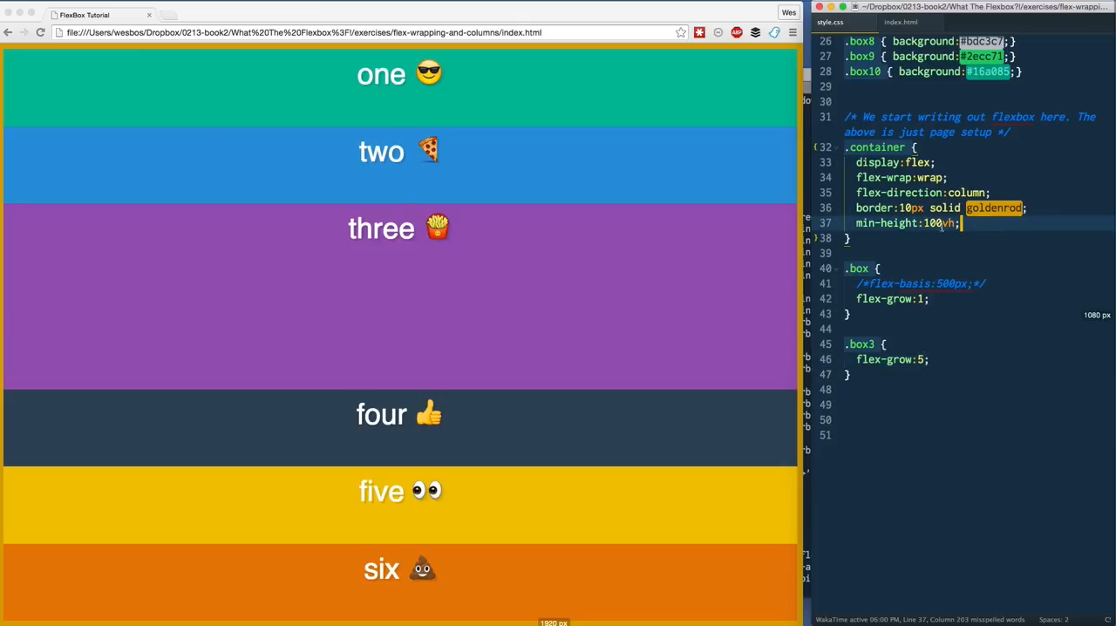
pyautogui.moveTo(91, 74)
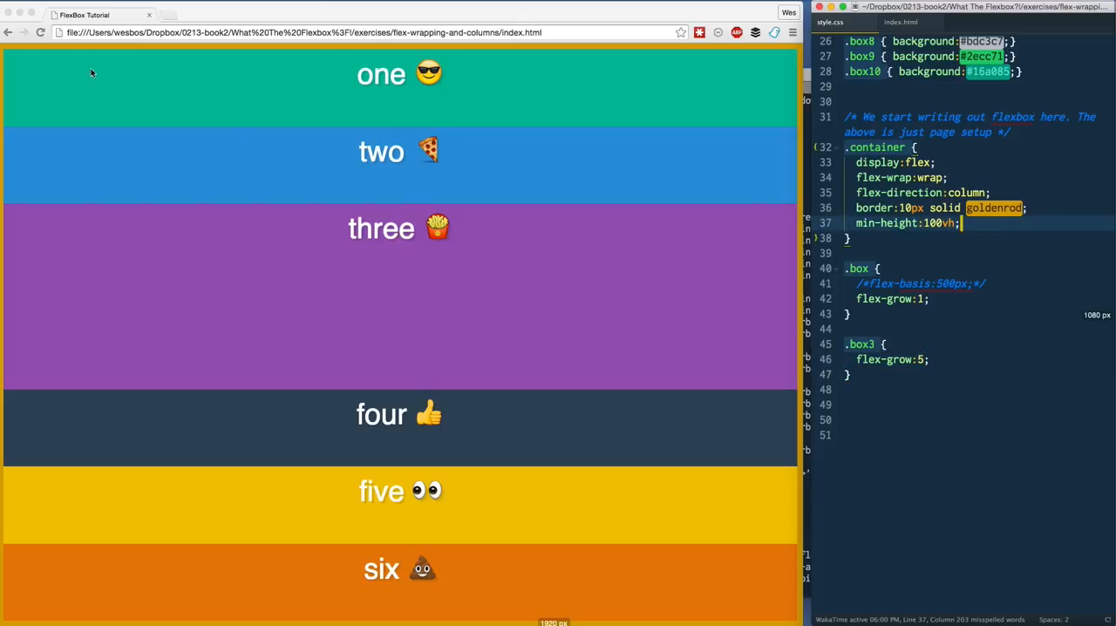
pyautogui.moveTo(252, 193)
pyautogui.write('2')
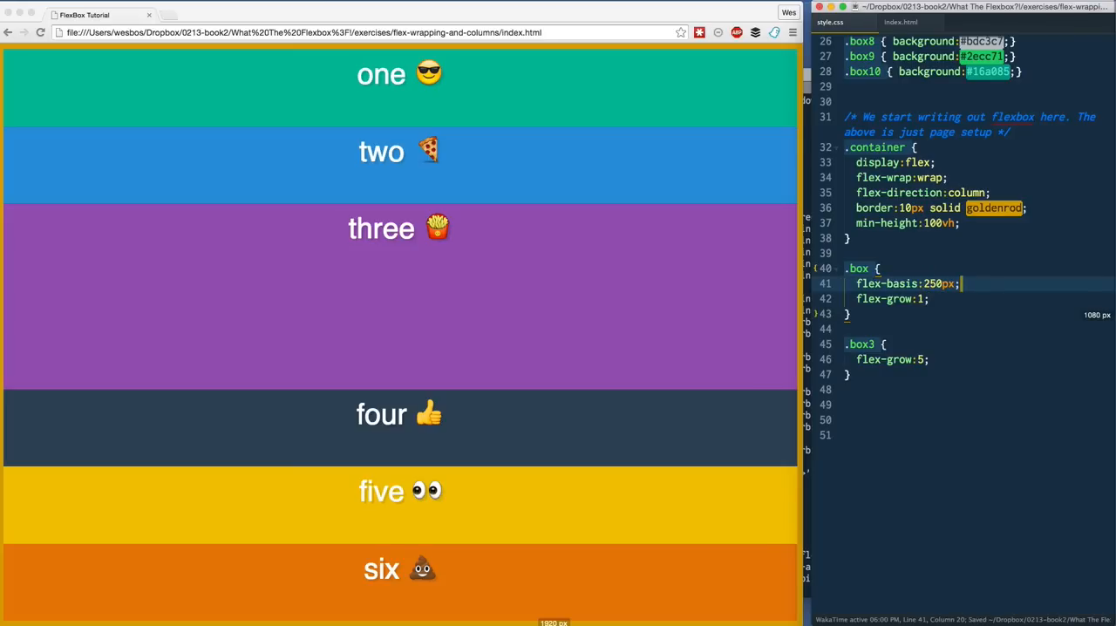
pyautogui.doubleClick(939, 283)
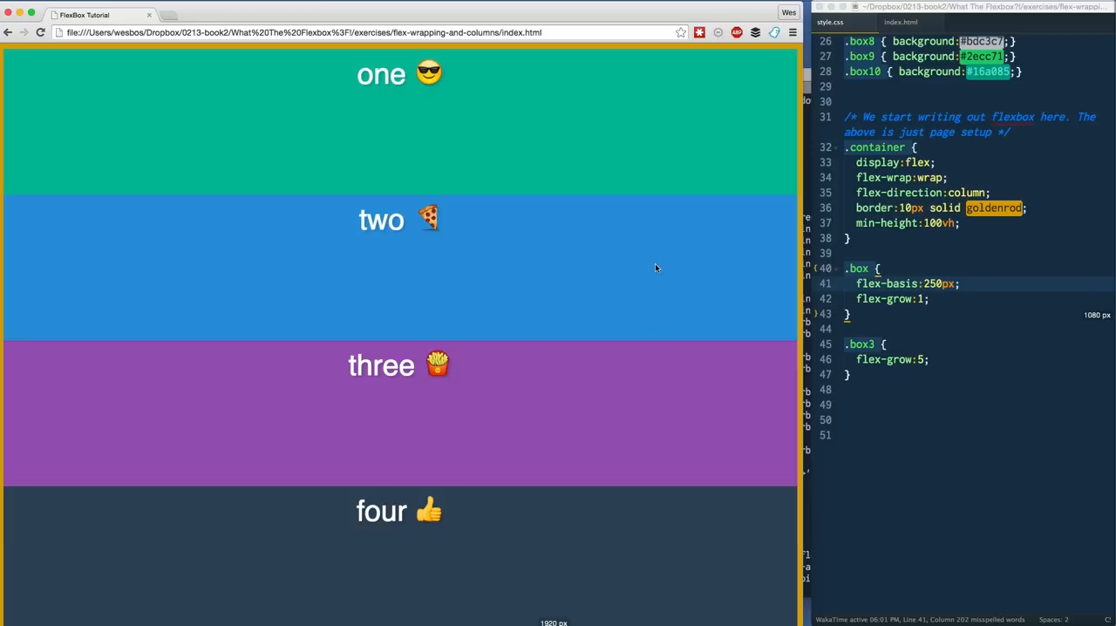
pyautogui.scroll(-3)
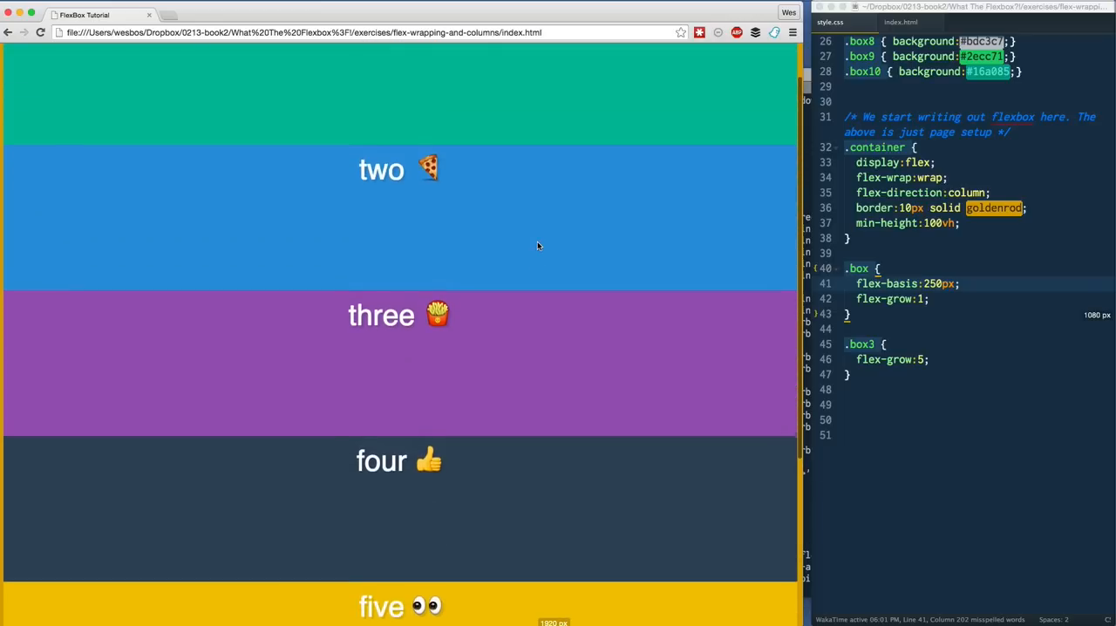
pyautogui.scroll(-3)
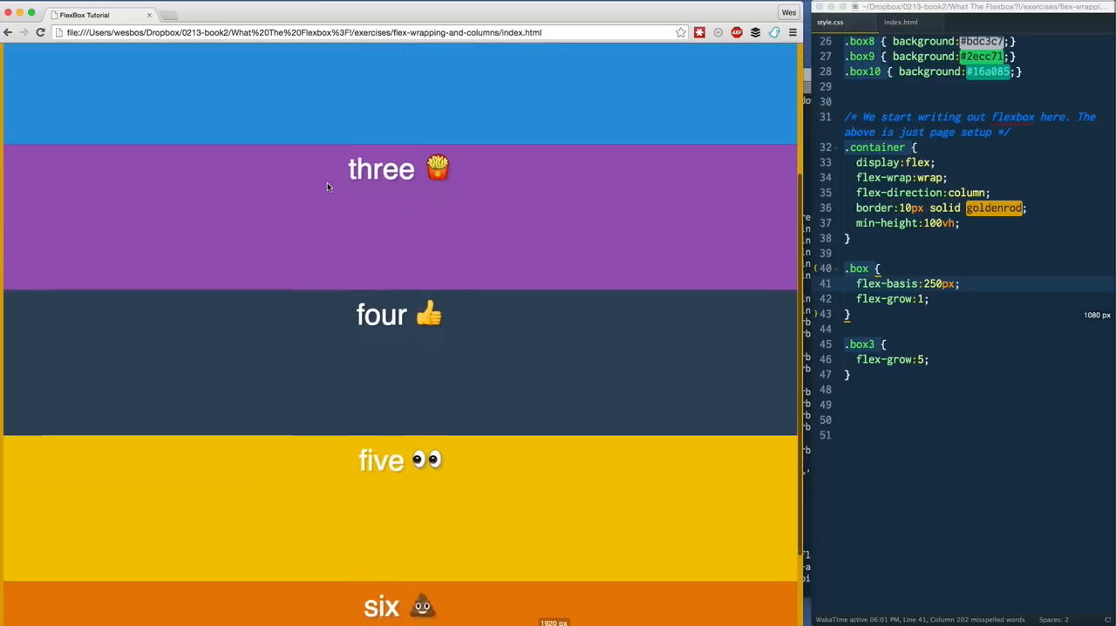
pyautogui.scroll(3)
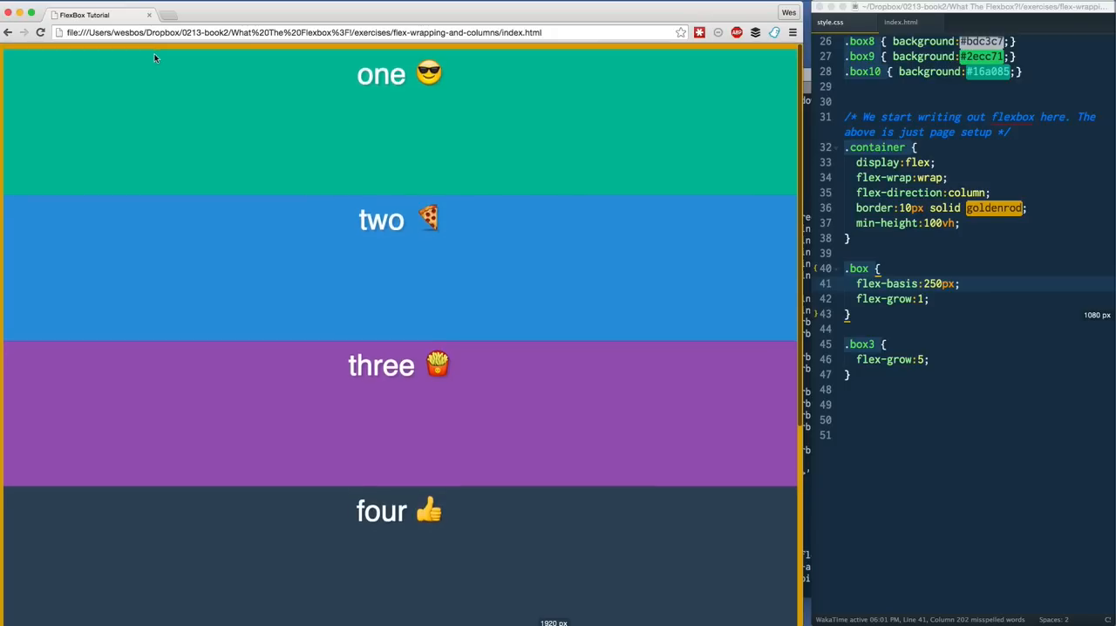
pyautogui.scroll(-3)
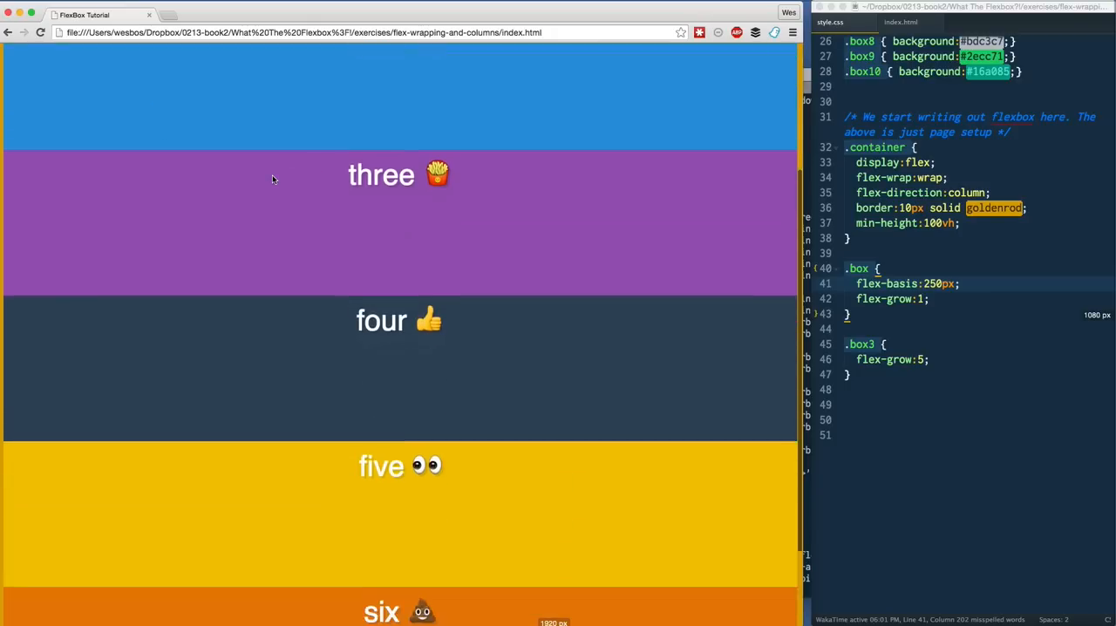
pyautogui.scroll(3)
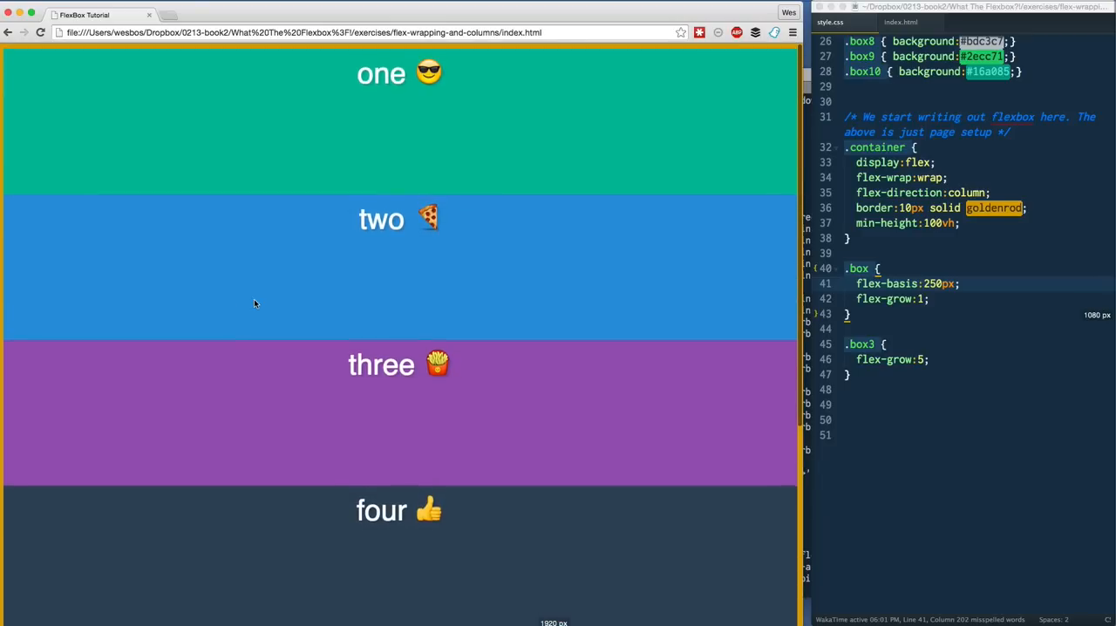
pyautogui.moveTo(226, 227)
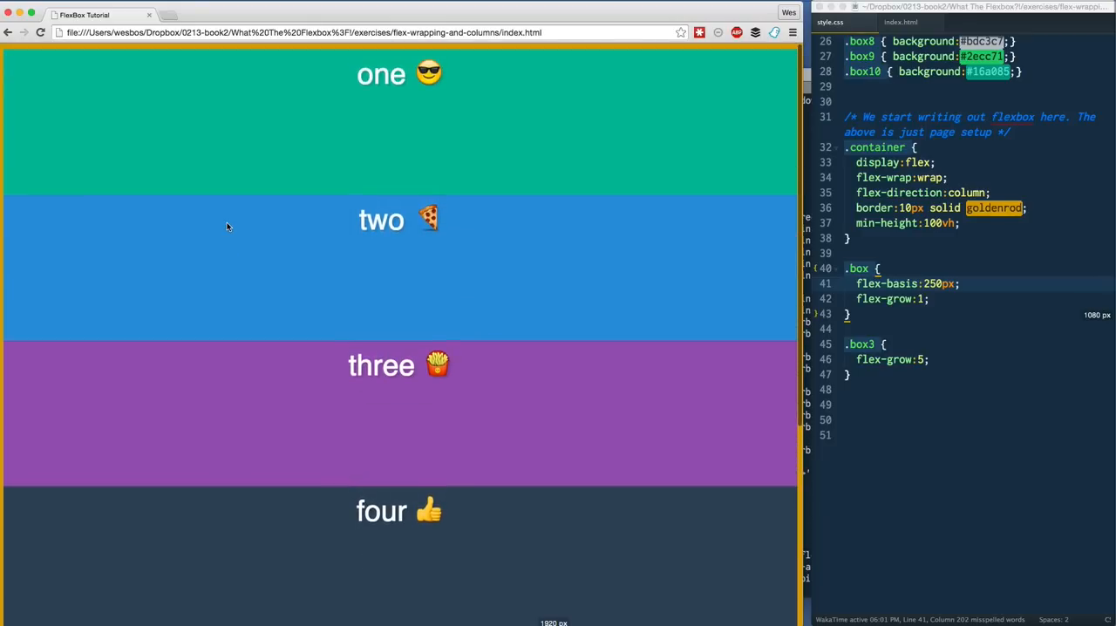
pyautogui.scroll(-3)
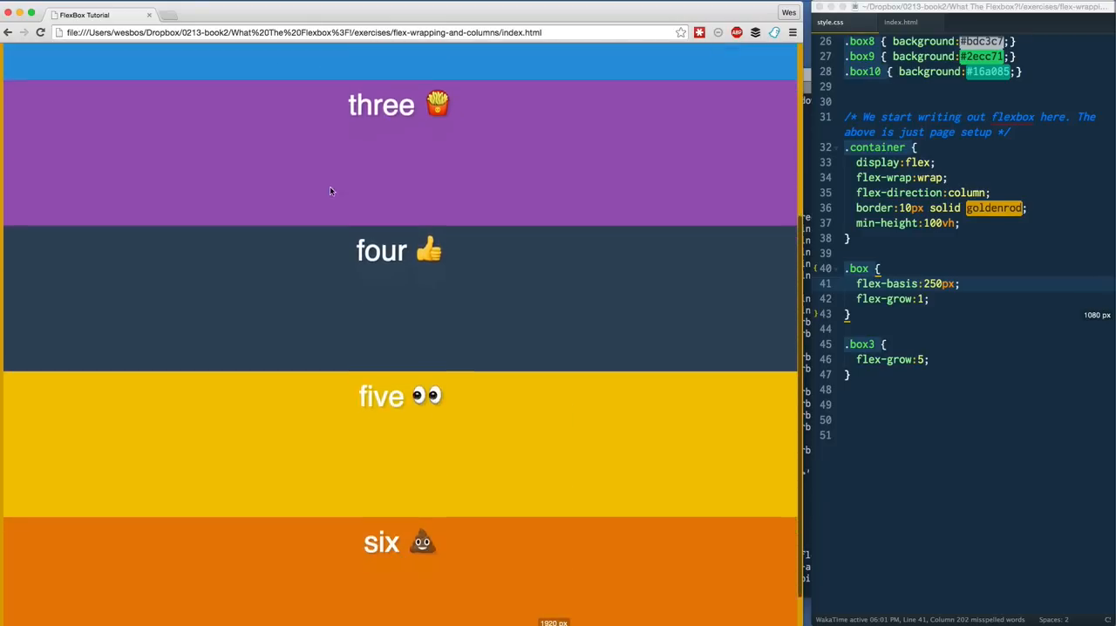
pyautogui.scroll(3)
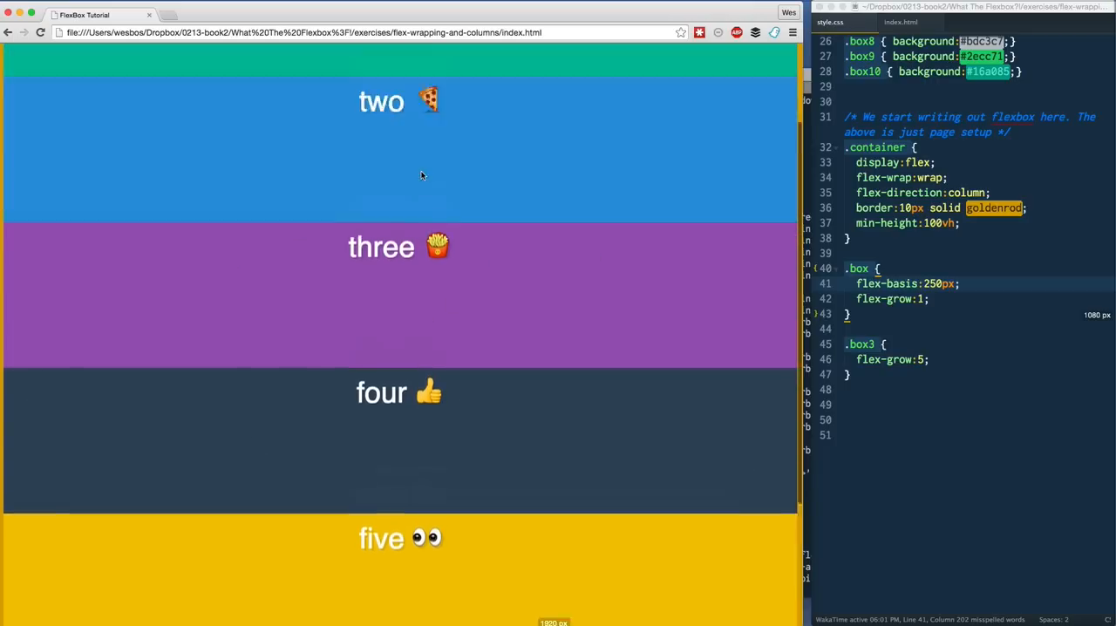
pyautogui.scroll(3)
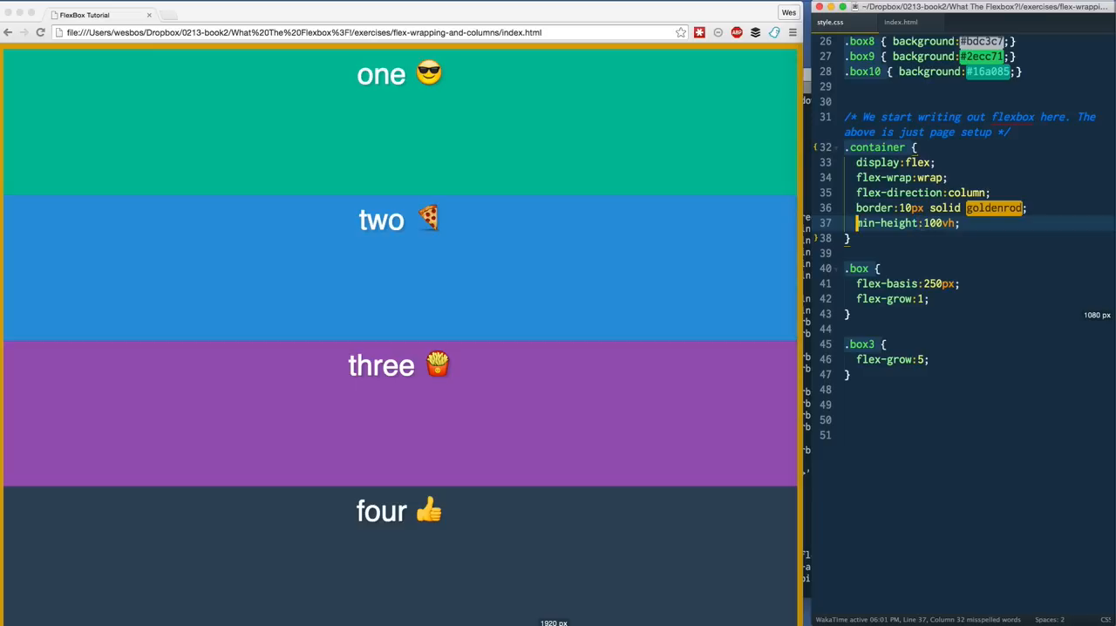
pyautogui.write('height:100vh;')
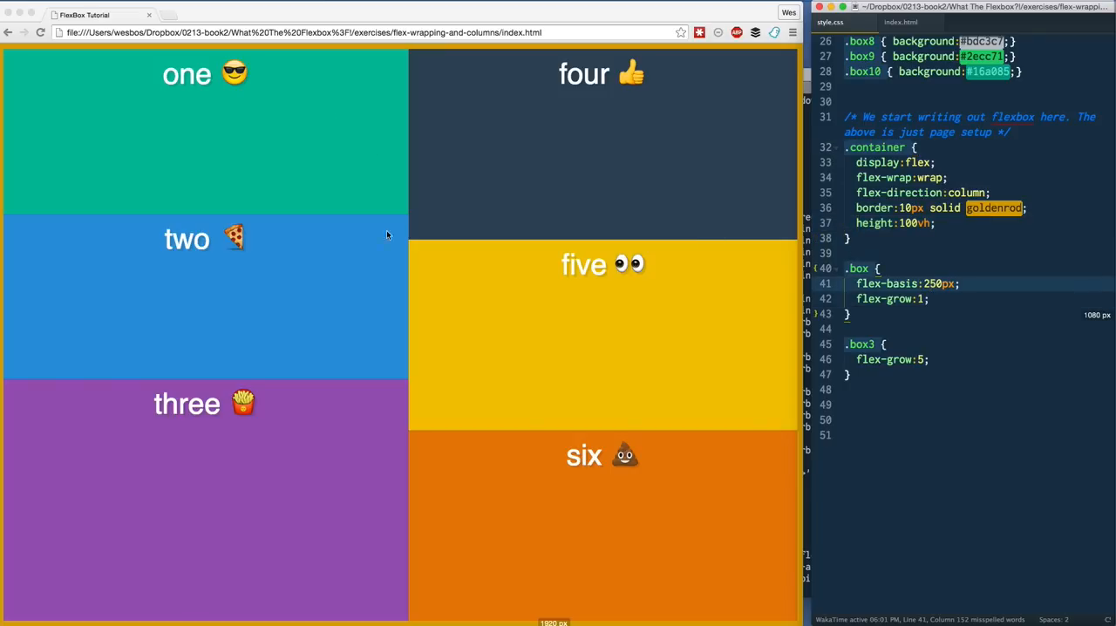
pyautogui.click(885, 343)
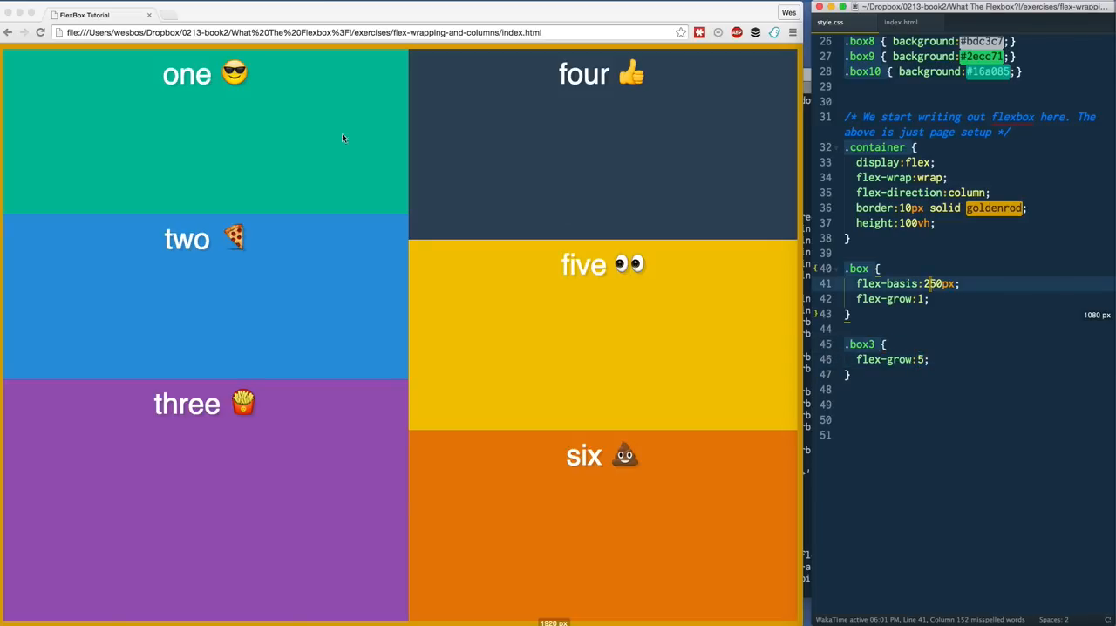
pyautogui.moveTo(201, 465)
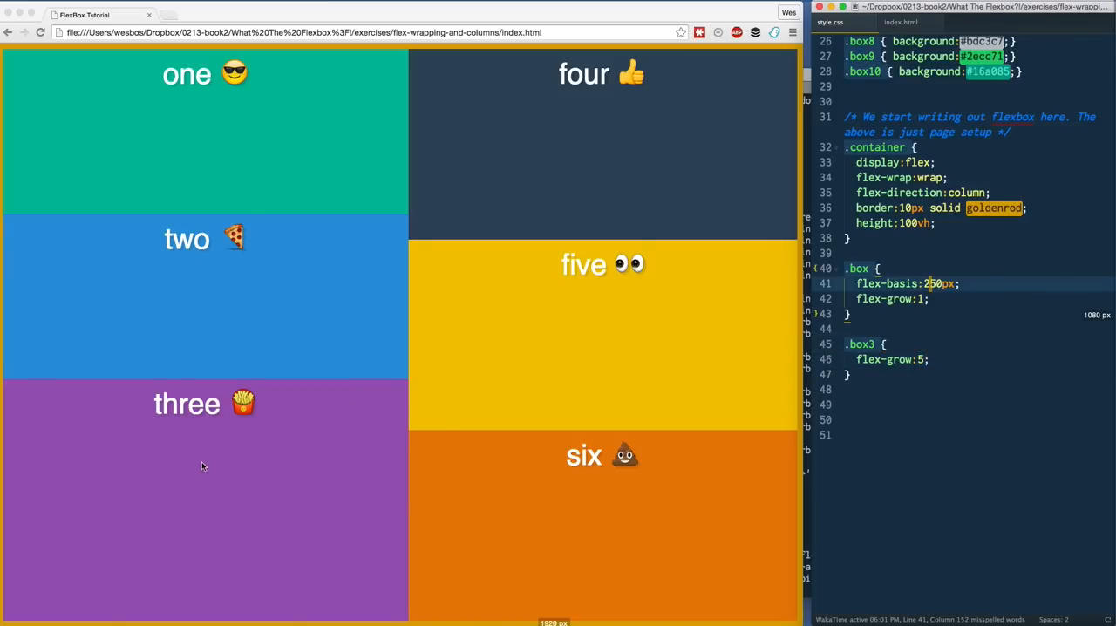
pyautogui.moveTo(197, 608)
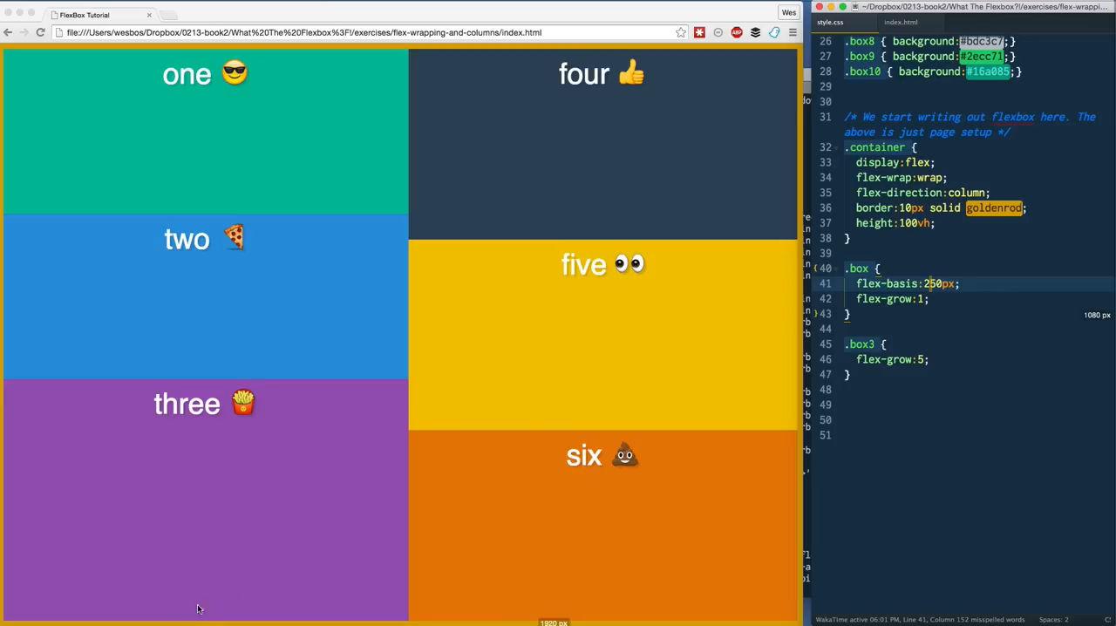
pyautogui.moveTo(244, 459)
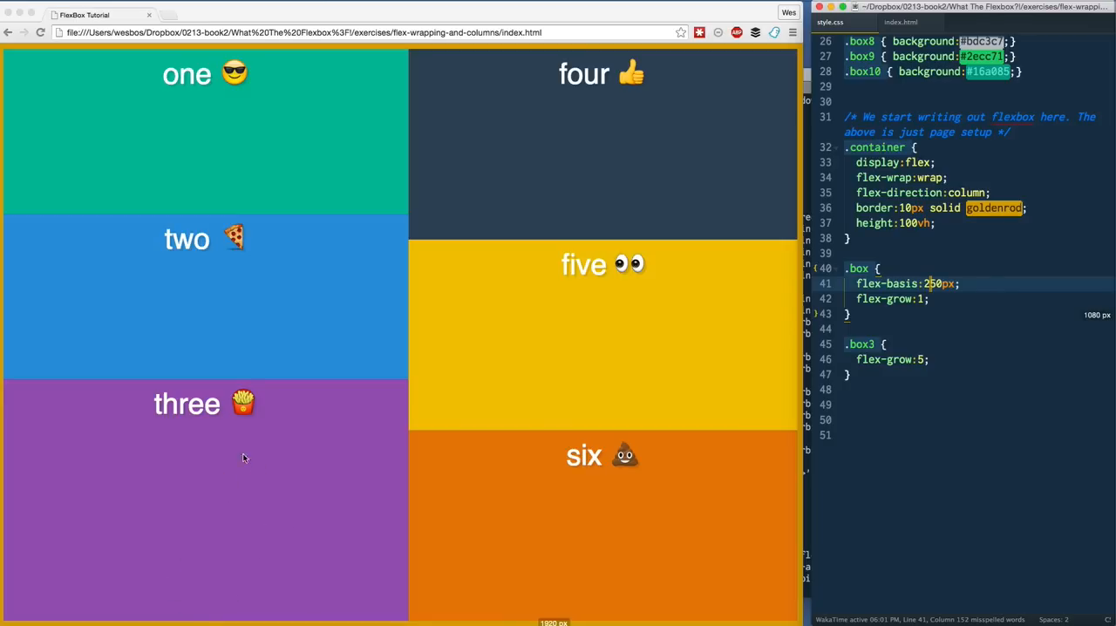
pyautogui.moveTo(386, 386)
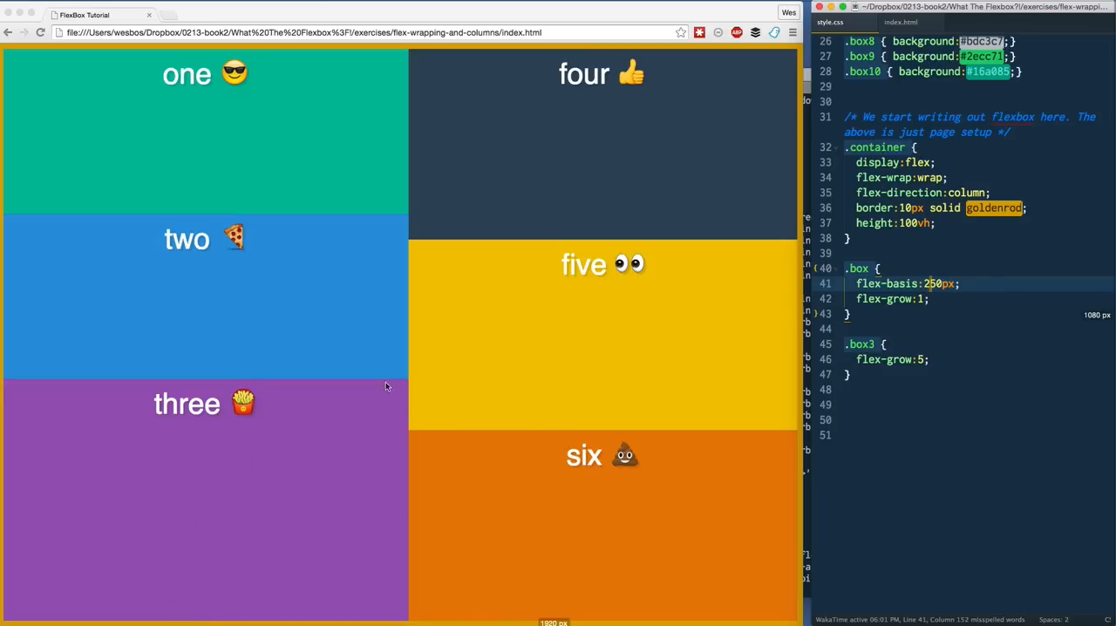
pyautogui.moveTo(332, 228)
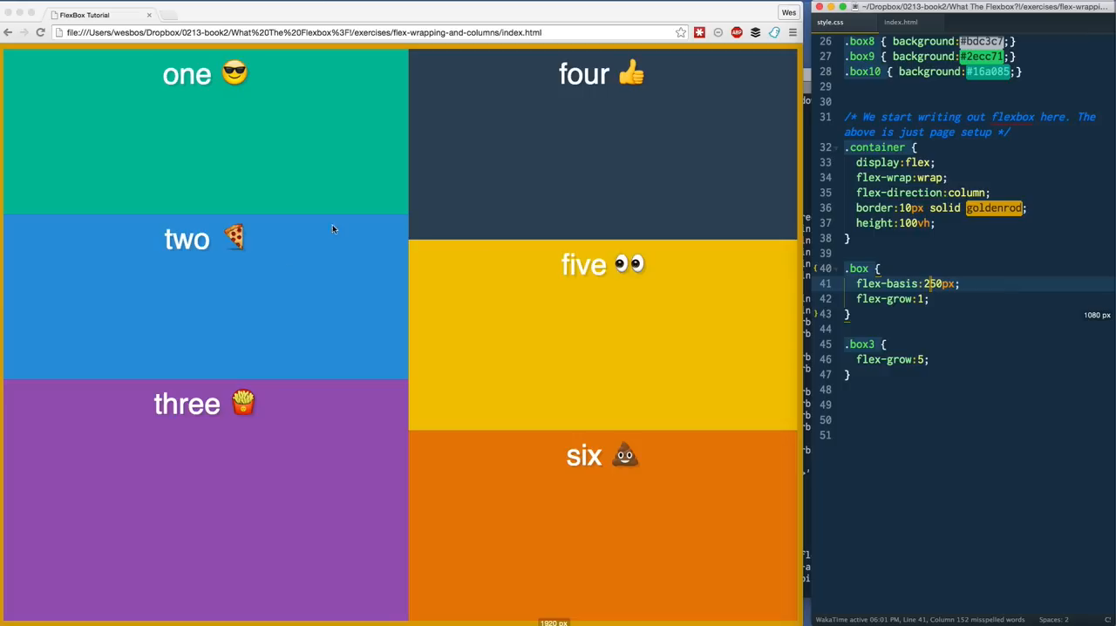
pyautogui.moveTo(257, 319)
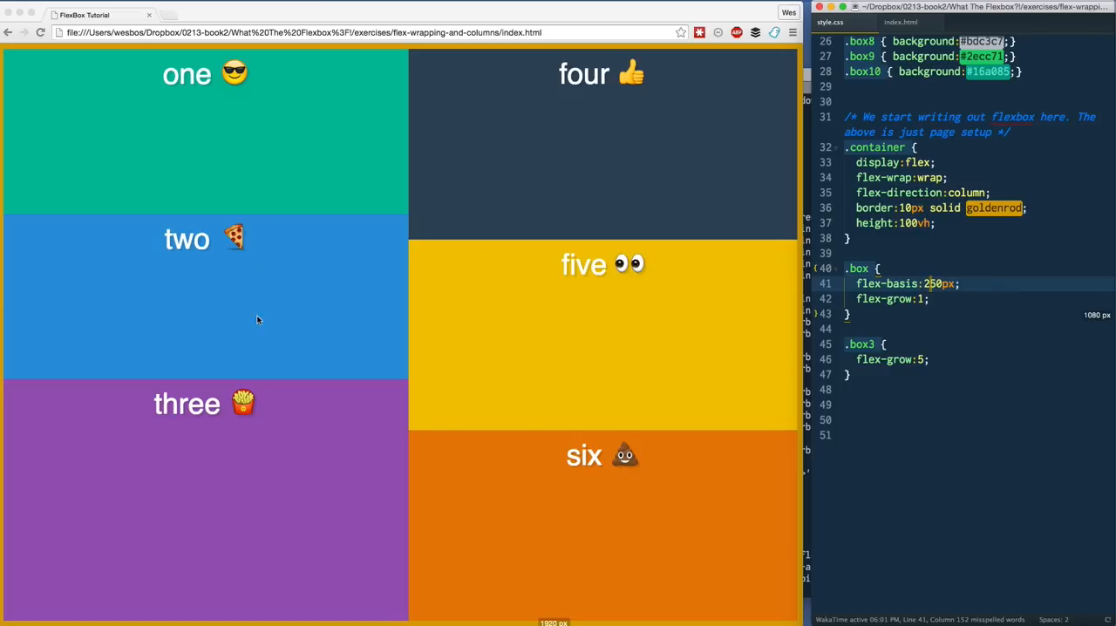
pyautogui.moveTo(207, 89)
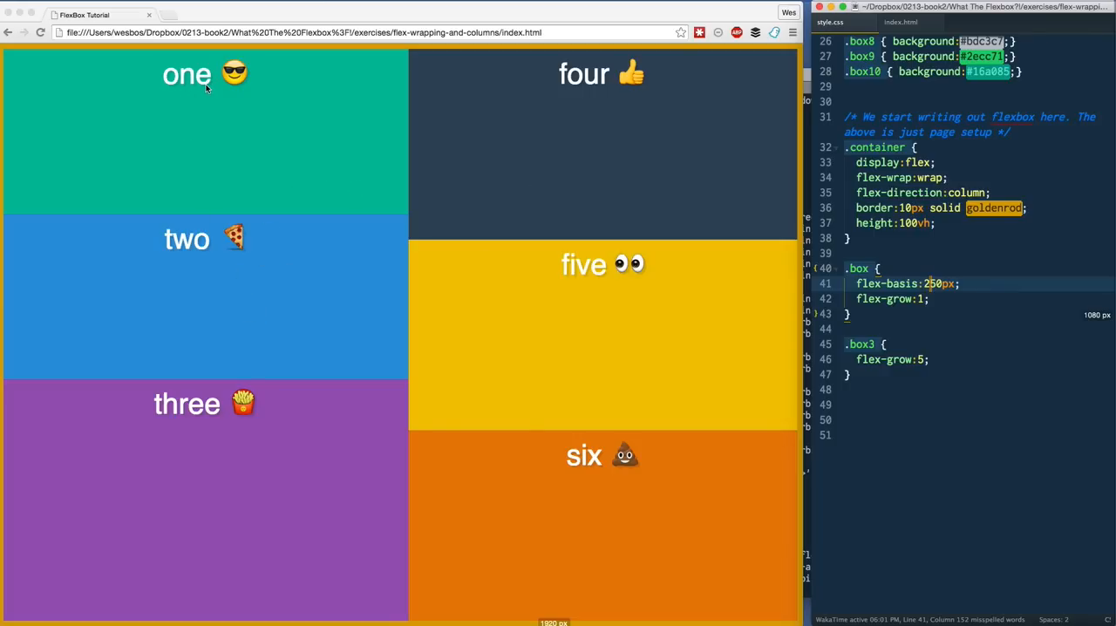
pyautogui.moveTo(539, 84)
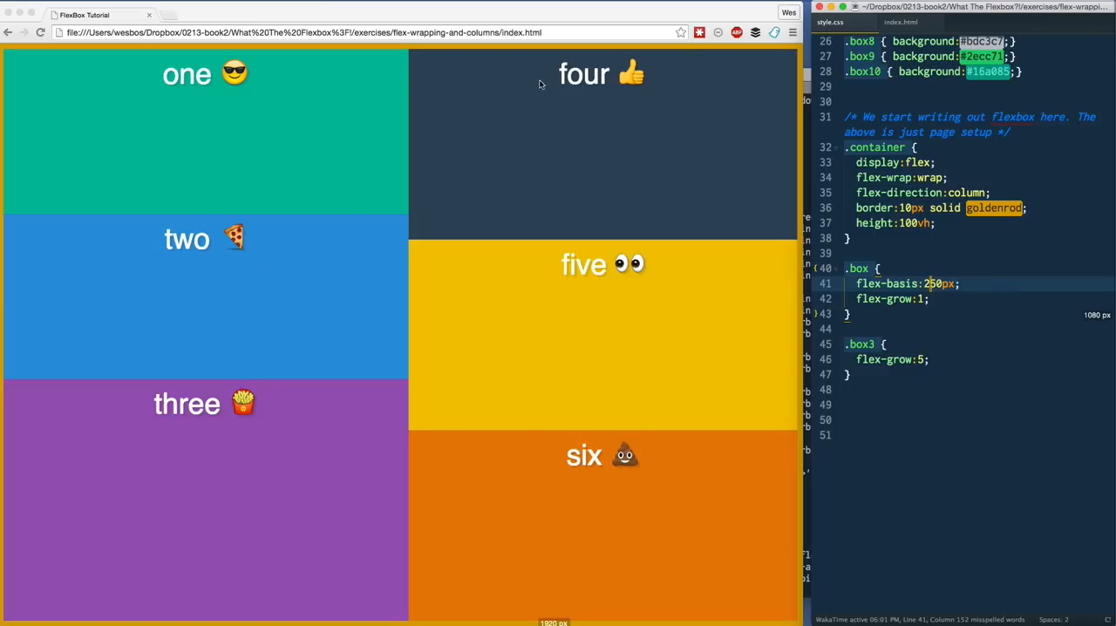
pyautogui.moveTo(332, 58)
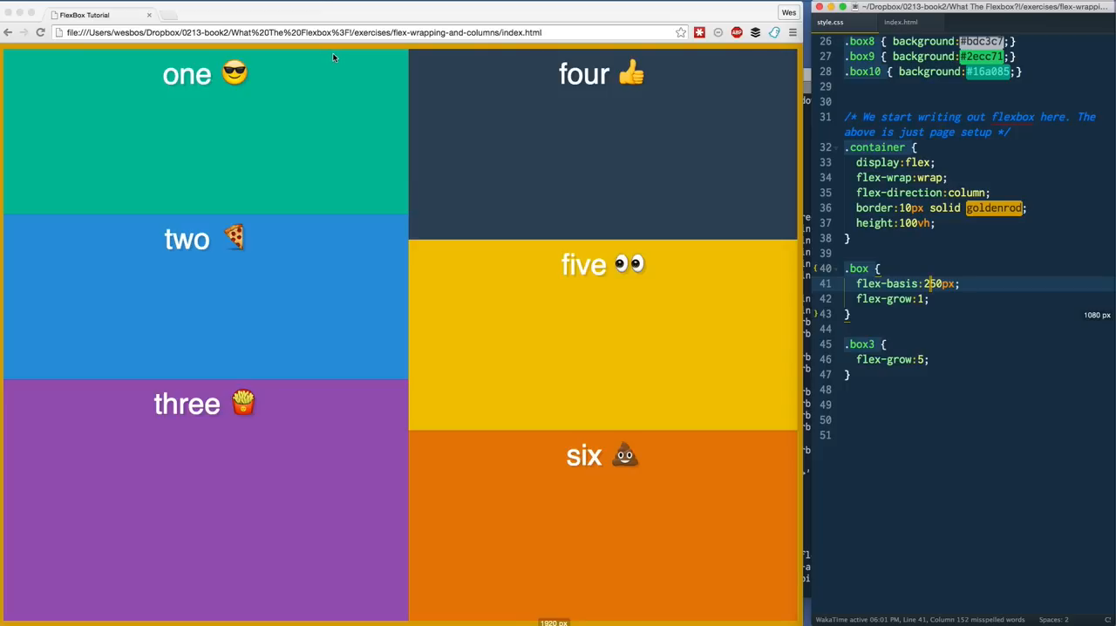
pyautogui.moveTo(233, 150)
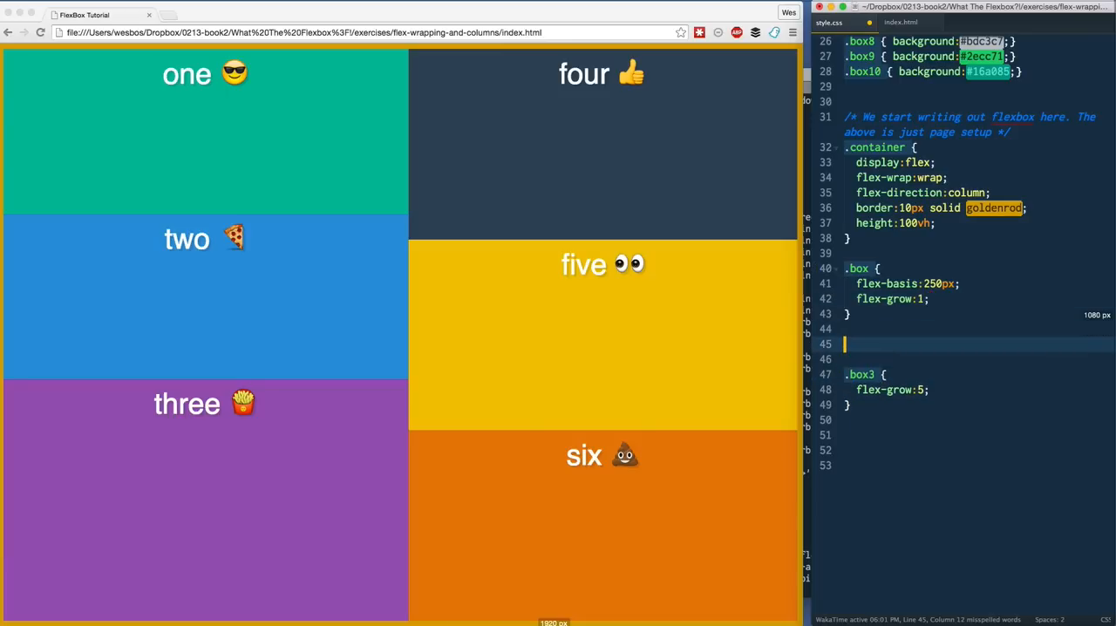
# - Add a .box4 rule with flex-basis: 100px below .box3
pyautogui.write('.box4 {')
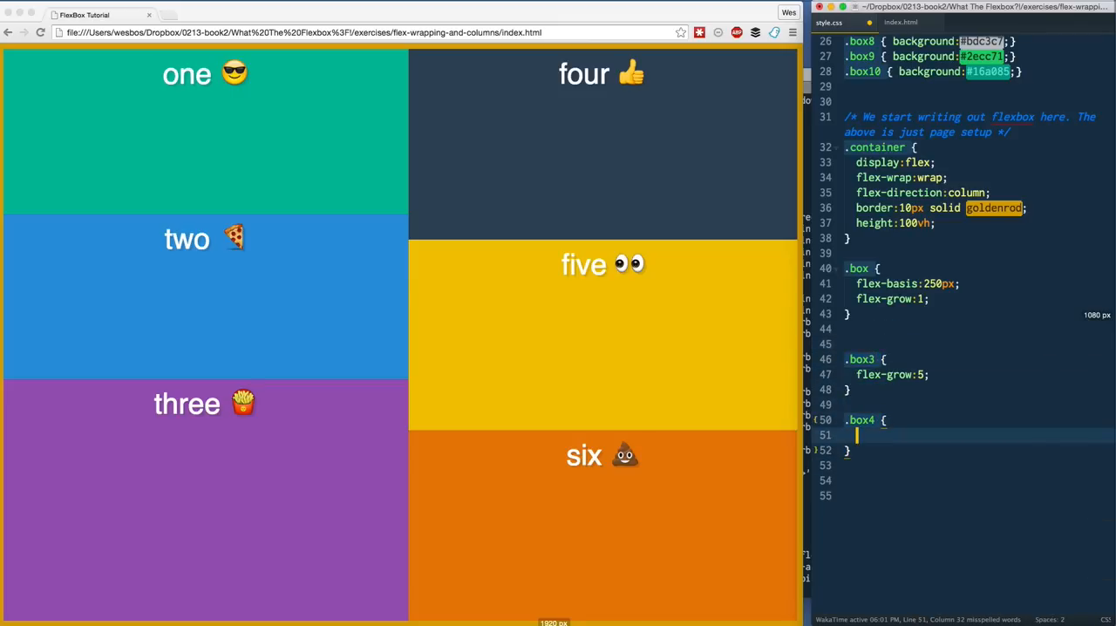
pyautogui.write('flex-b')
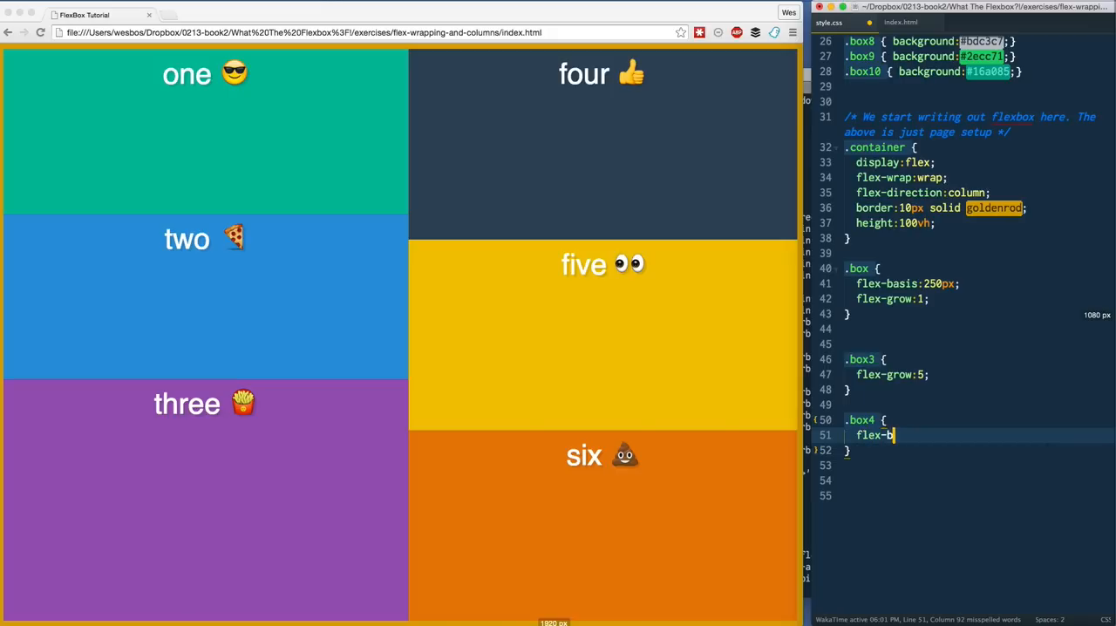
pyautogui.write('asis')
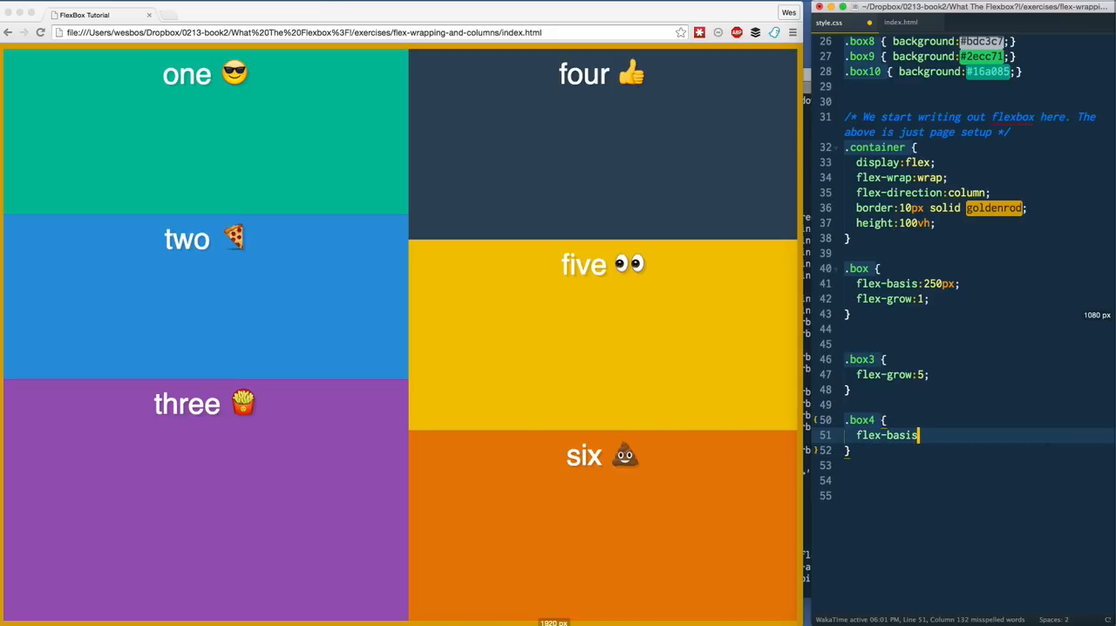
pyautogui.write(':100px;')
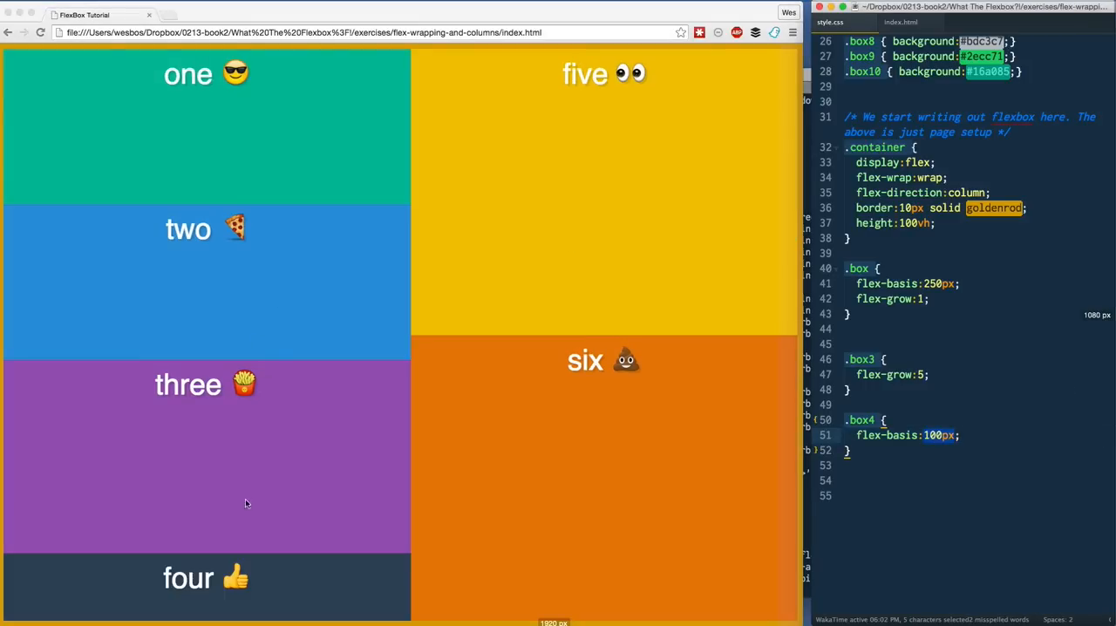
pyautogui.moveTo(270, 578)
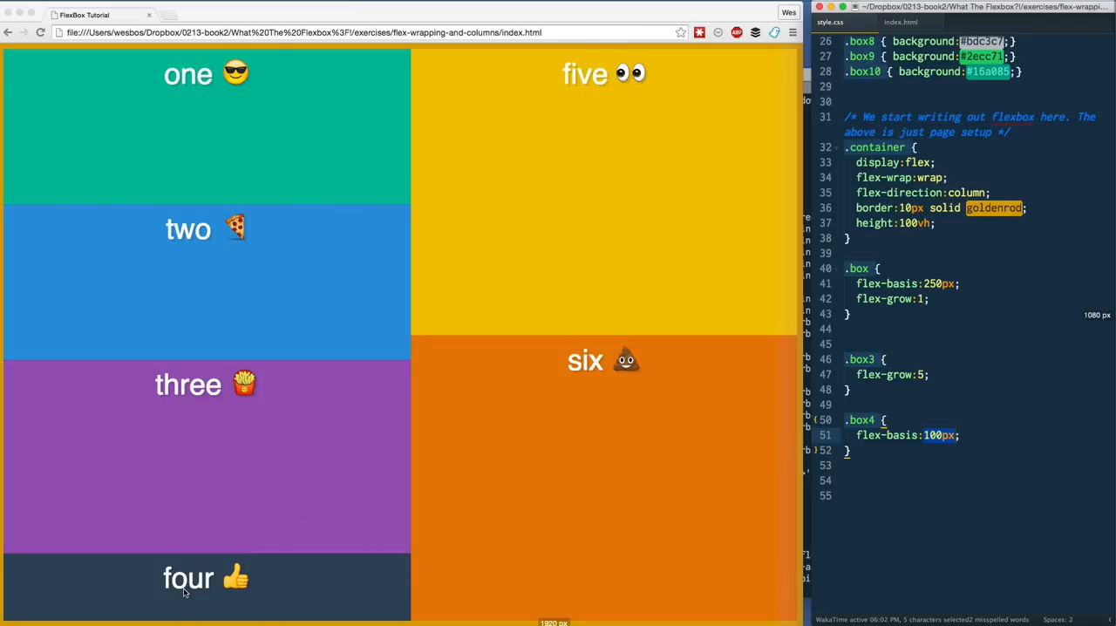
pyautogui.moveTo(601, 450)
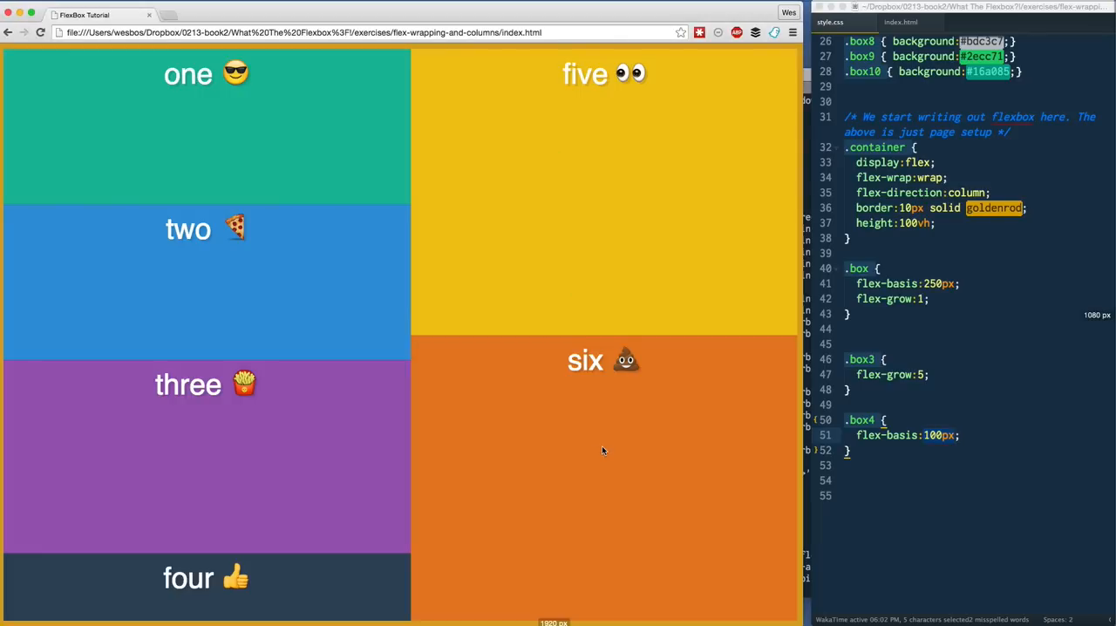
pyautogui.moveTo(458, 99)
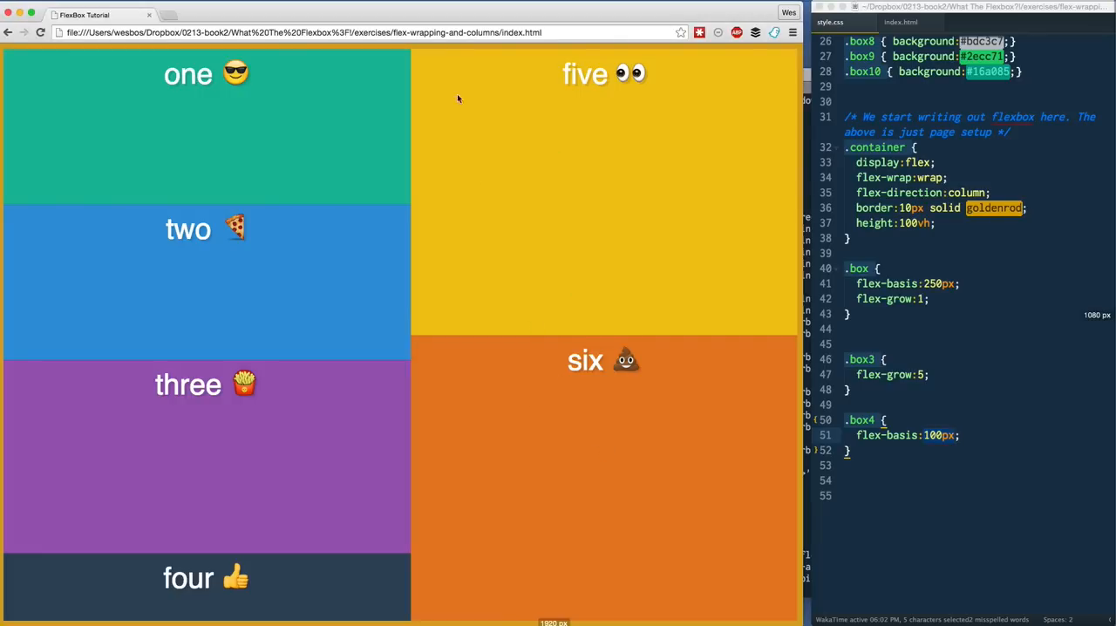
pyautogui.moveTo(820, 125)
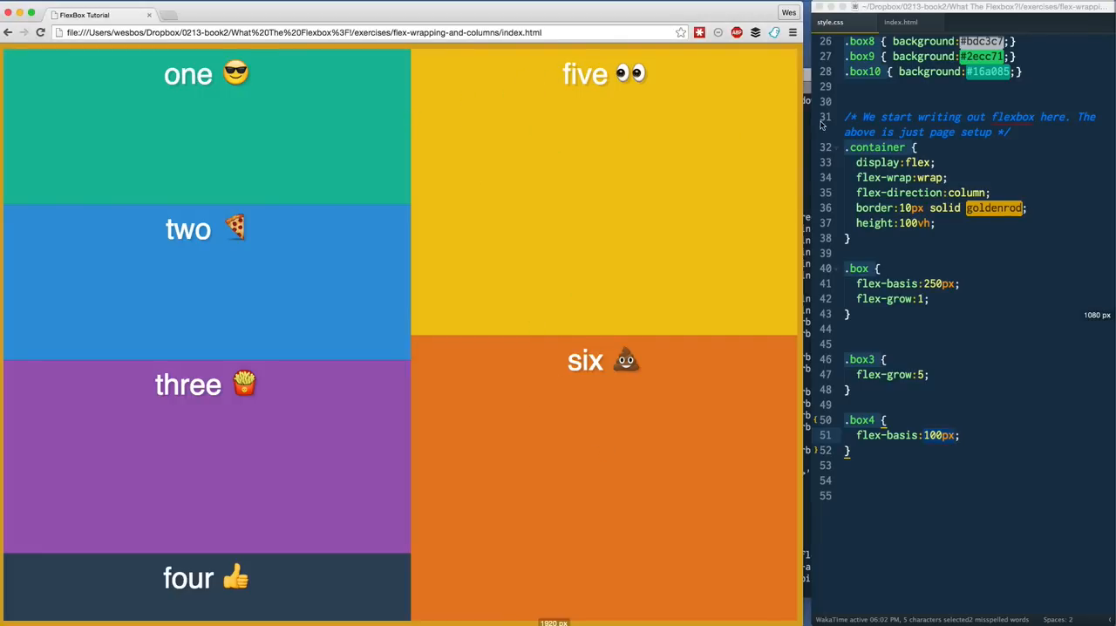
pyautogui.moveTo(591, 430)
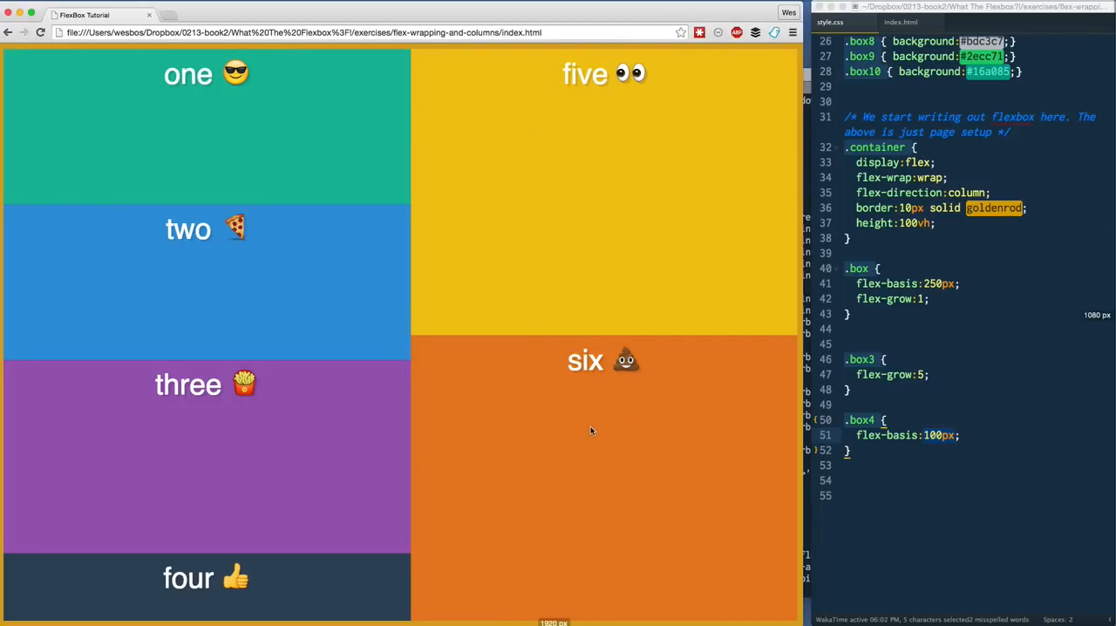
pyautogui.moveTo(448, 502)
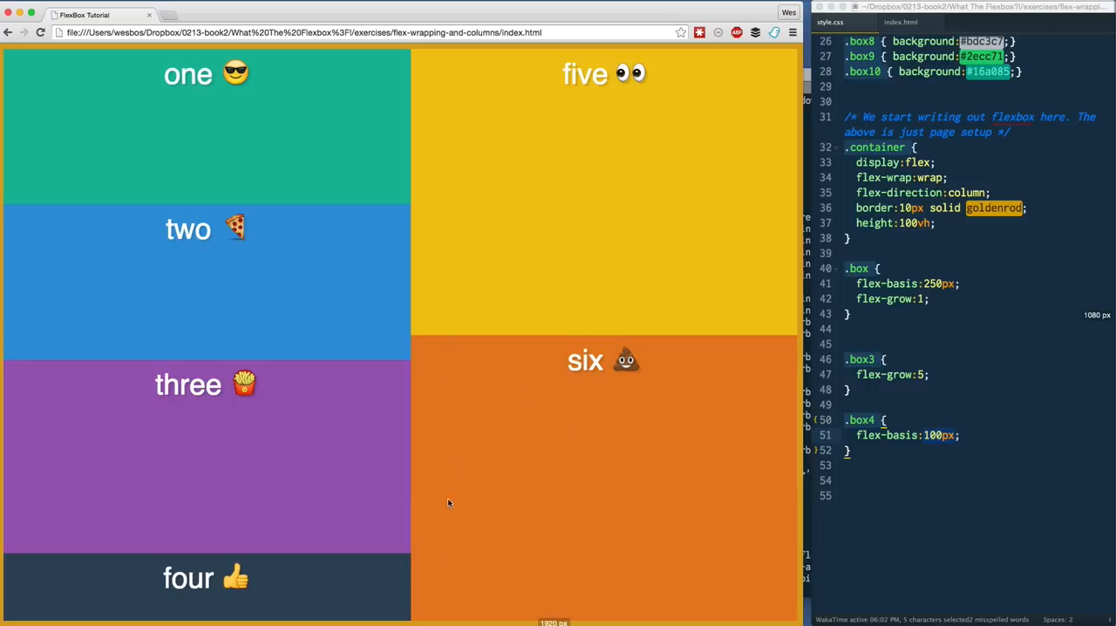
pyautogui.moveTo(526, 318)
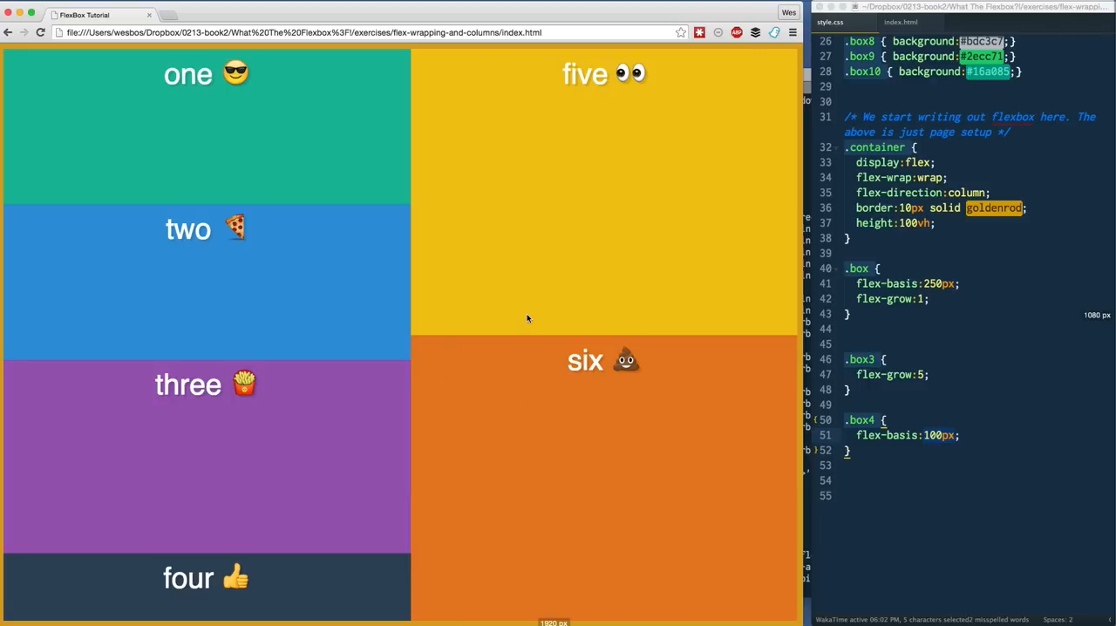
pyautogui.moveTo(510, 309)
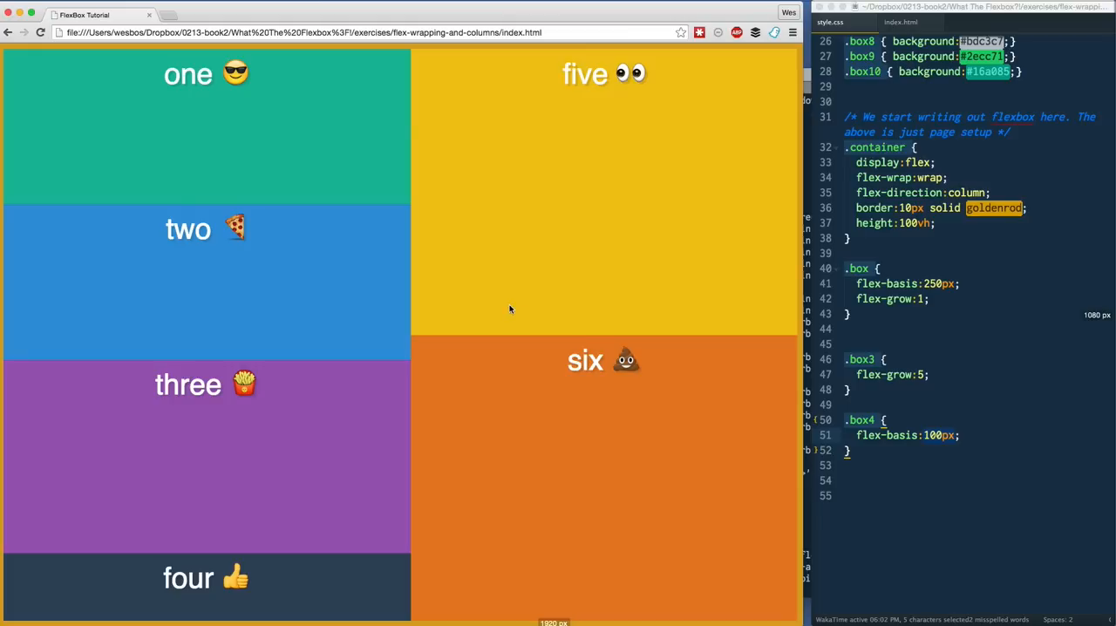
pyautogui.moveTo(510, 308)
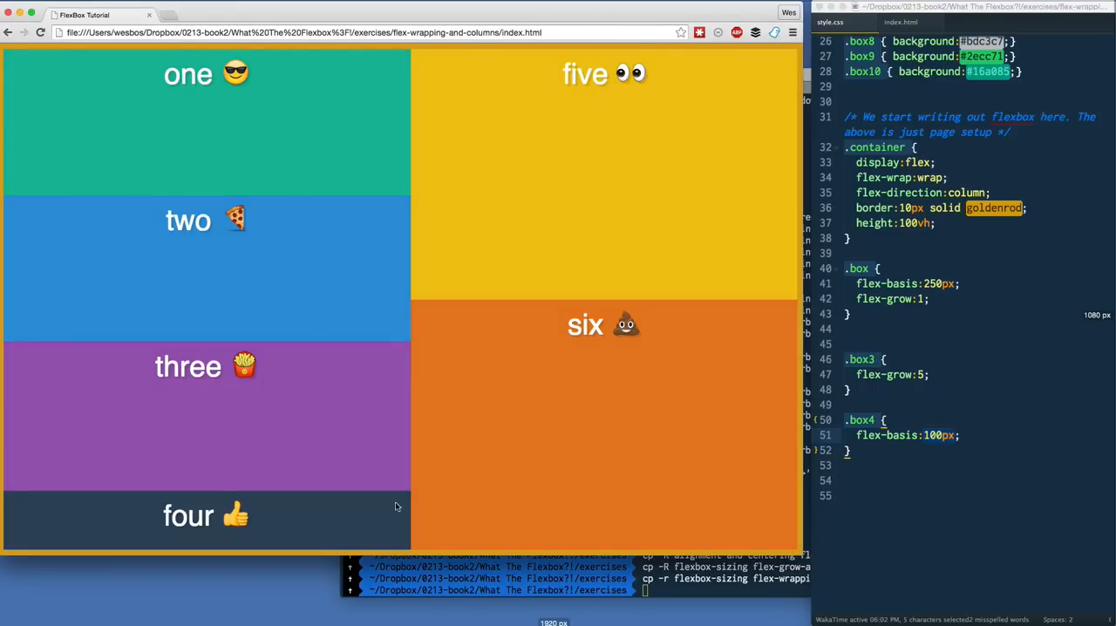
pyautogui.moveTo(447, 556)
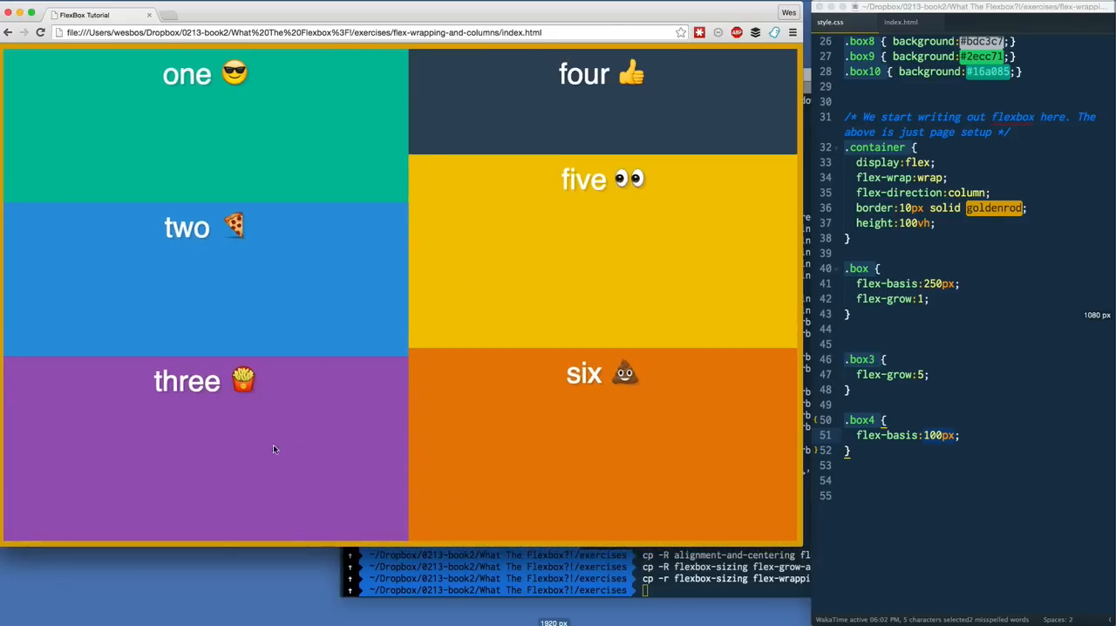
pyautogui.moveTo(778, 316)
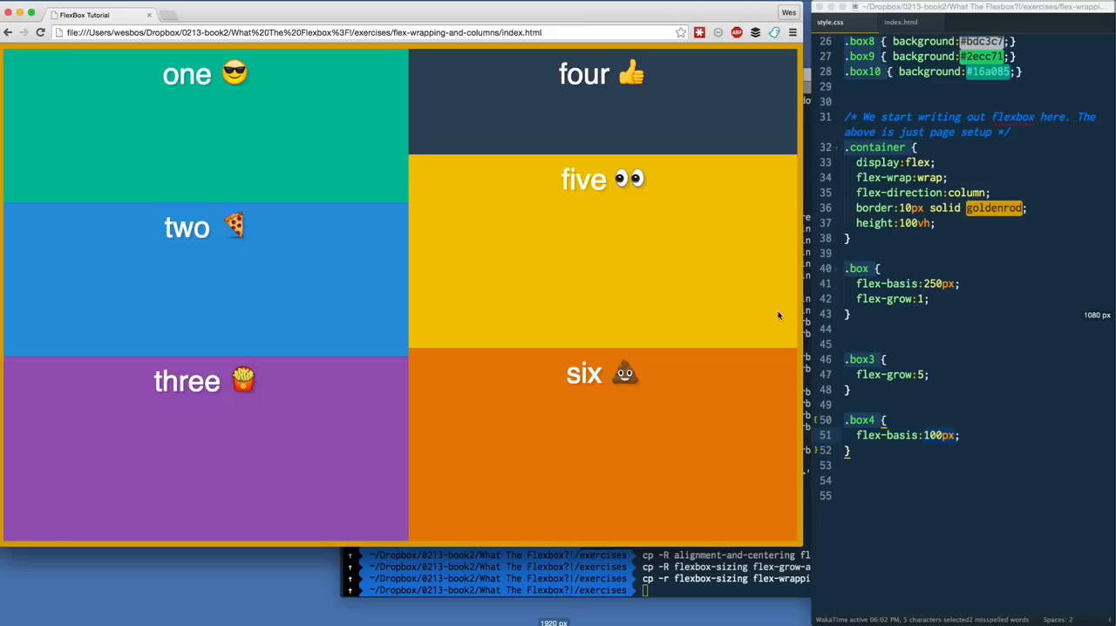
# - Shorten the Chrome preview window so box four wraps to the second column's top
pyautogui.click(900, 21)
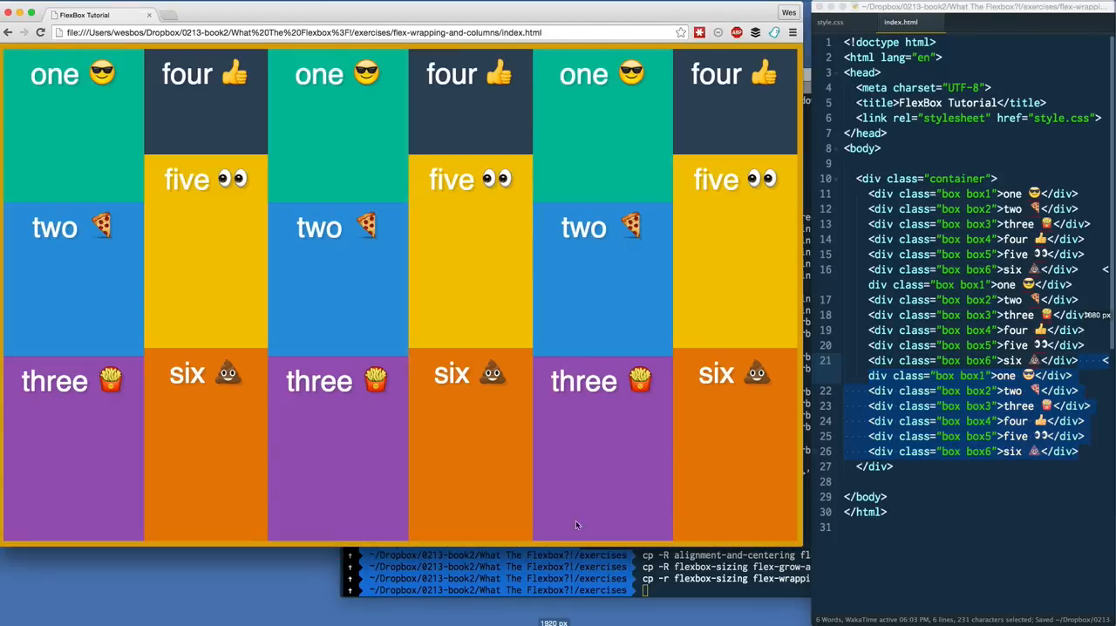
pyautogui.moveTo(323, 544)
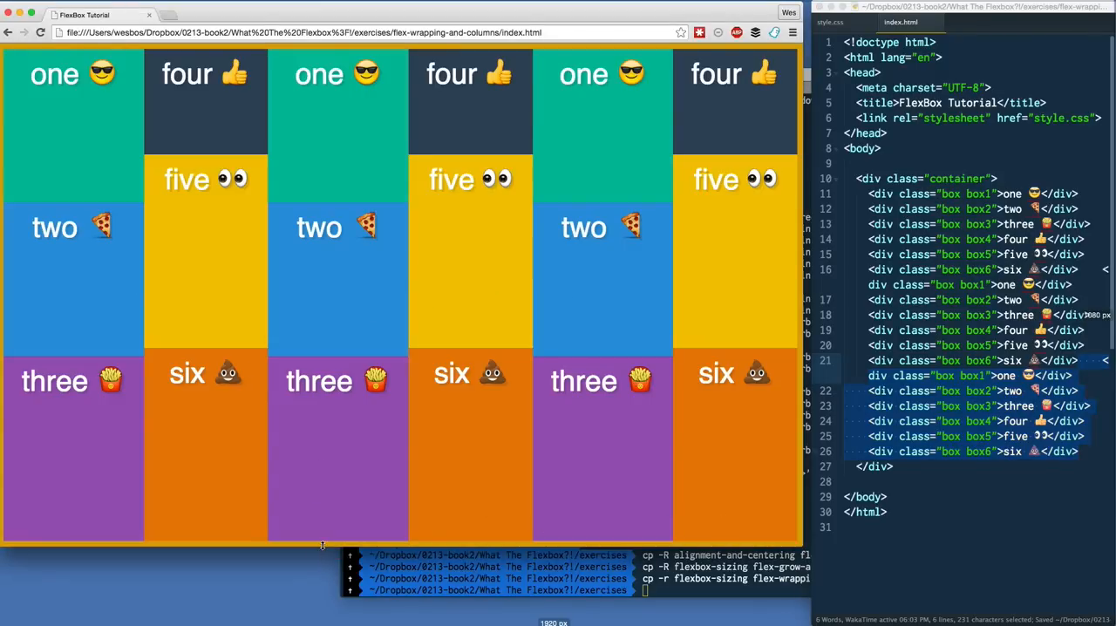